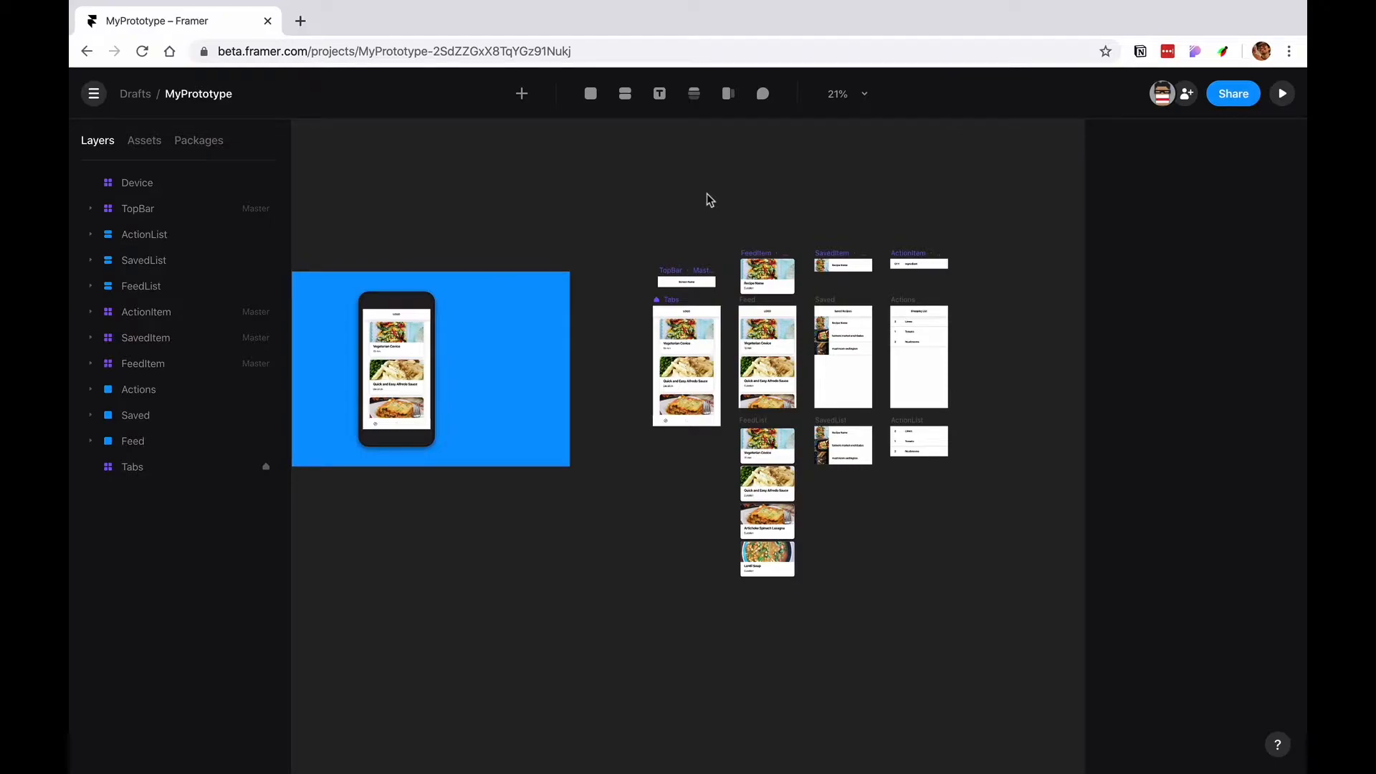
mouse_move(648, 243)
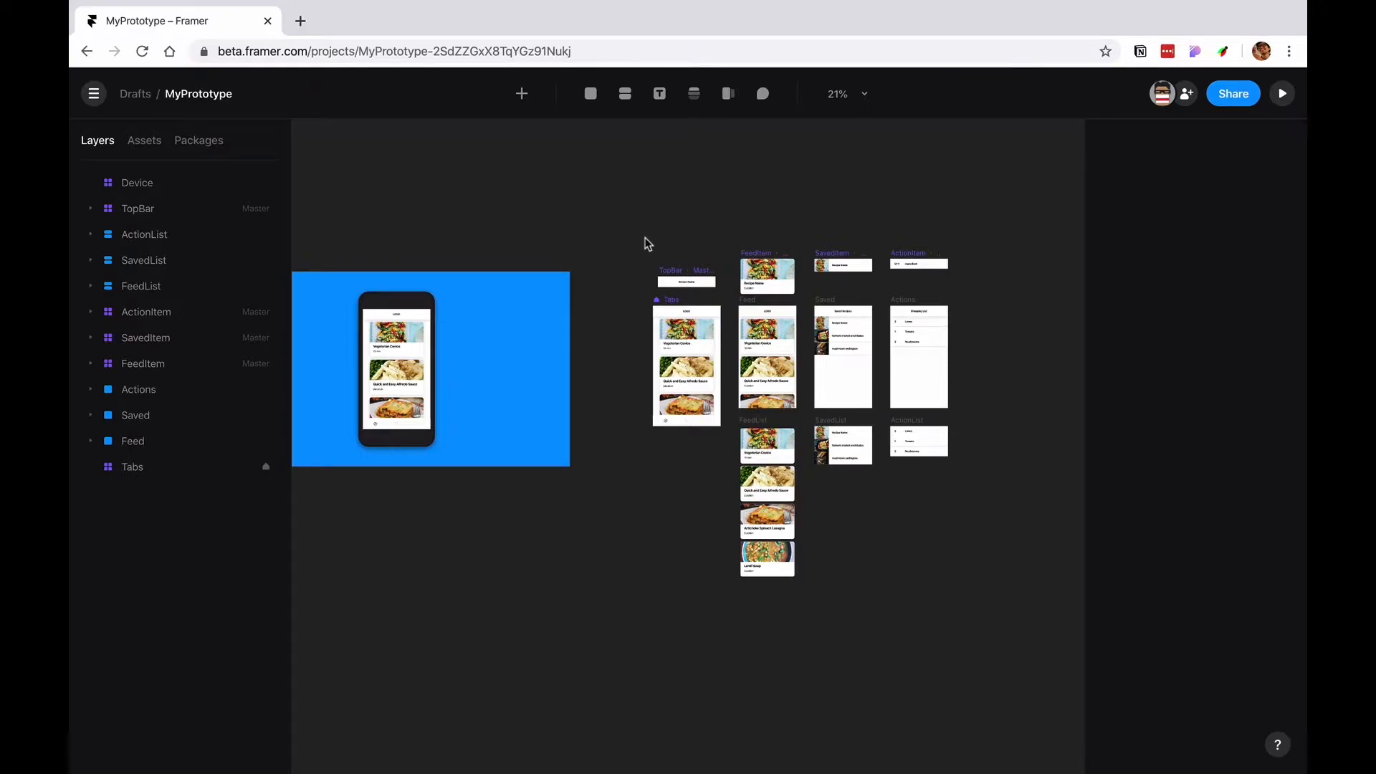
- Reposition the FeedList, SavedList and ActionList frames to make room for a new iPhone SE screen
scroll("down", 3)
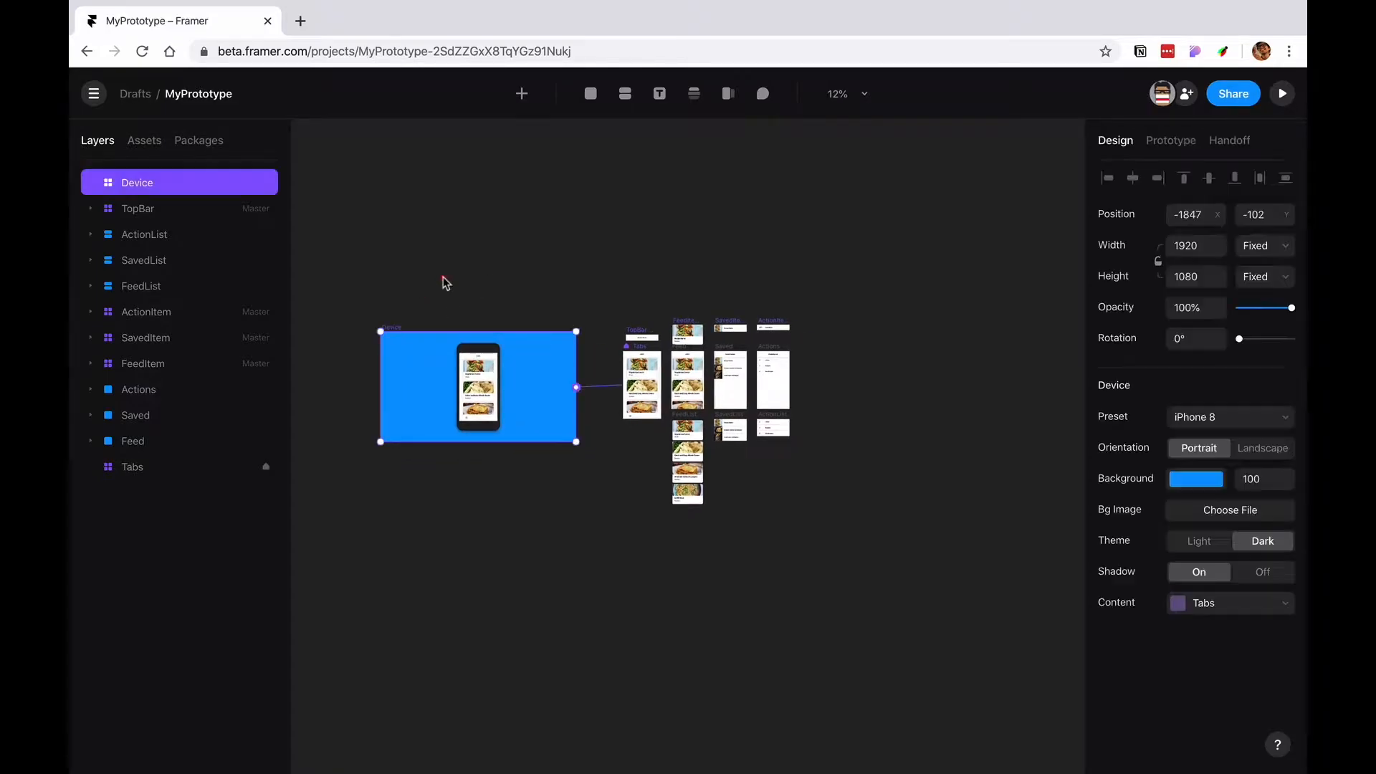
left_click_drag(478, 386, 723, 235)
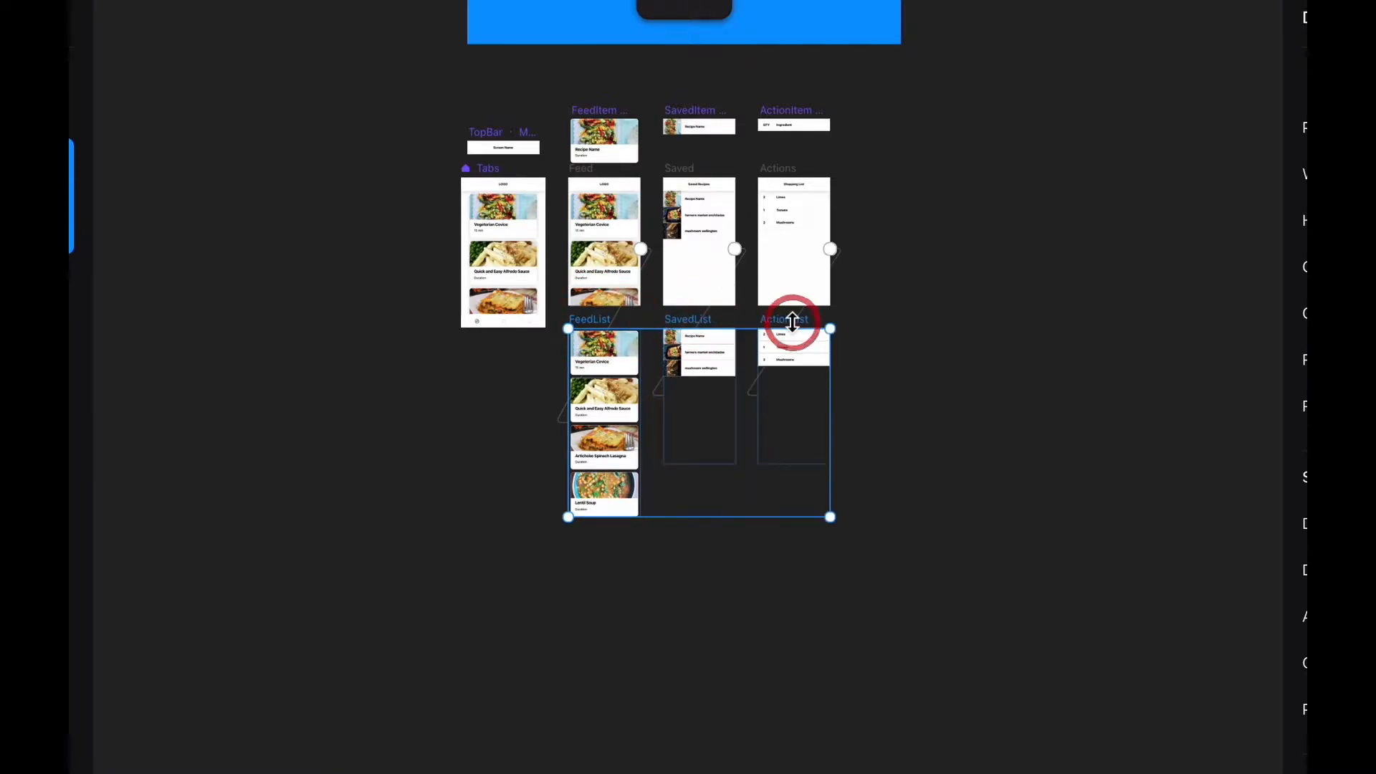
left_click_drag(790, 320, 759, 430)
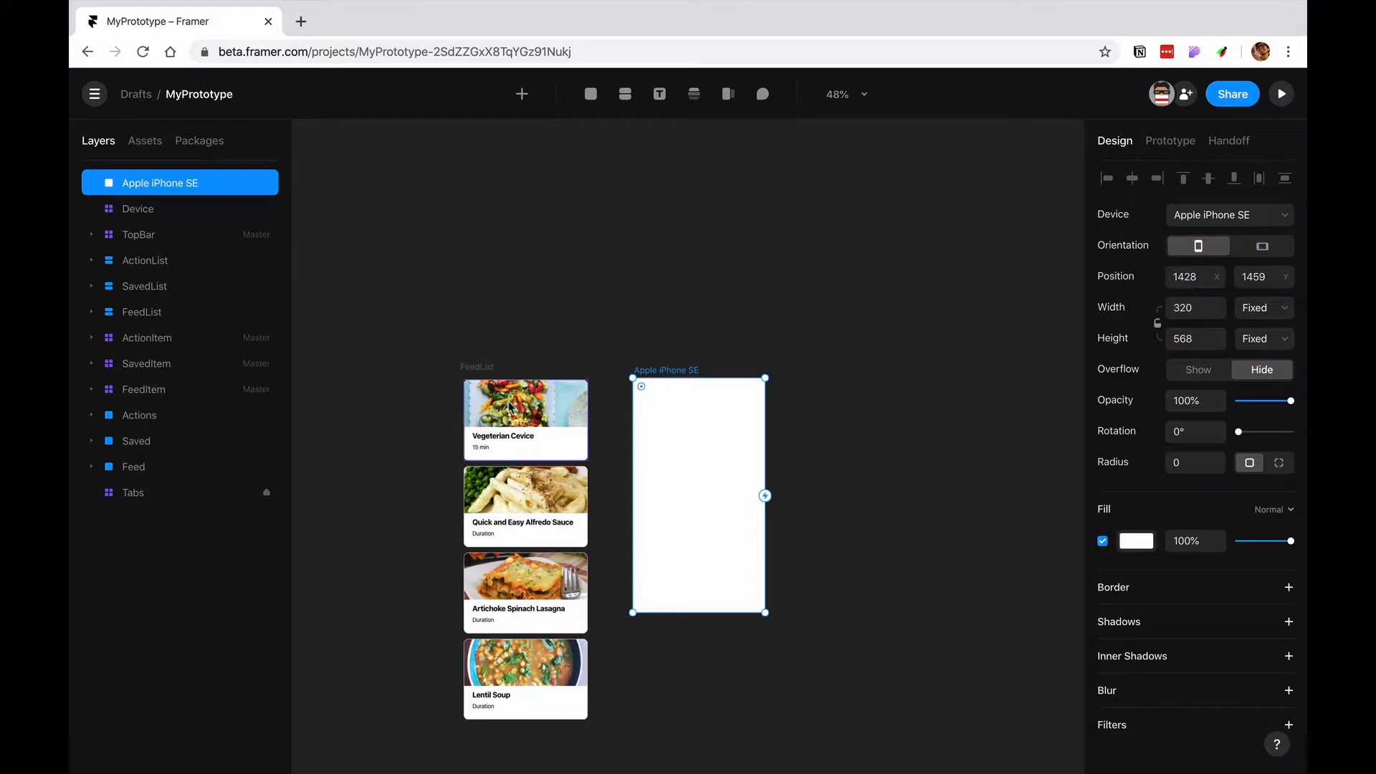
mouse_move(688, 436)
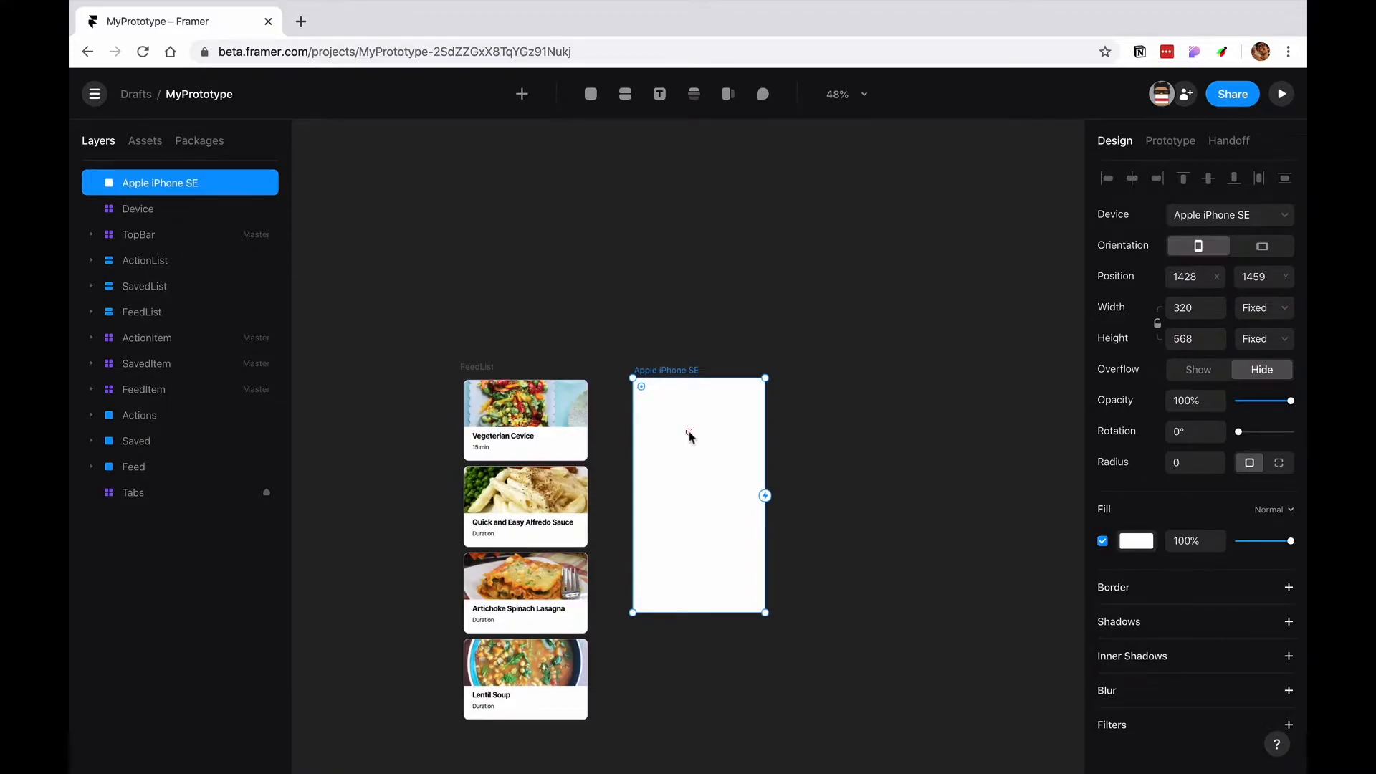
- Draw an image area across the top of the new screen and paste the recipe name
left_click(590, 93)
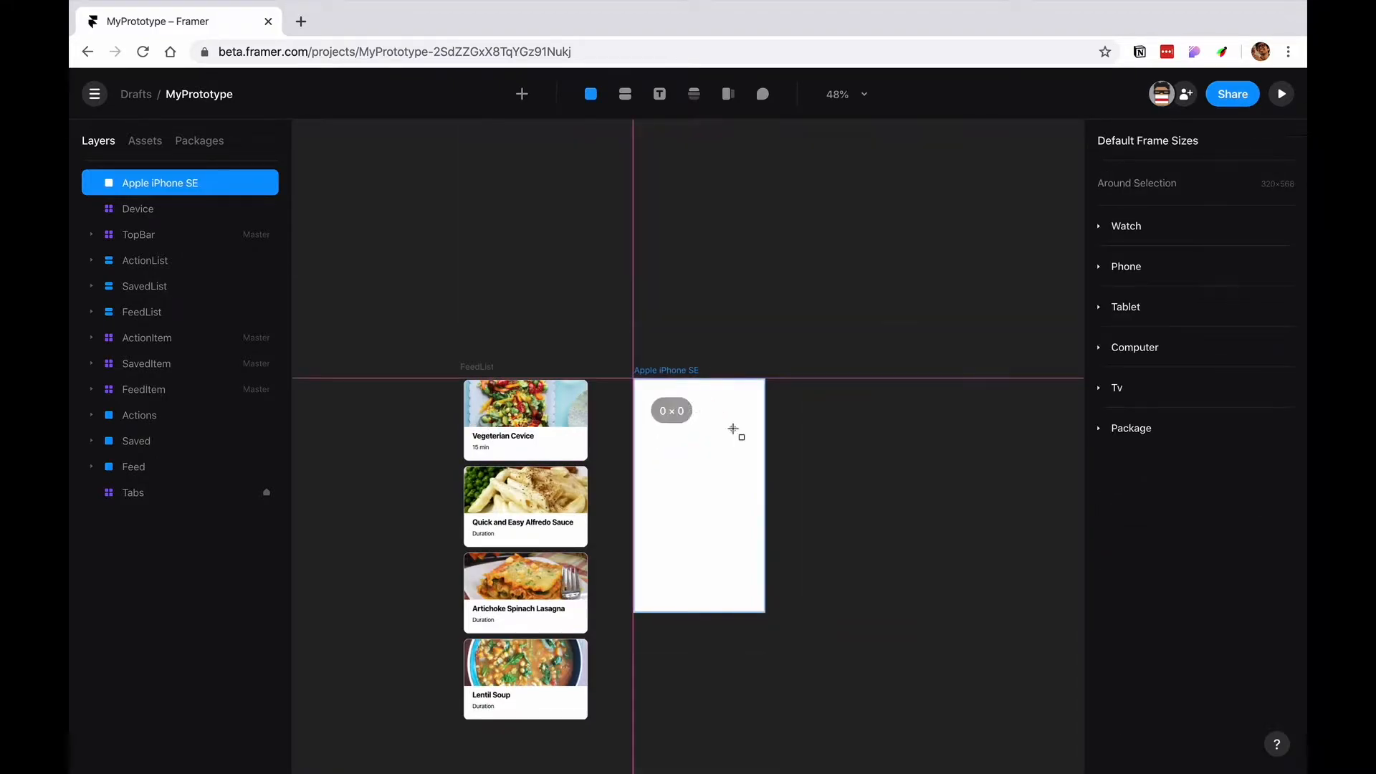
left_click_drag(732, 429, 765, 461)
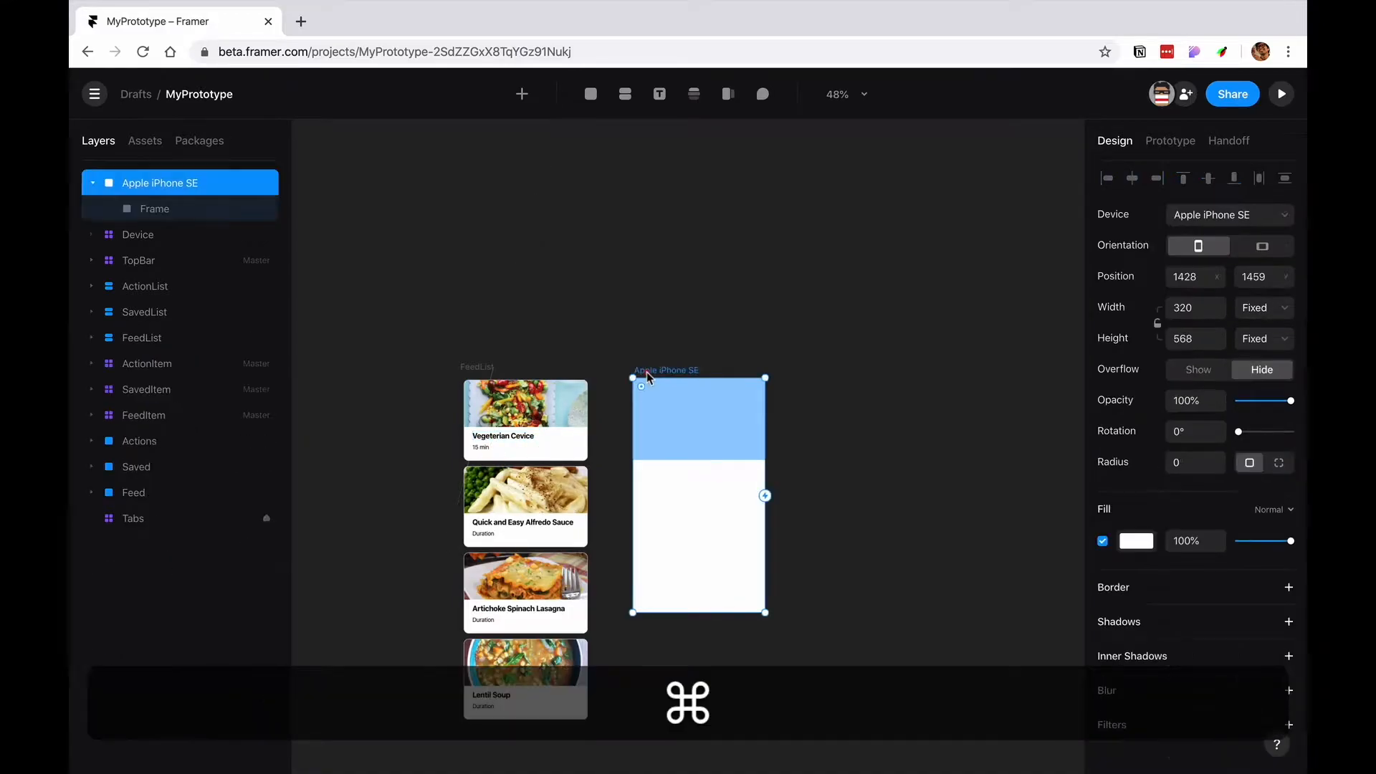
left_click(672, 587)
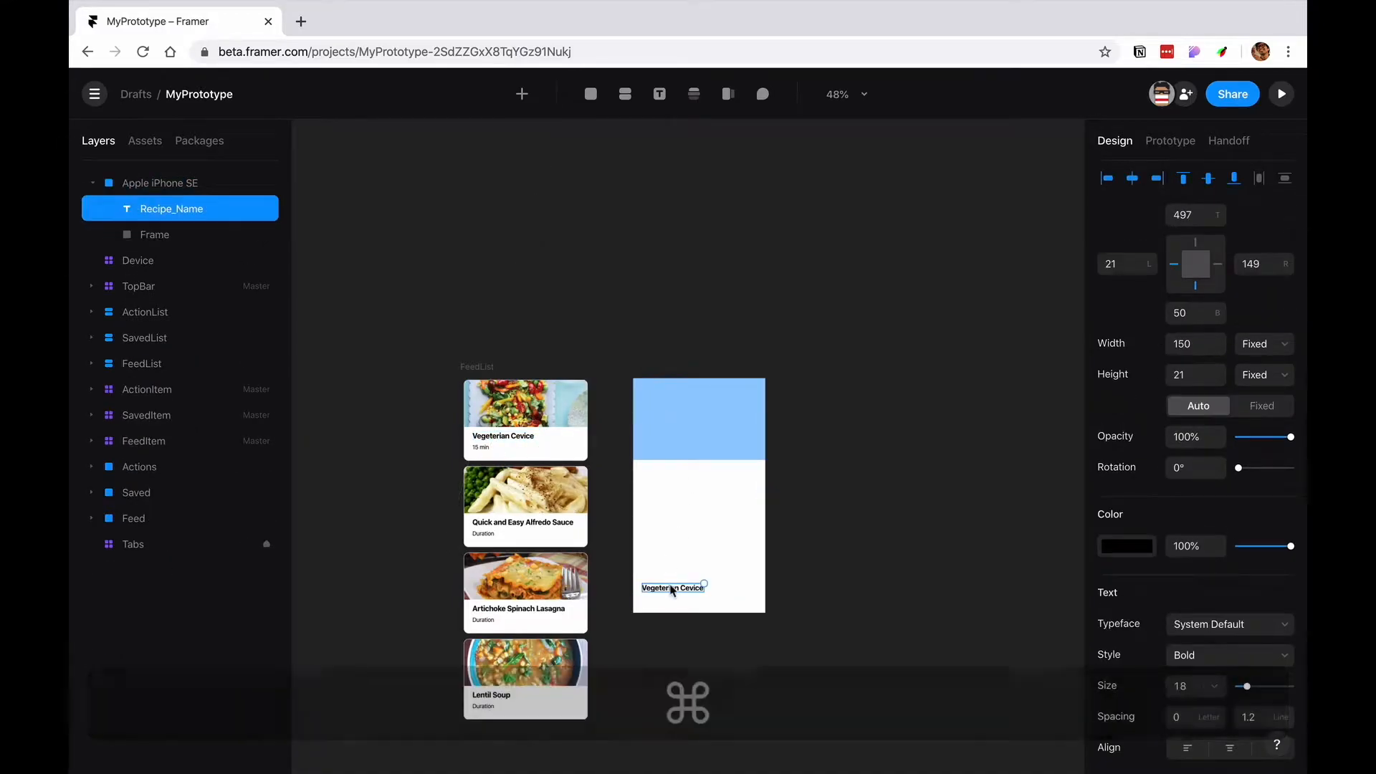
- Place the Vegetarian Ceviche title and 15 min duration beneath the image area
left_click_drag(673, 587, 673, 472)
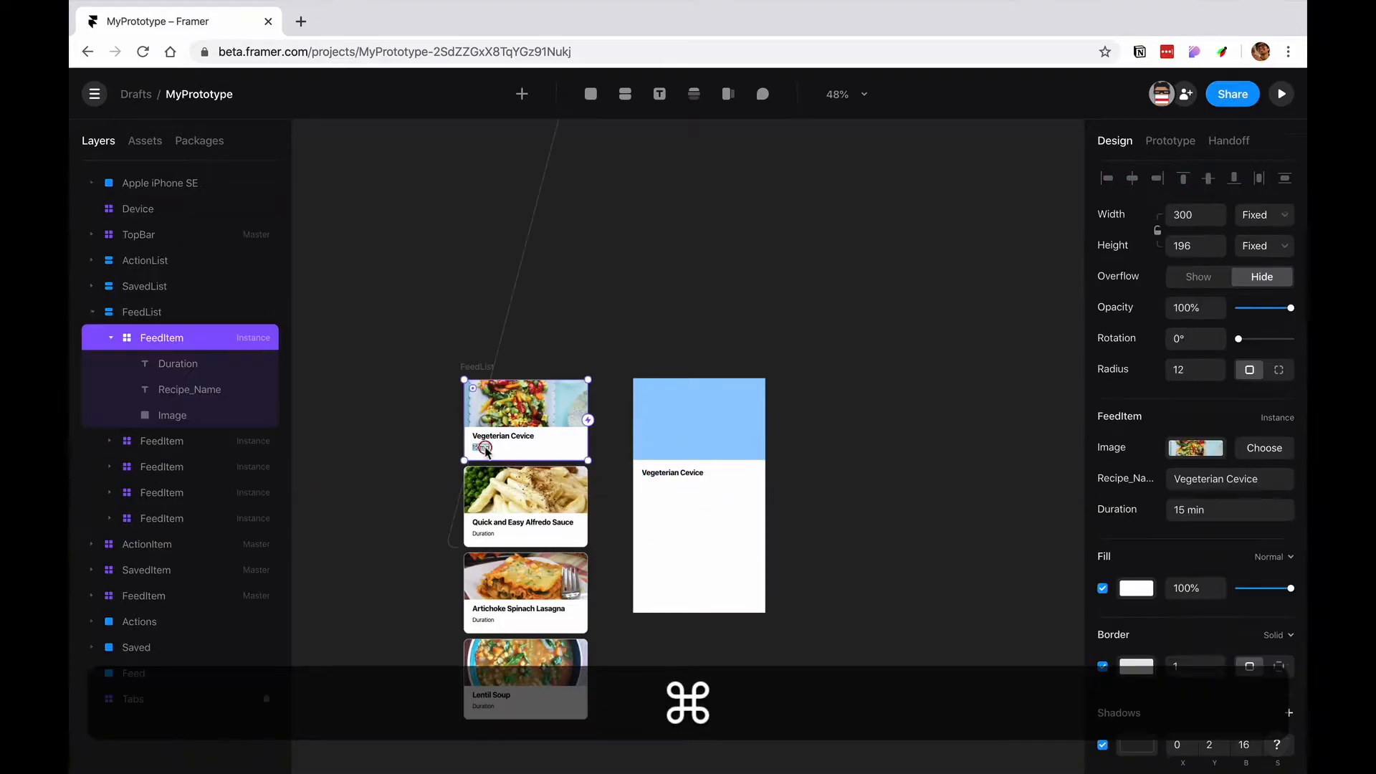
left_click(178, 363)
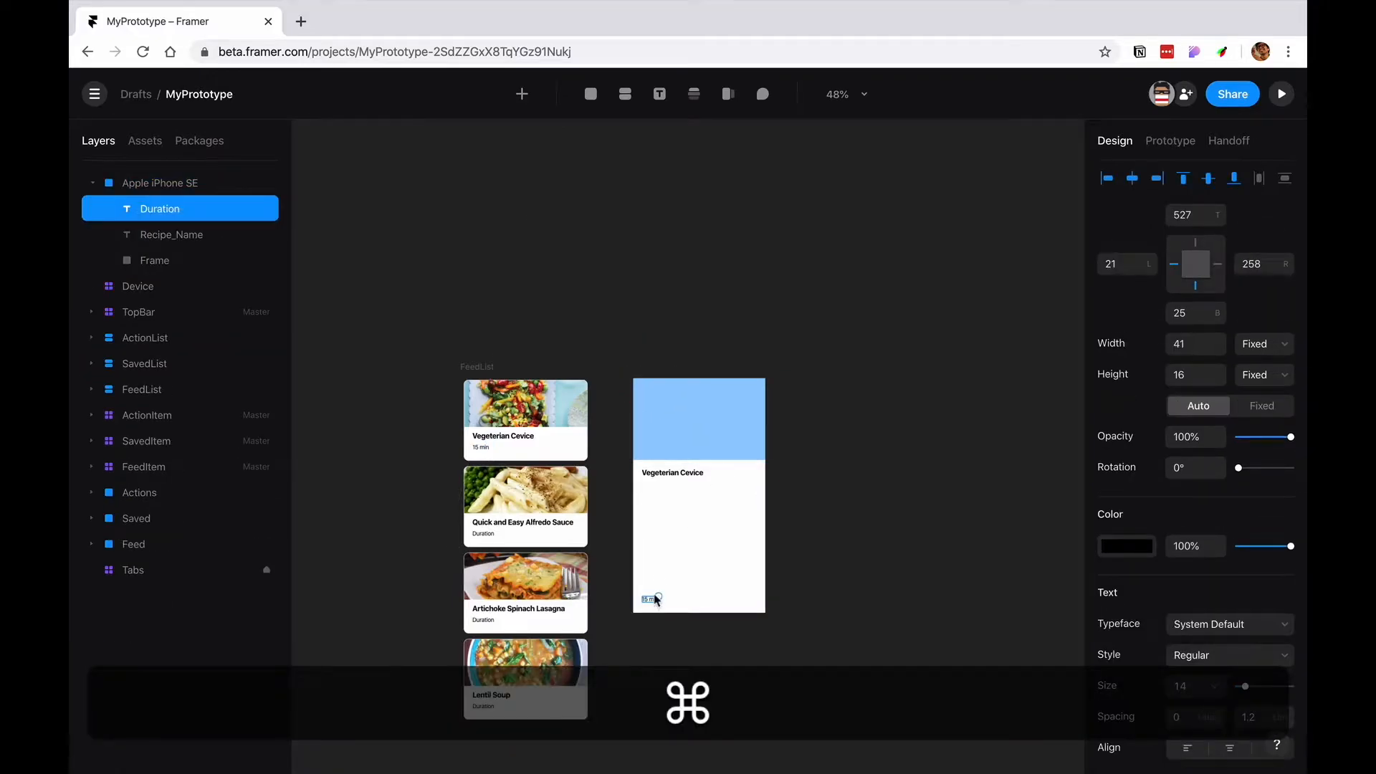
left_click_drag(648, 599, 648, 489)
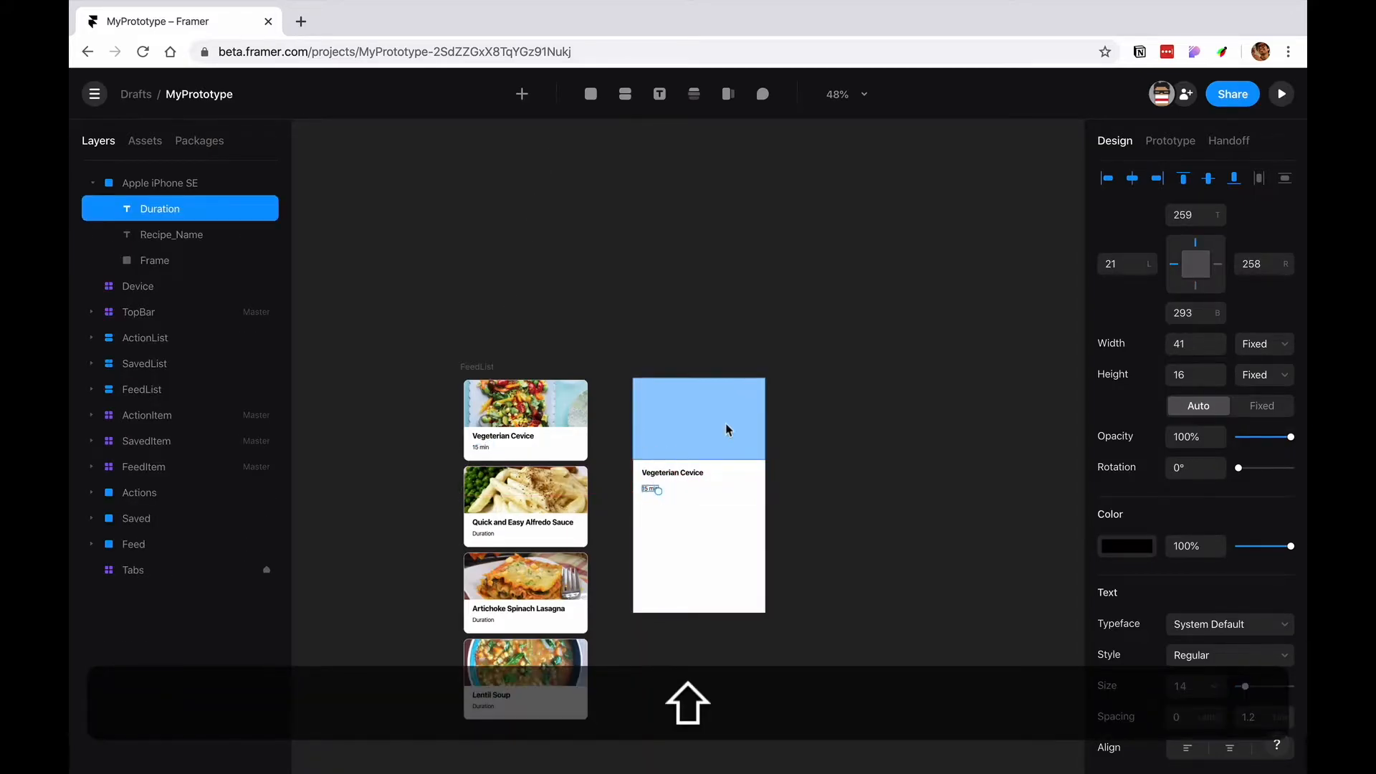
scroll("down", 3)
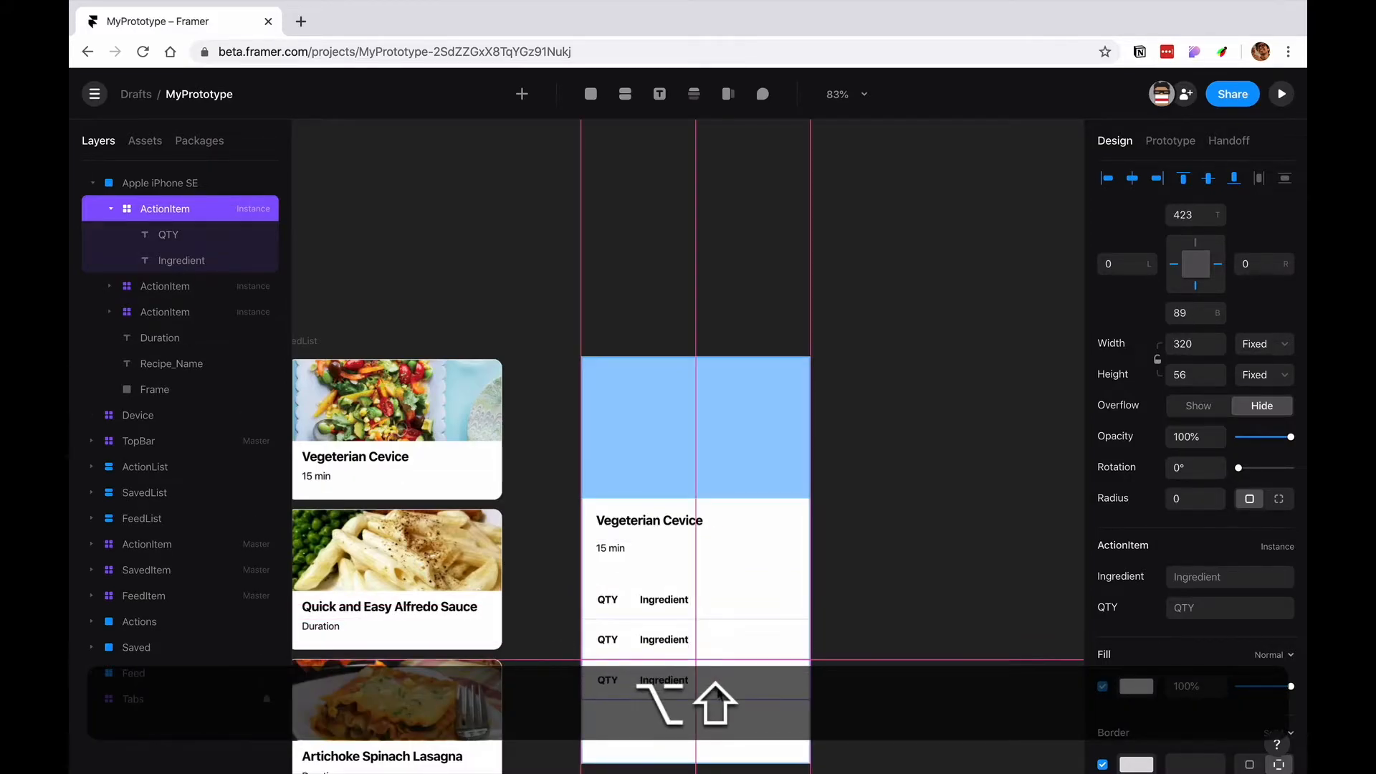
- Fill the top image area of the detail screen with the ceviche.jpg photo
left_click(763, 484)
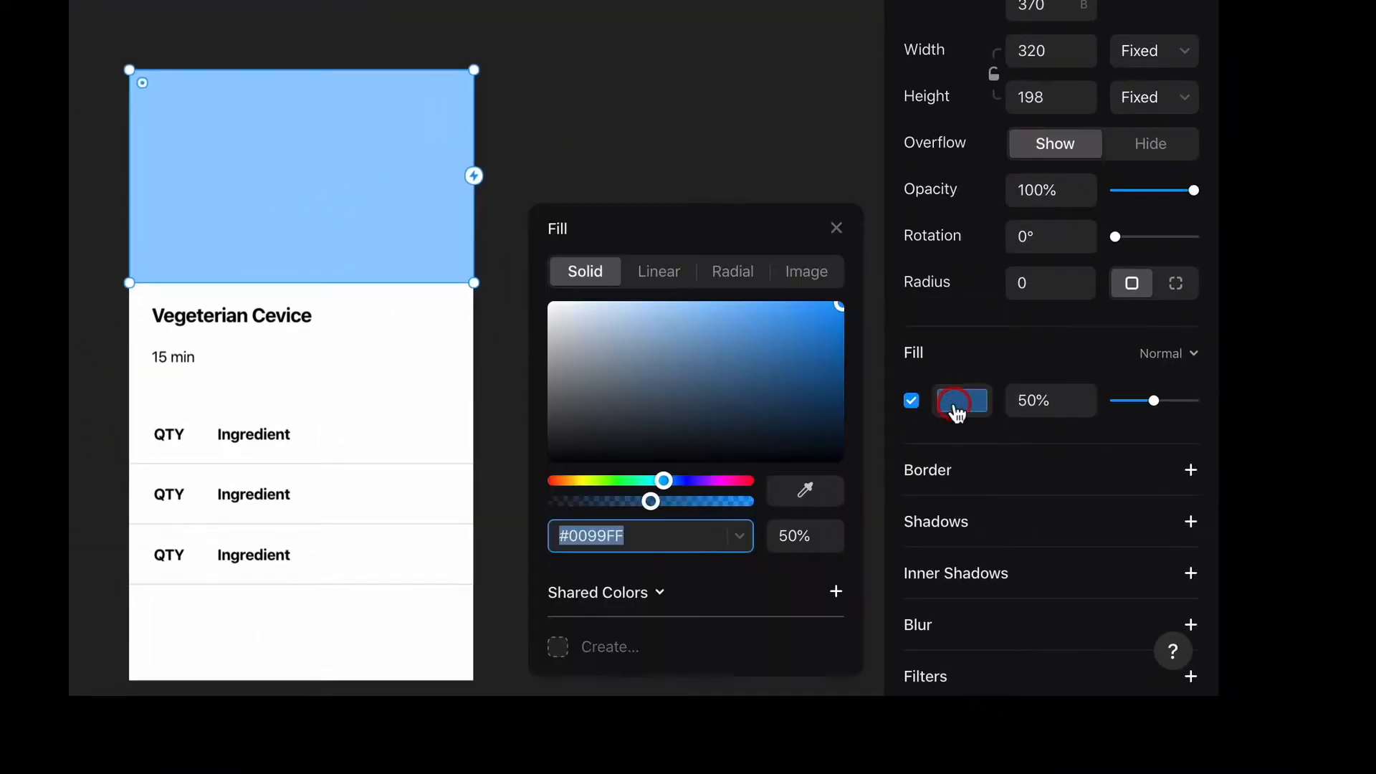
left_click(806, 272)
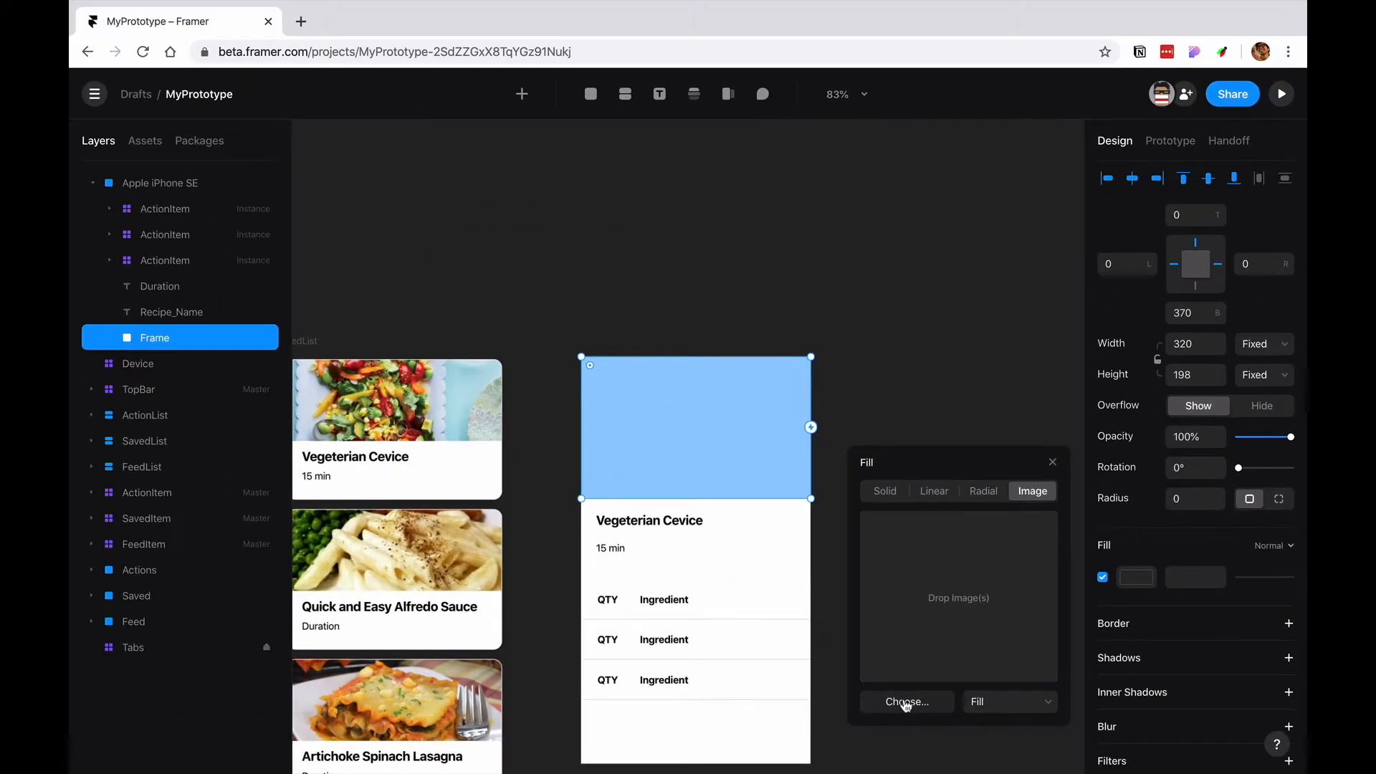
left_click(907, 702)
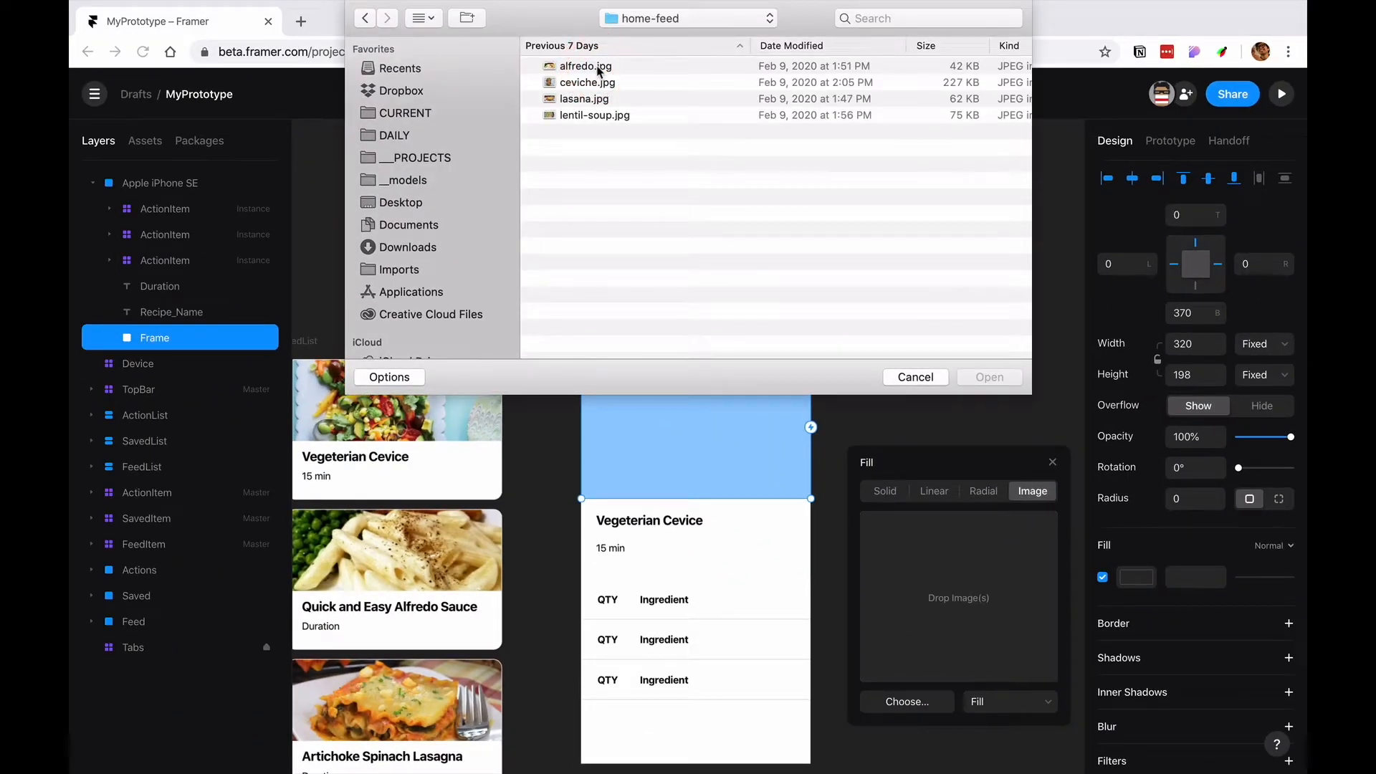
left_click(587, 82)
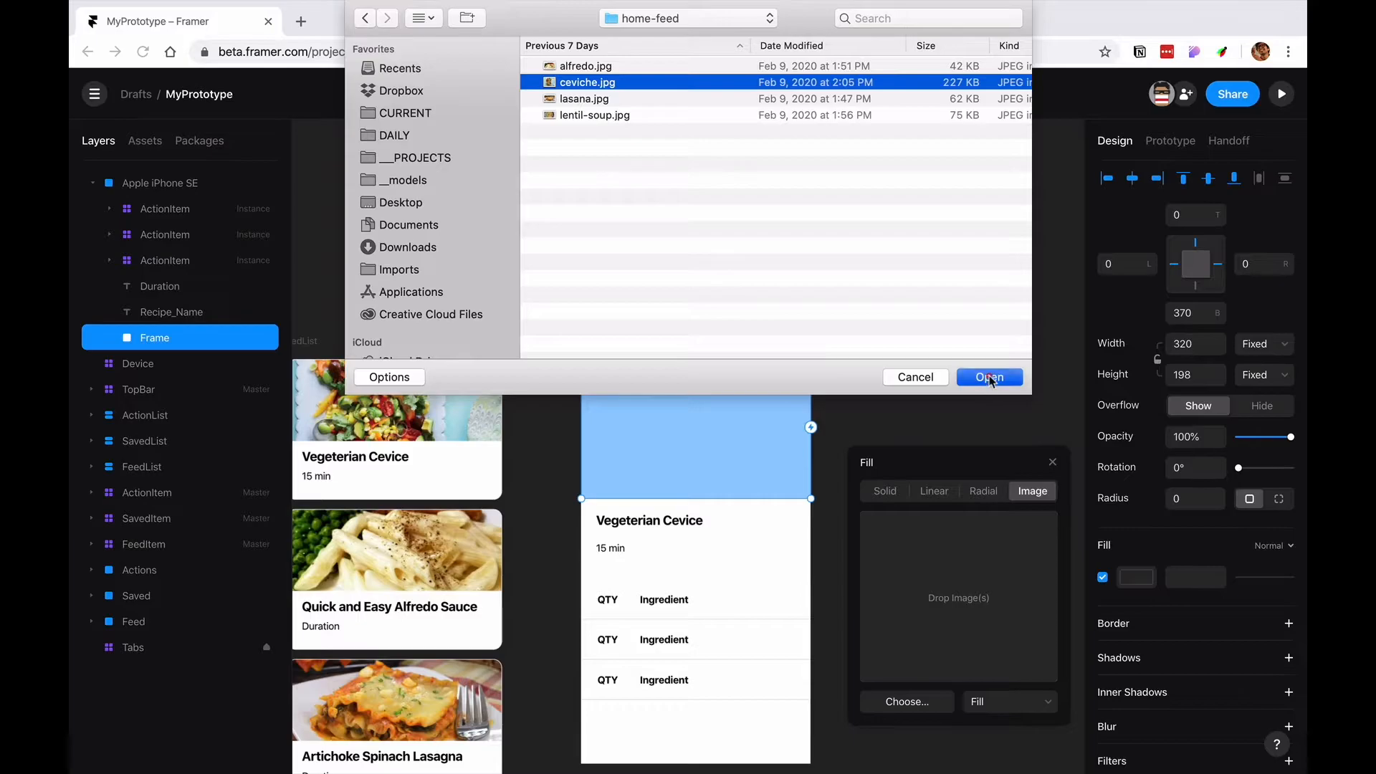
left_click(989, 377)
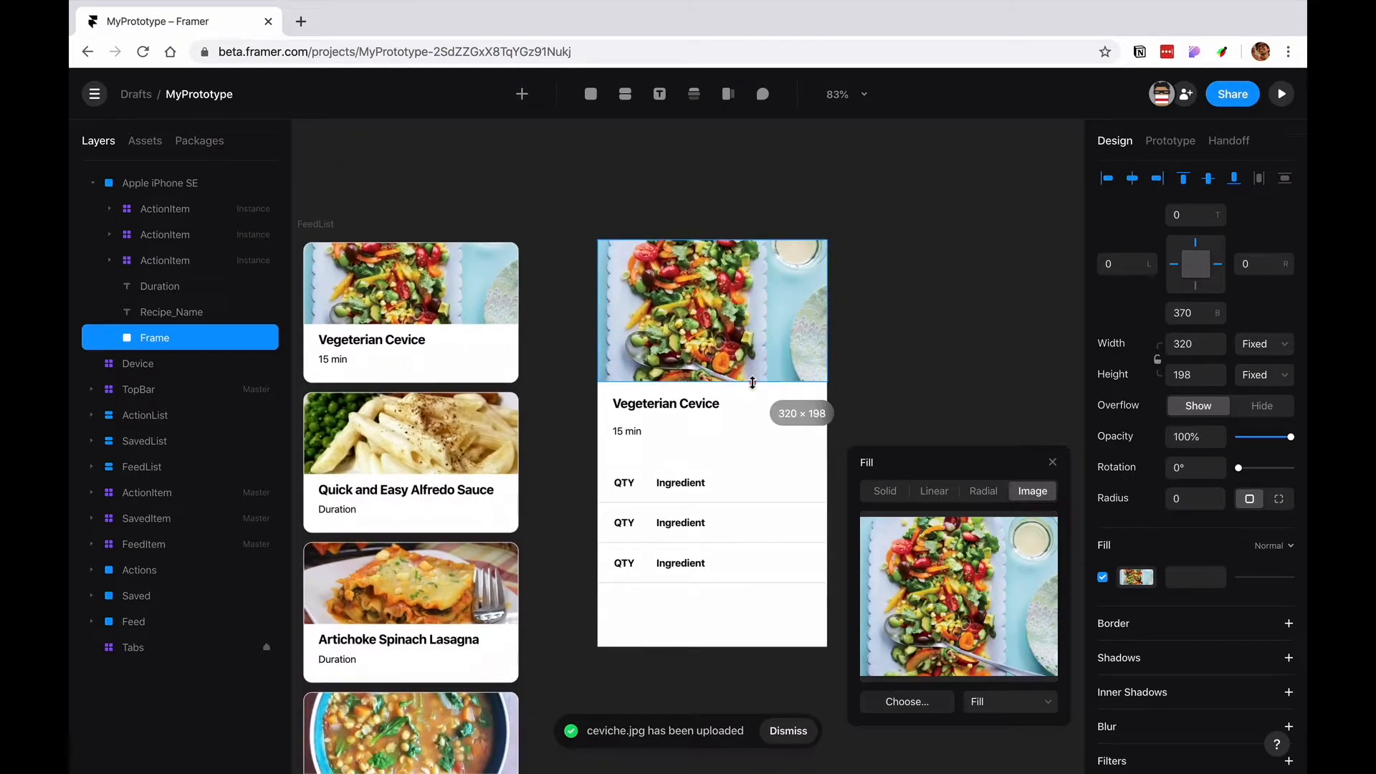
left_click(680, 407)
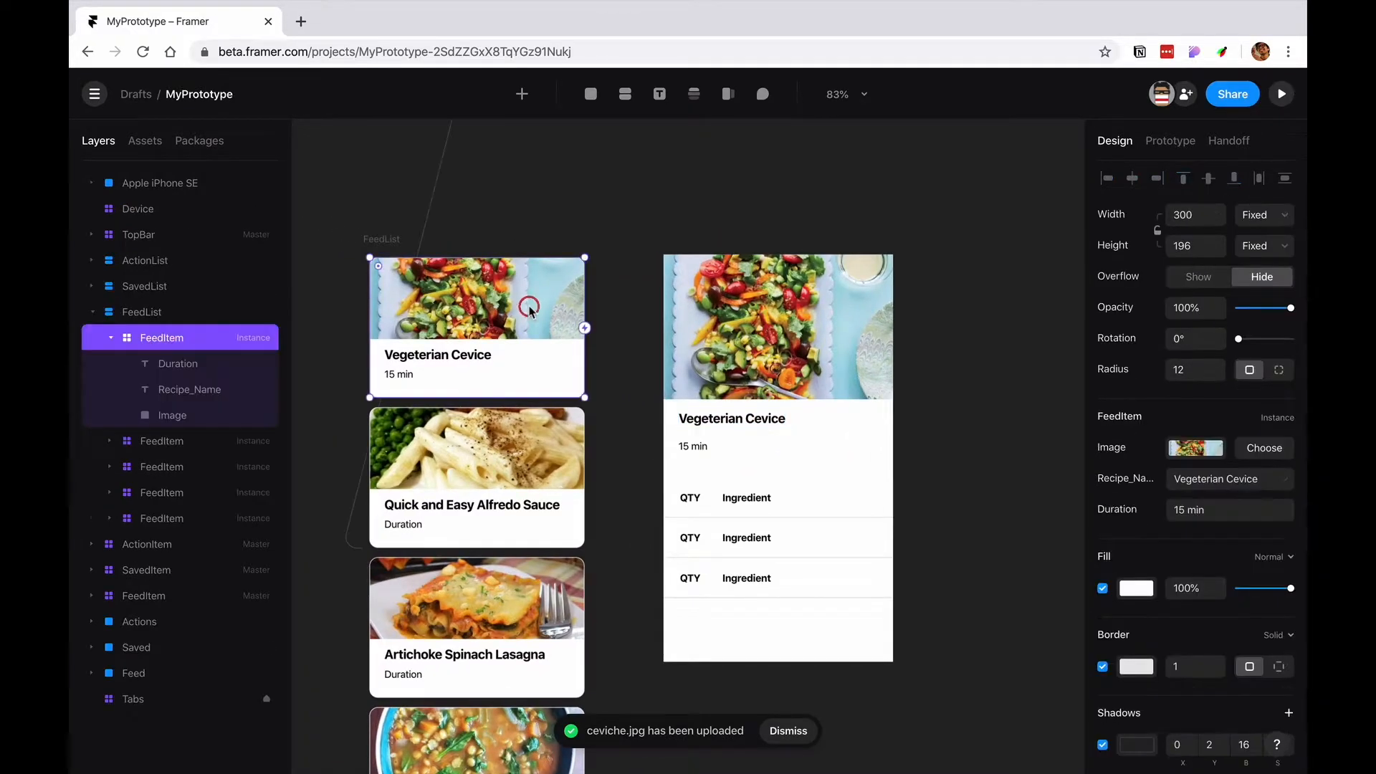
- Replace the first feed card's old interaction with a new Tap Navigate action
left_click(1171, 141)
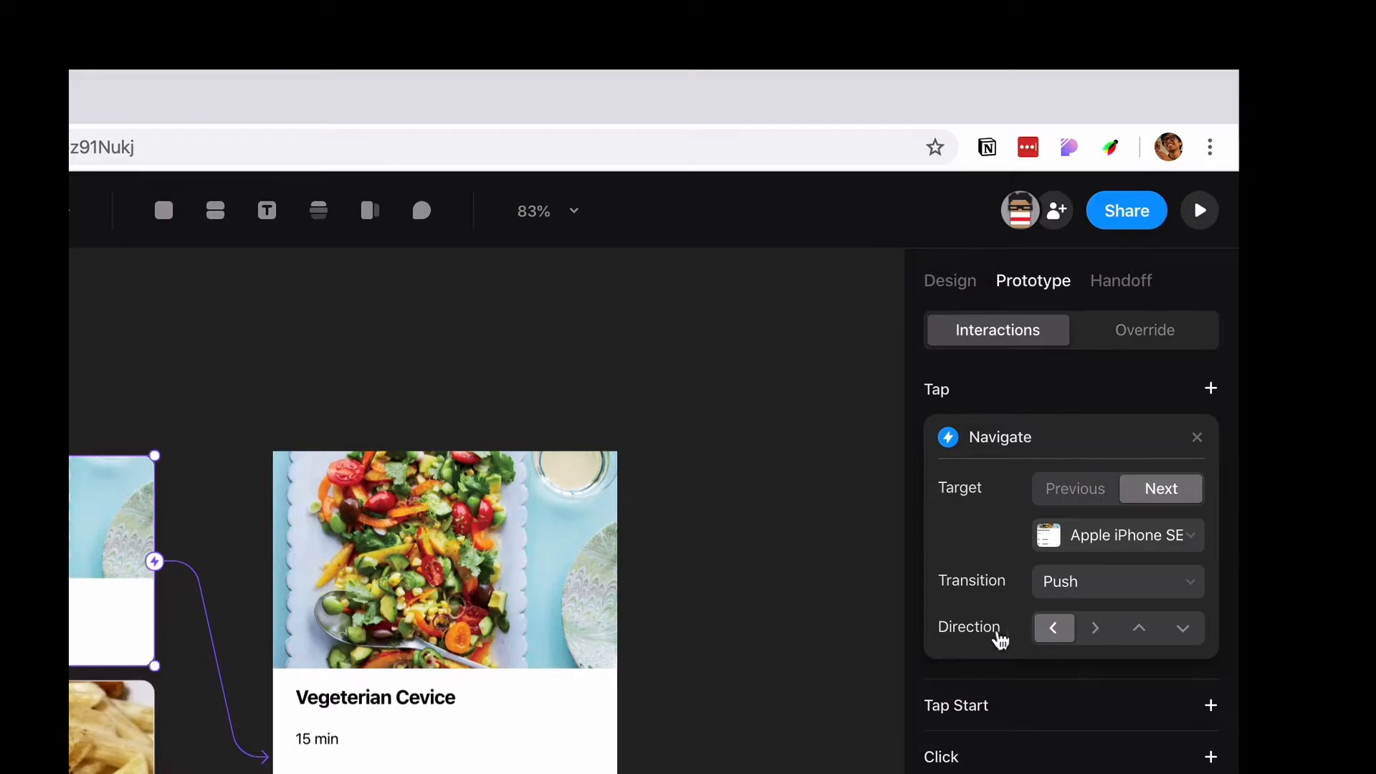
mouse_move(1048, 535)
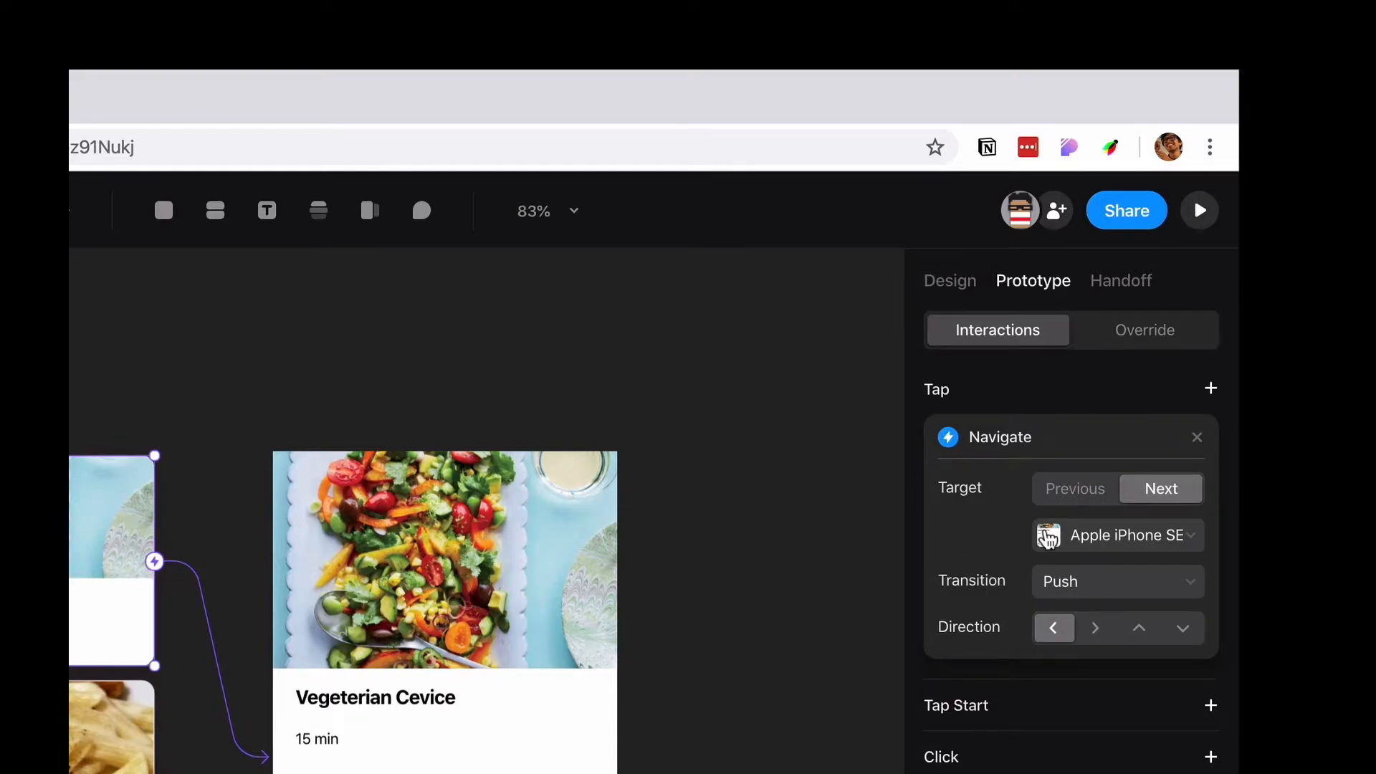
mouse_move(370, 770)
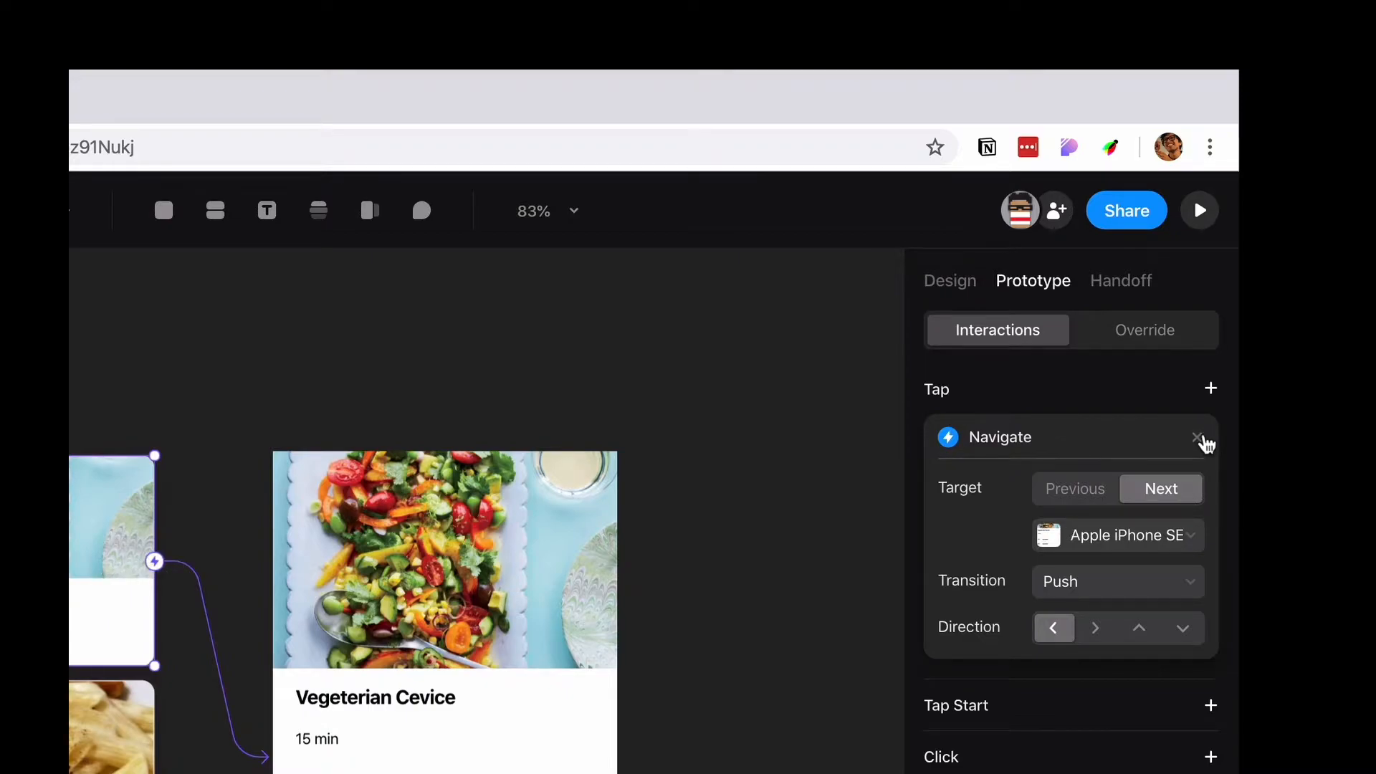
left_click(1197, 436)
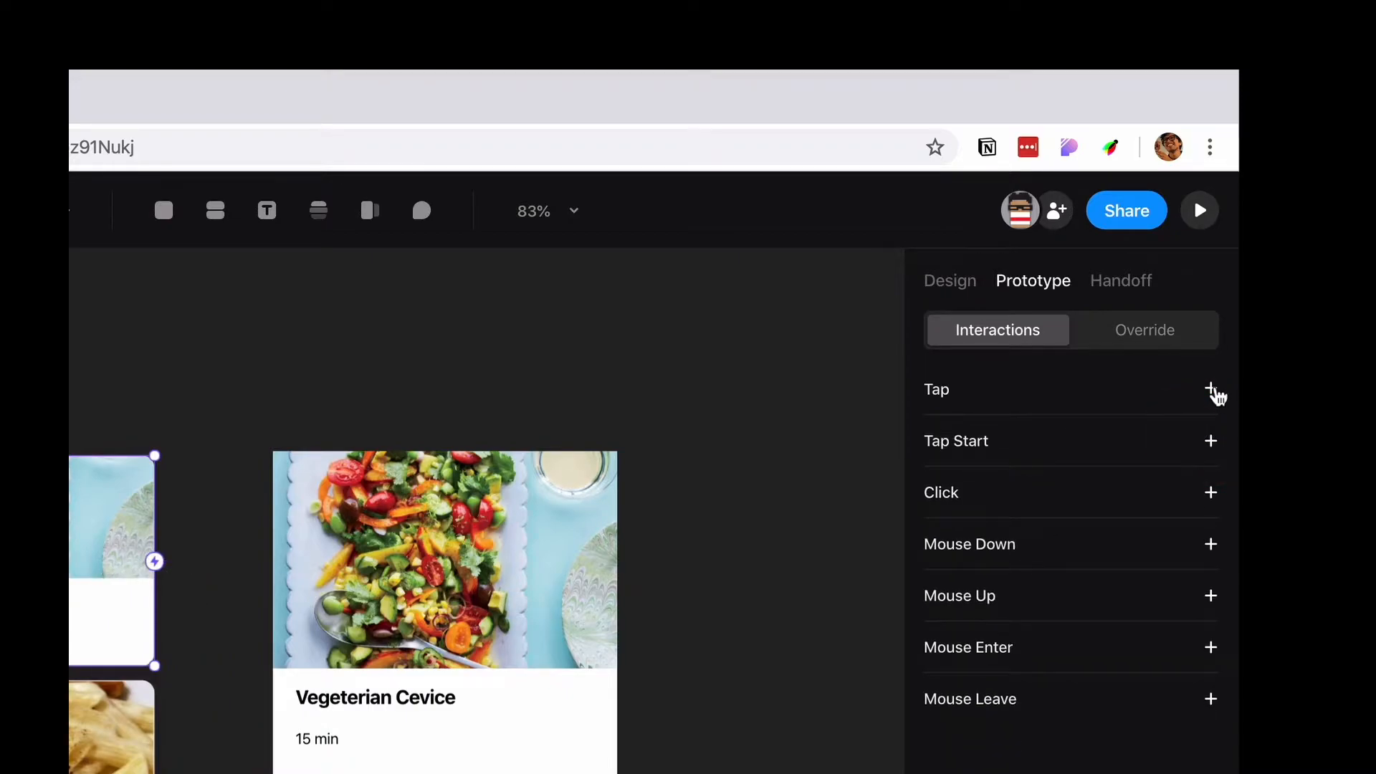
left_click(1210, 387)
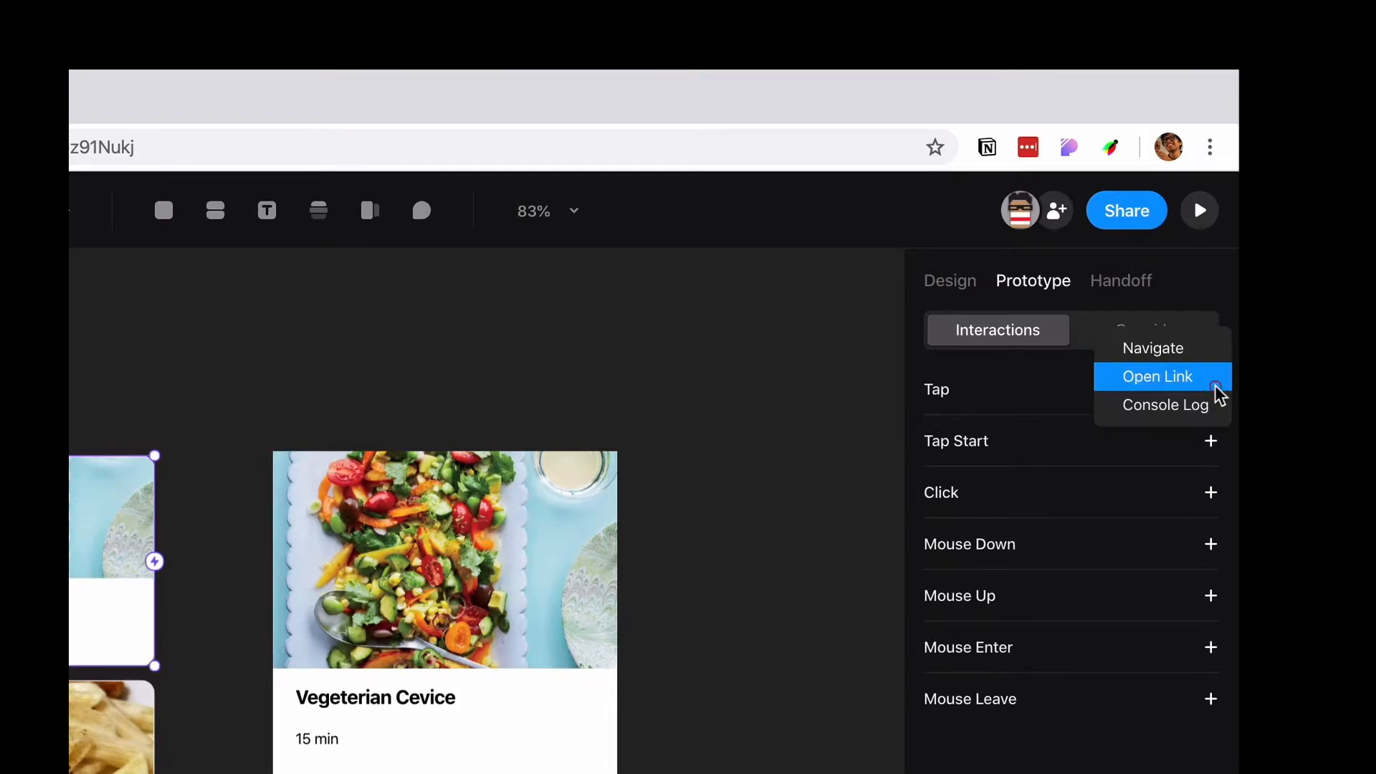
mouse_move(1153, 348)
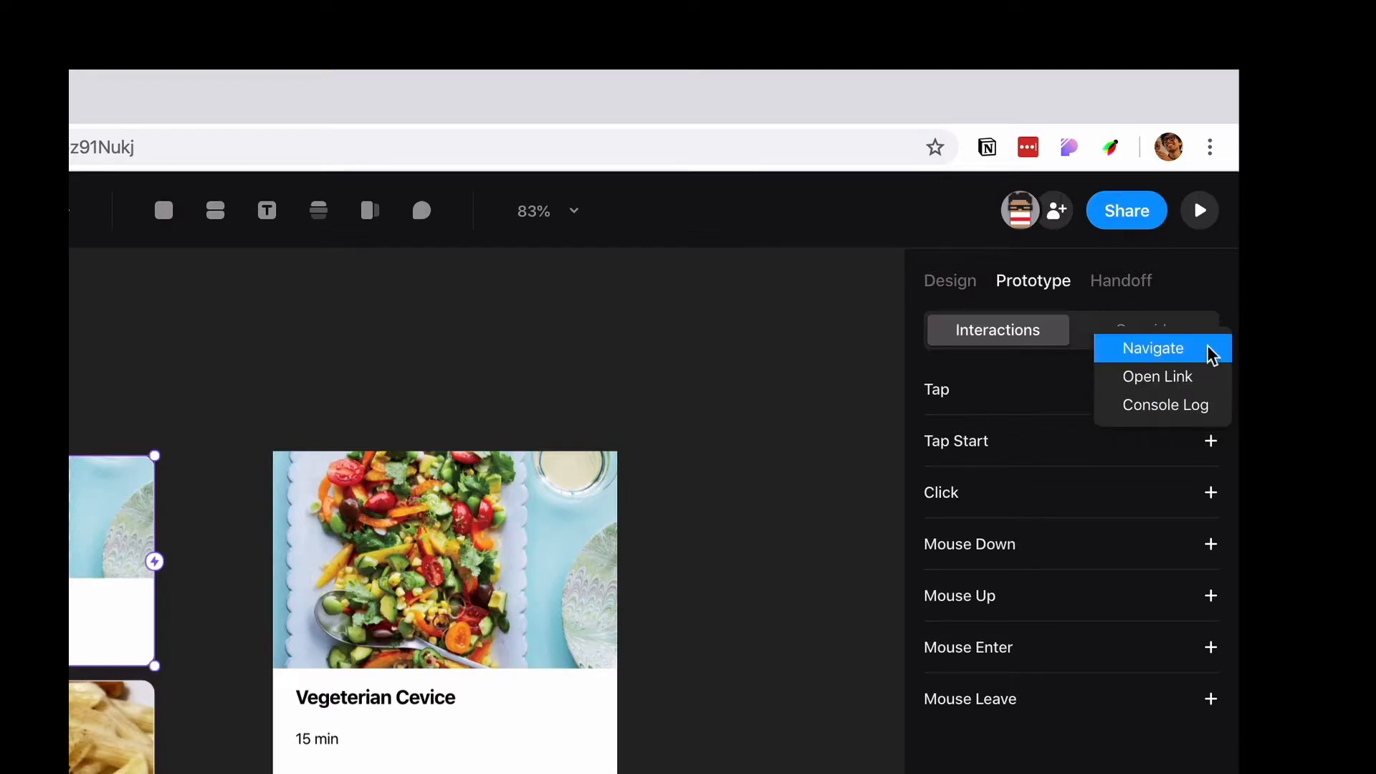
mouse_move(1199, 404)
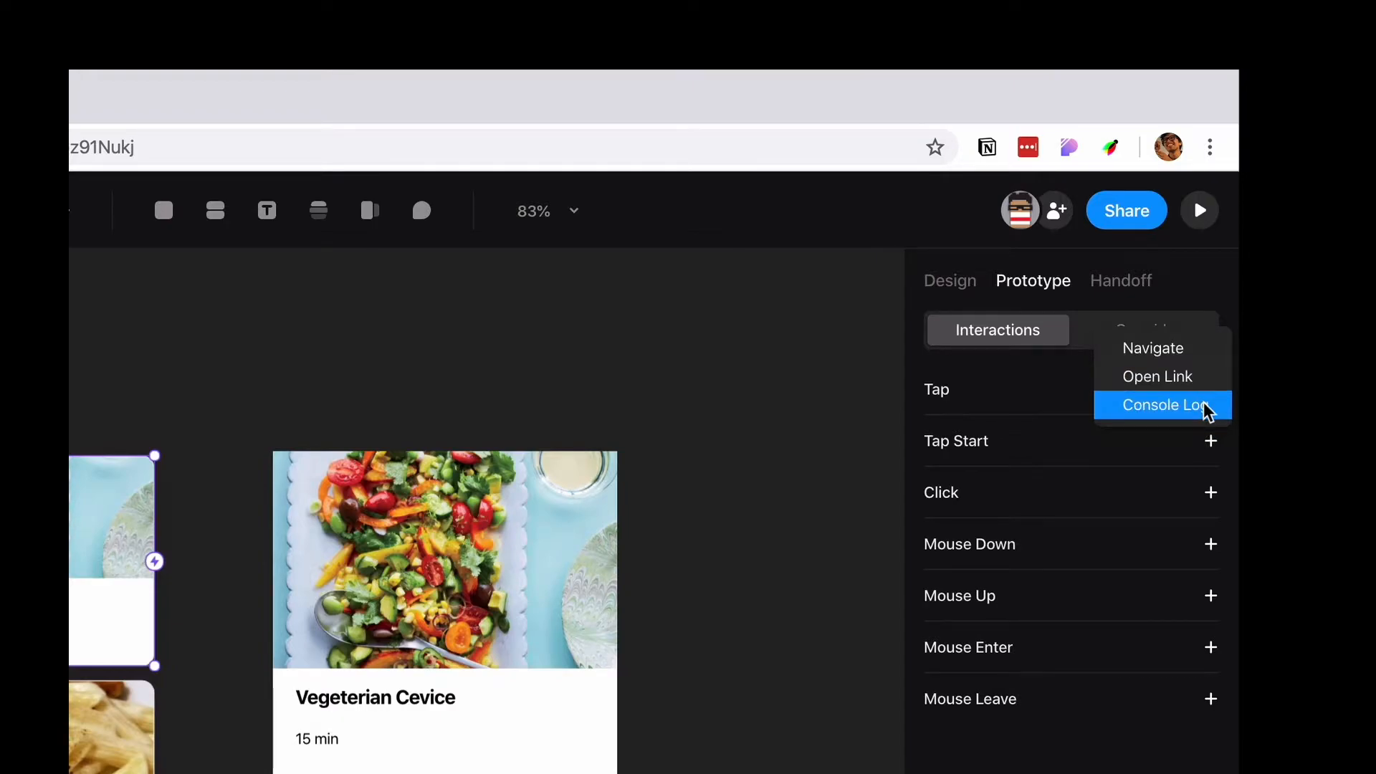
left_click(1153, 348)
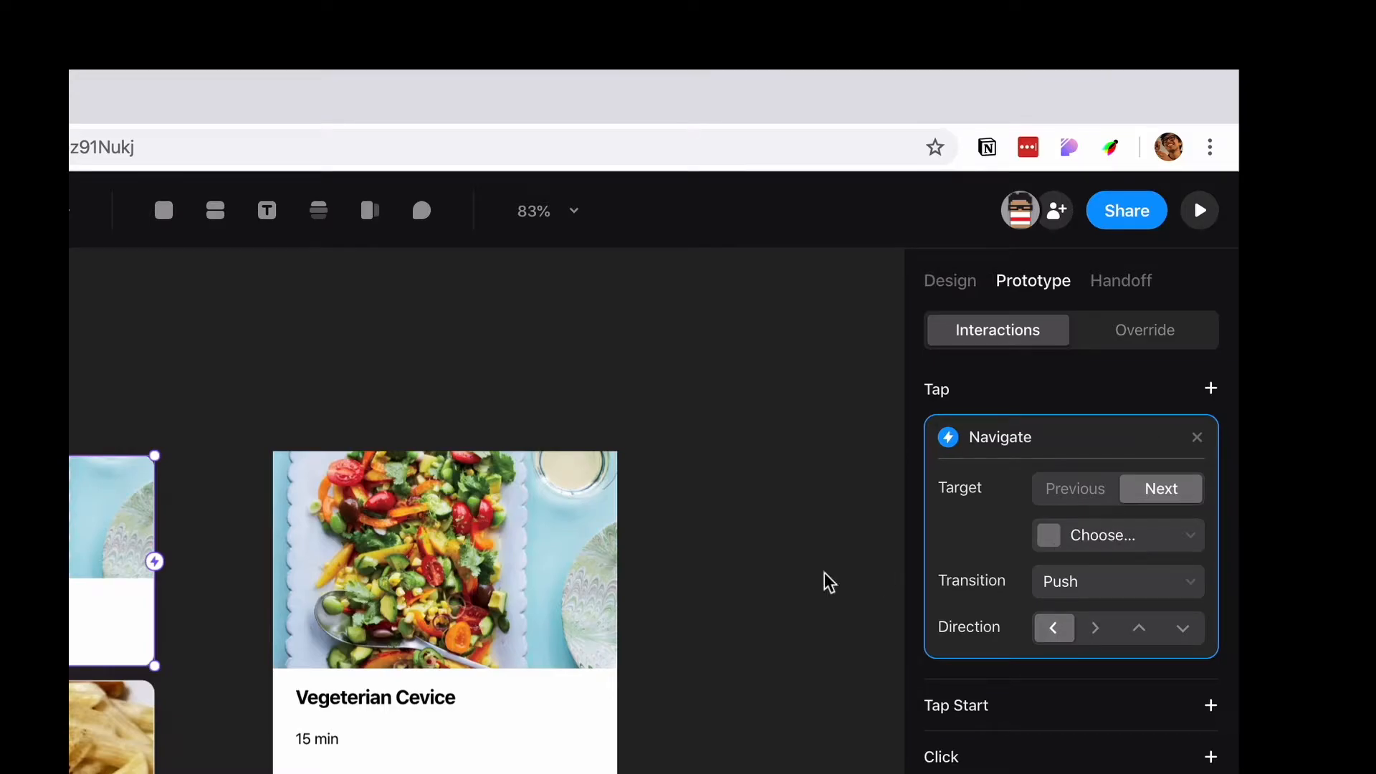
- Rename the detail screen RecipeDetails and set it as the navigation target
left_click(1118, 536)
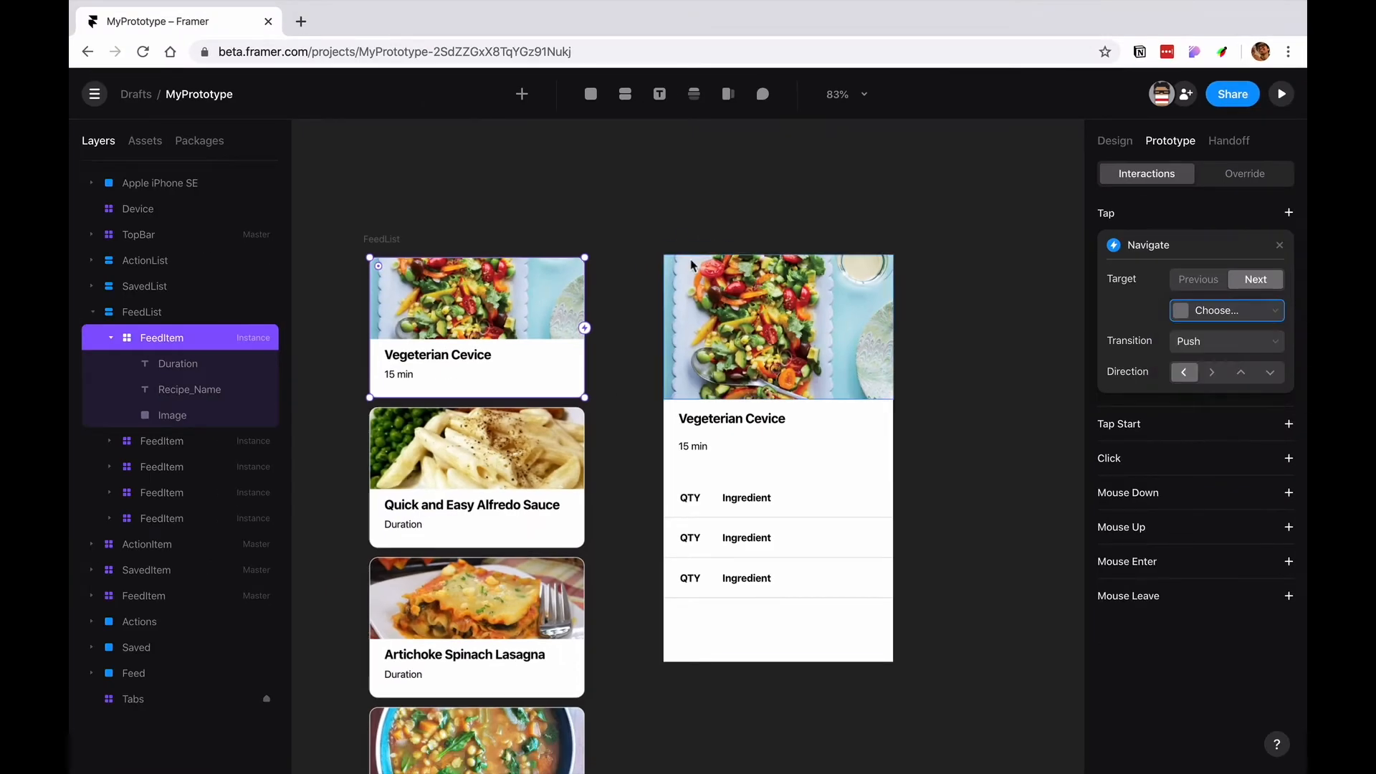
mouse_move(1040, 264)
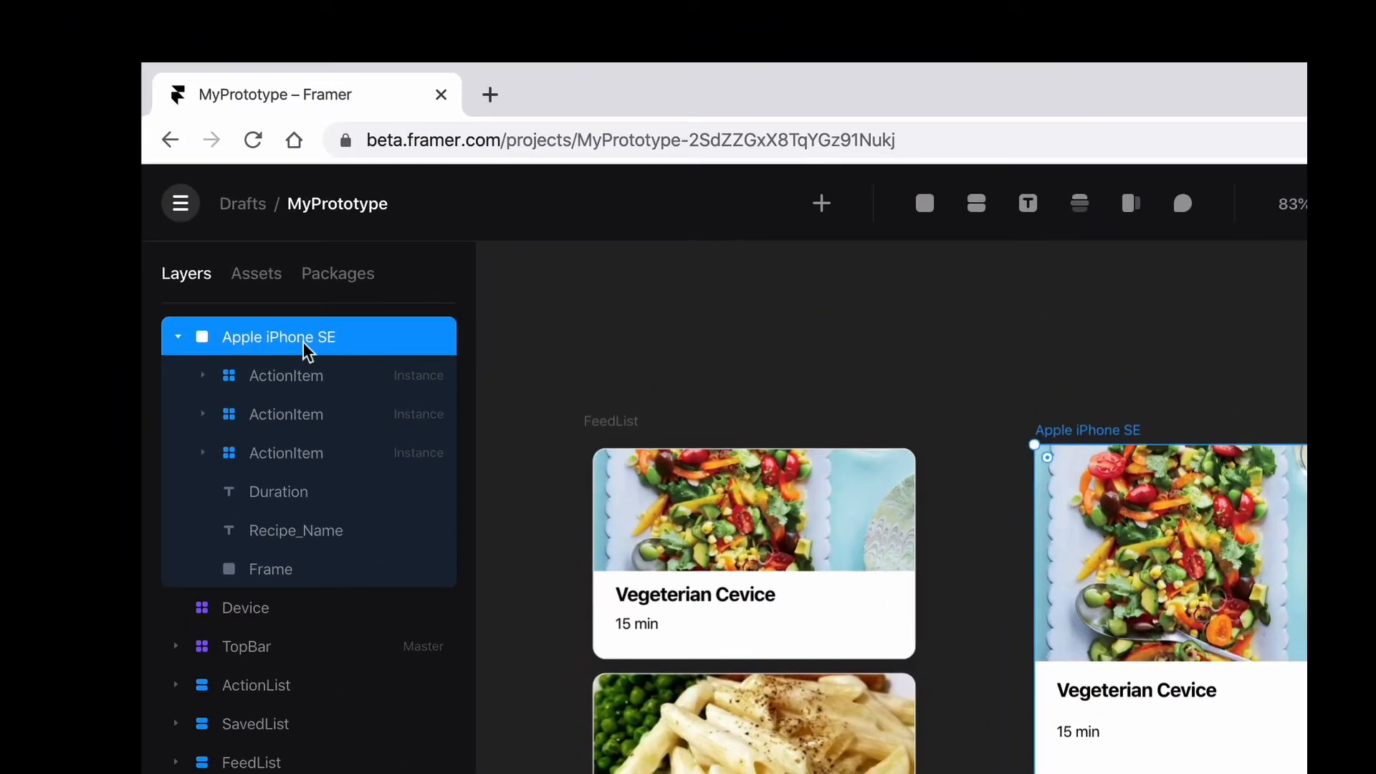
type("RecipeDetails")
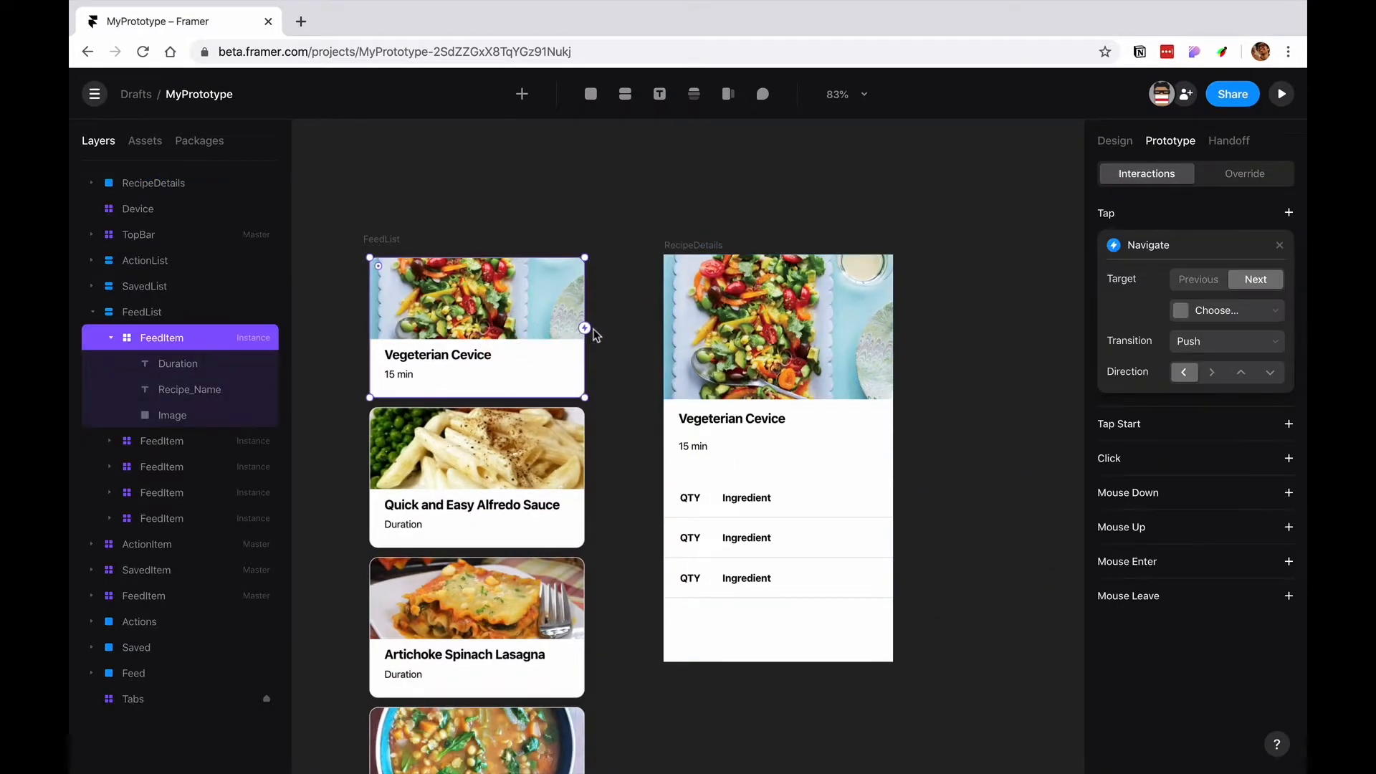
left_click(1227, 310)
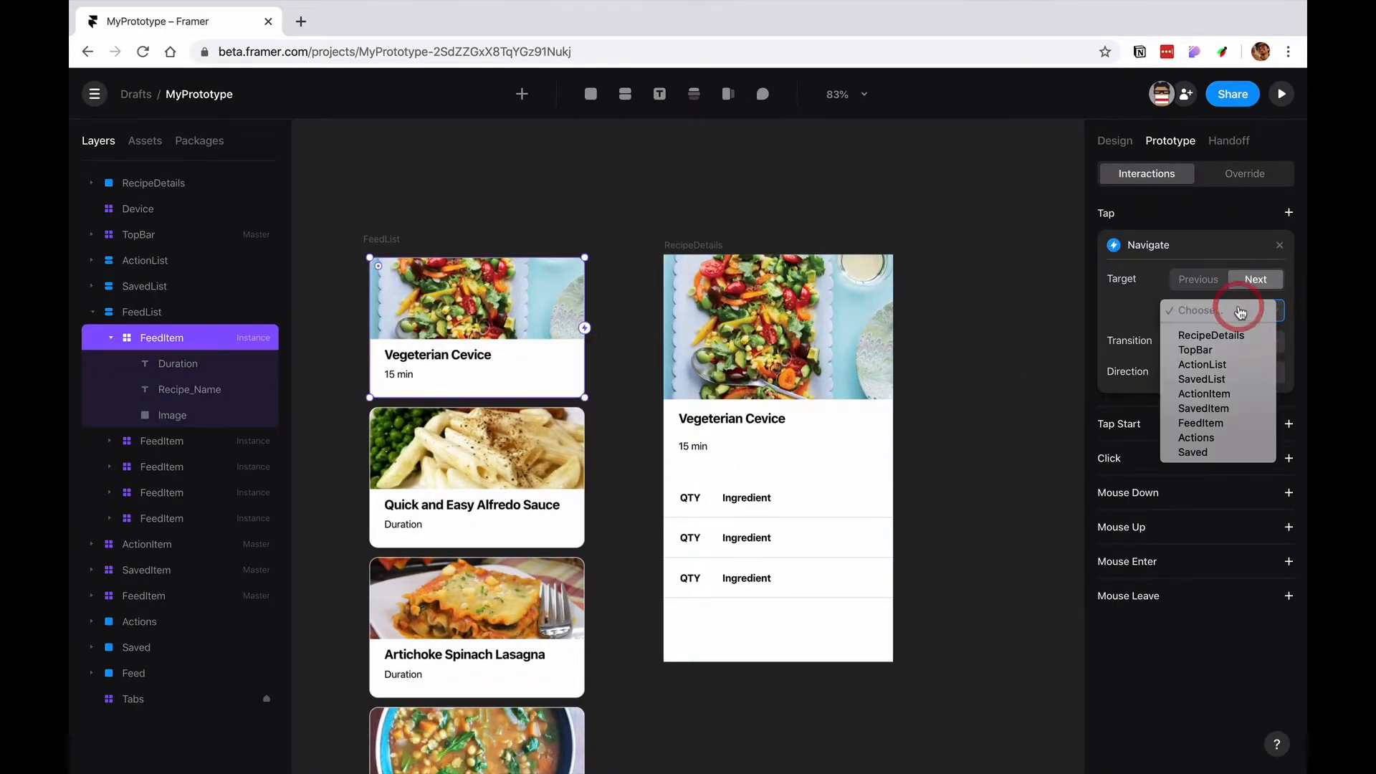
left_click(1211, 335)
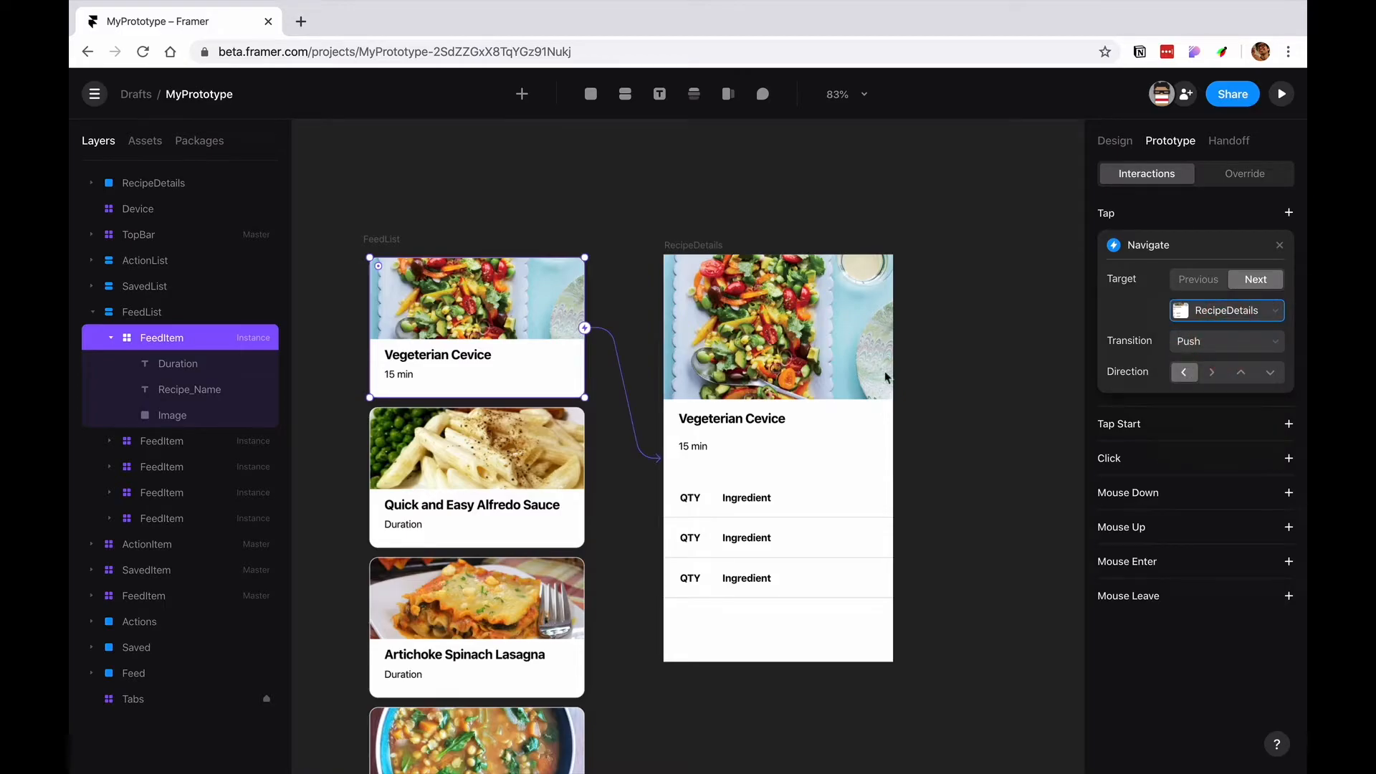
mouse_move(595, 336)
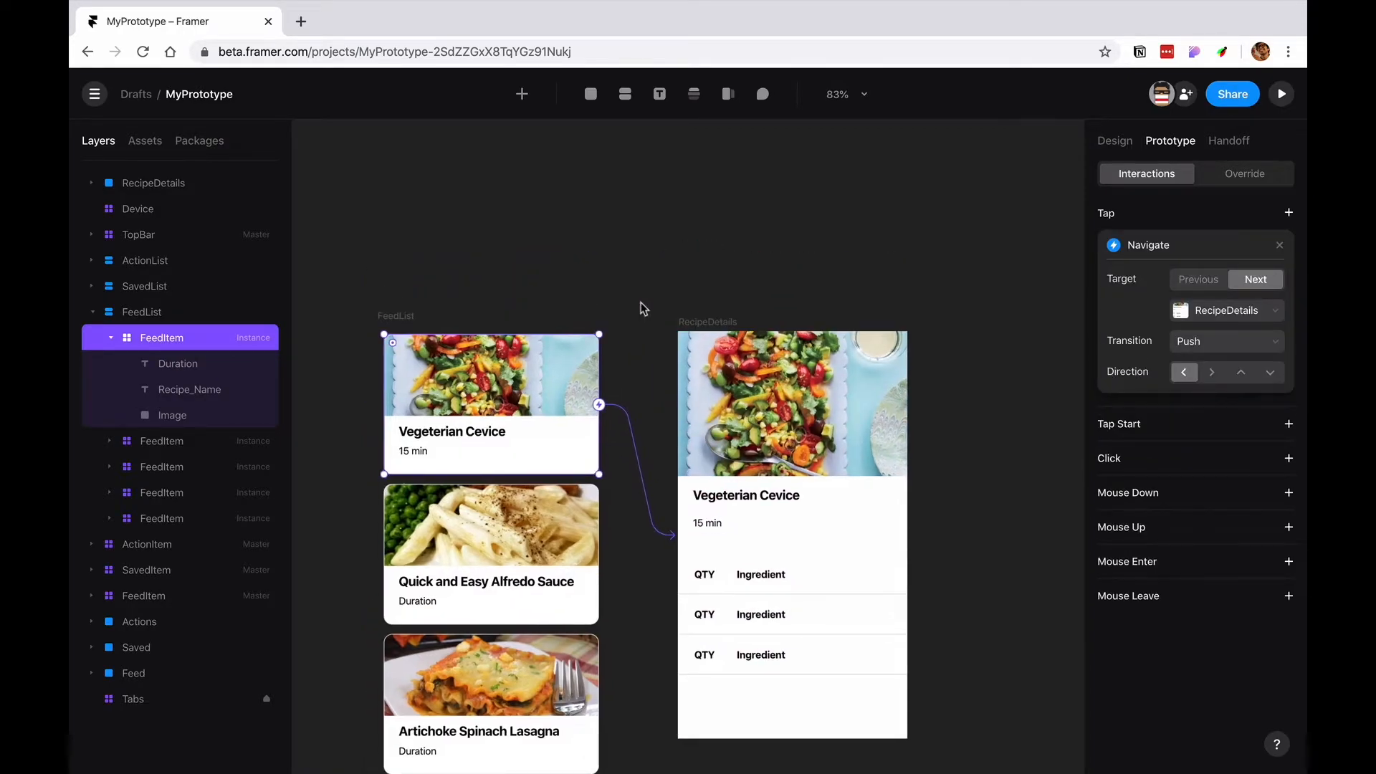
- Pin the preview and tap Vegetarian Cevice to check it opens RecipeDetails
scroll("down", 3)
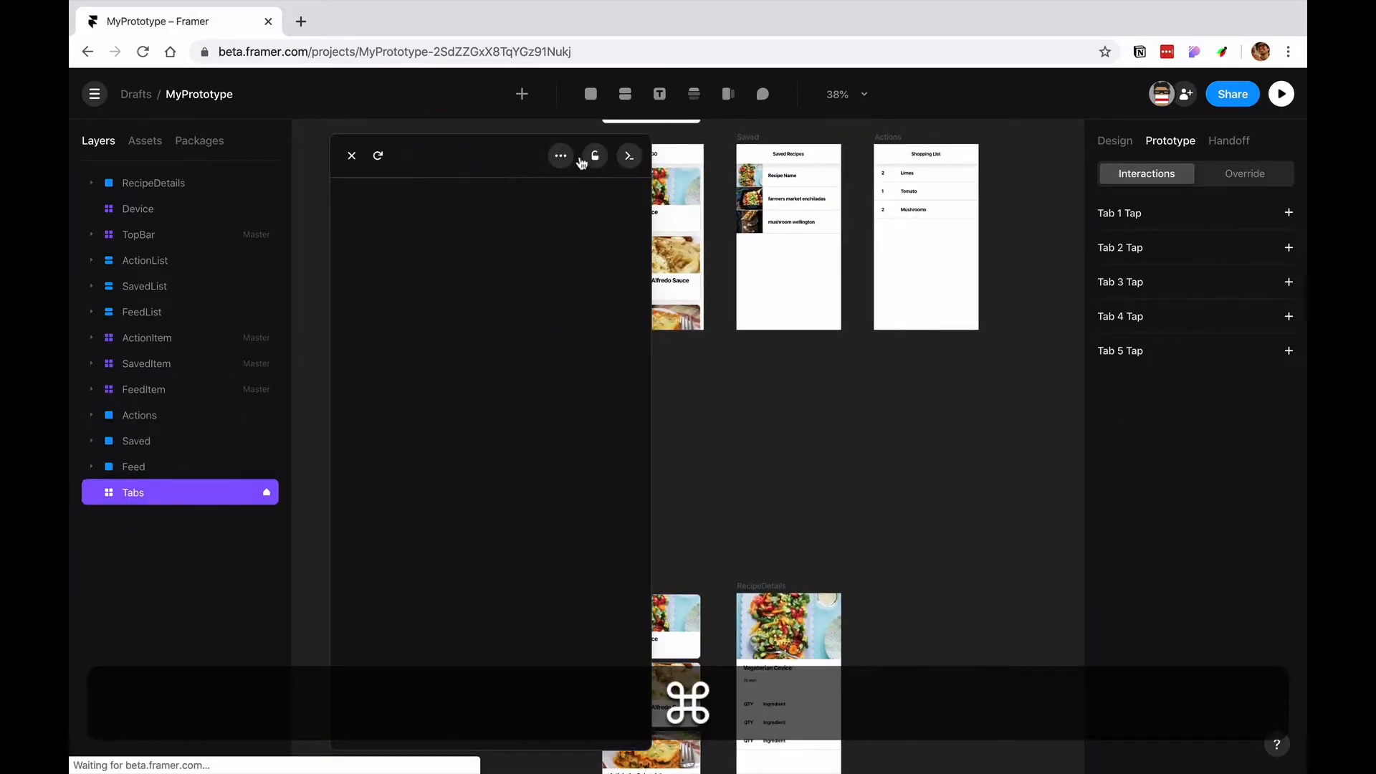
left_click(595, 156)
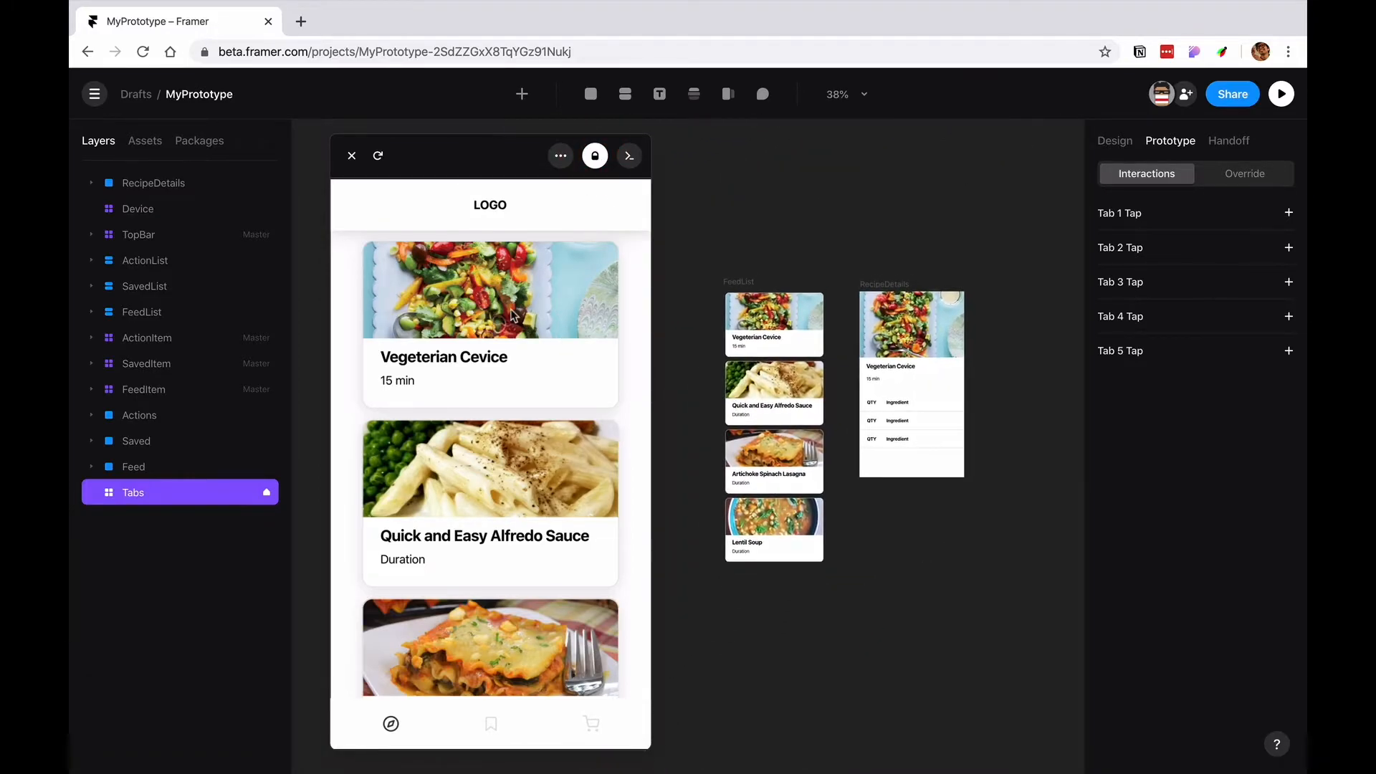
left_click(490, 311)
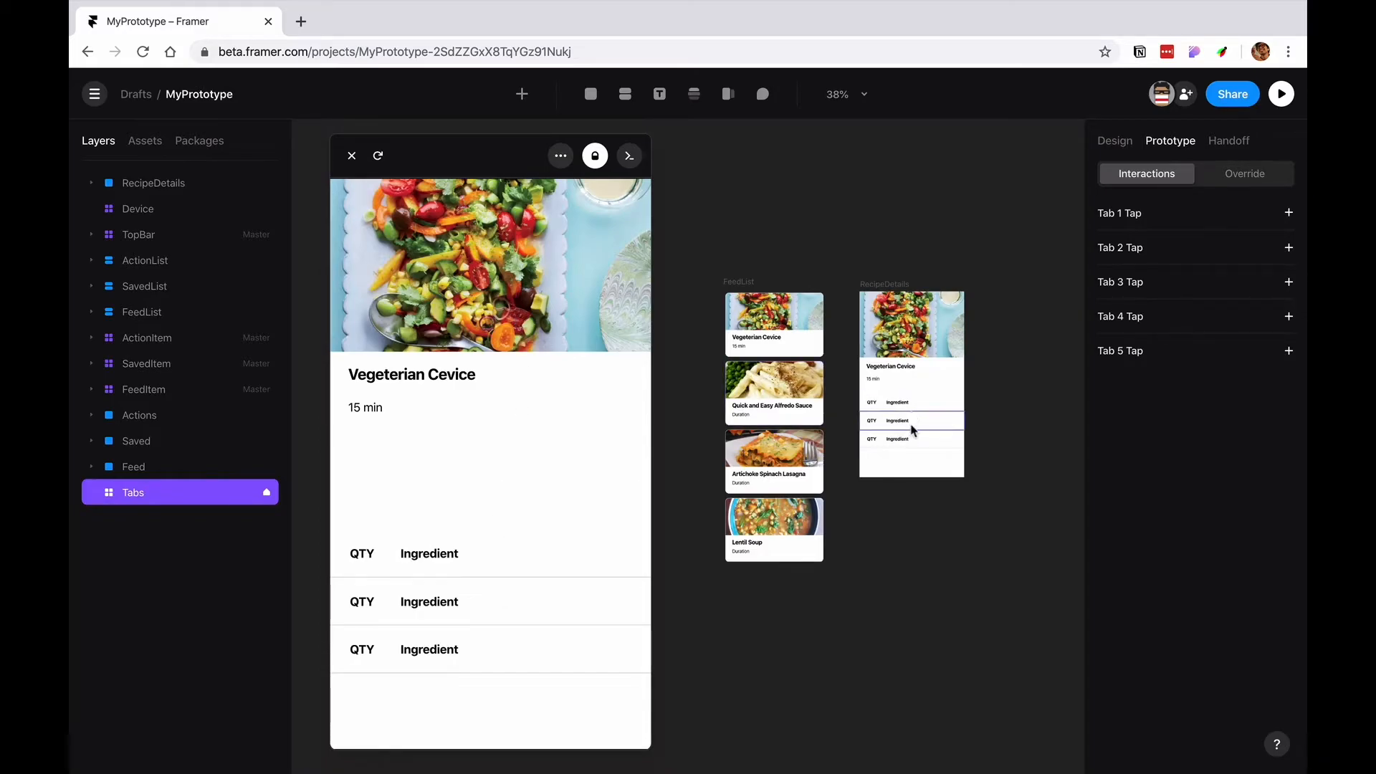
left_click(911, 420)
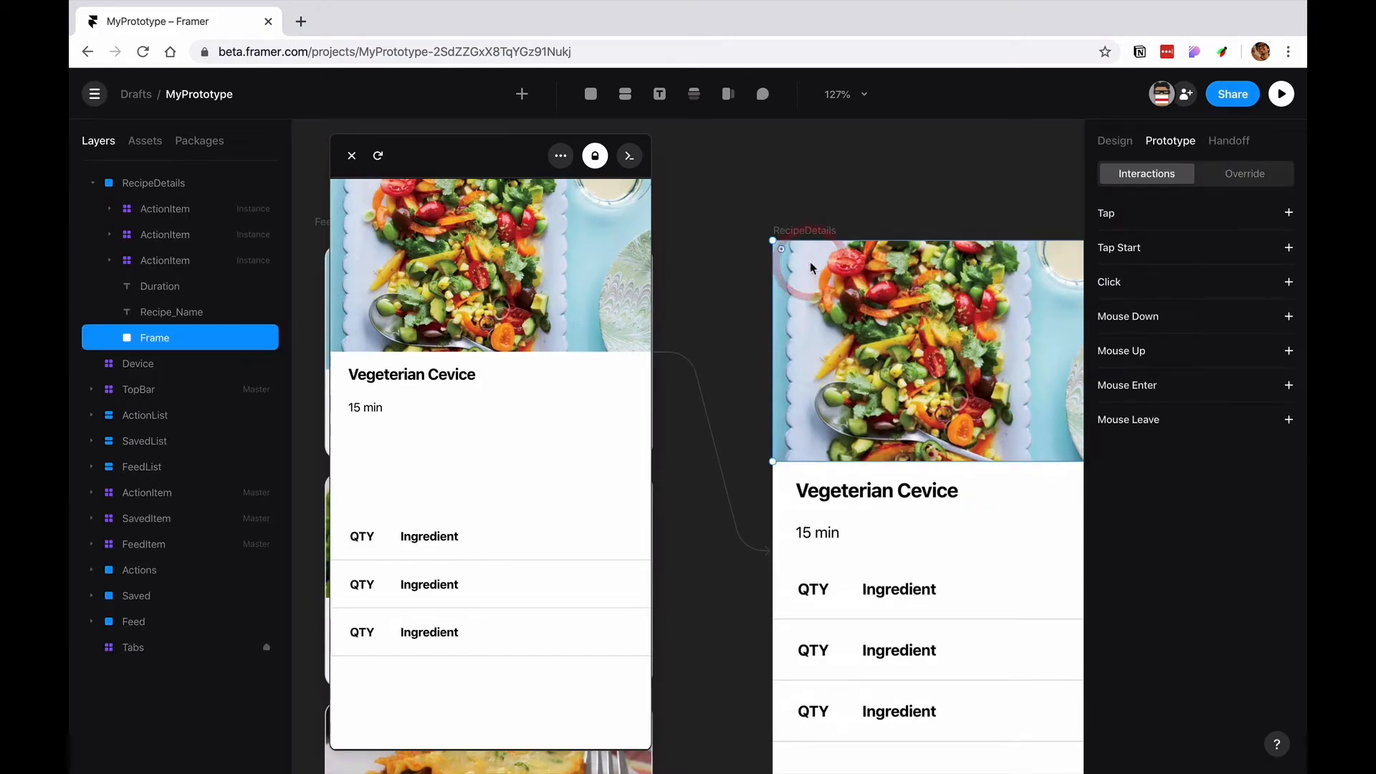
- Draw a back button square in the photo's top-left and resize it to 43×43
left_click(591, 94)
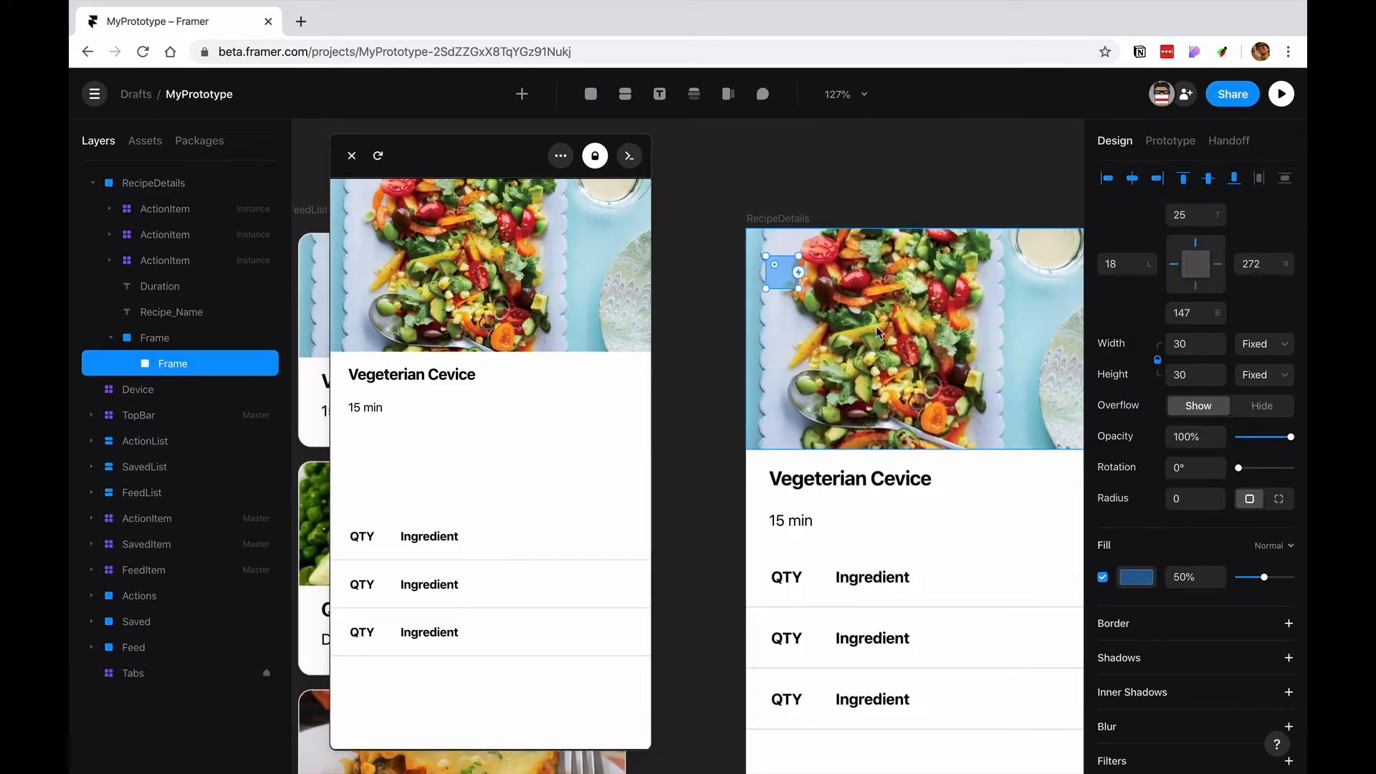
left_click_drag(797, 271, 805, 296)
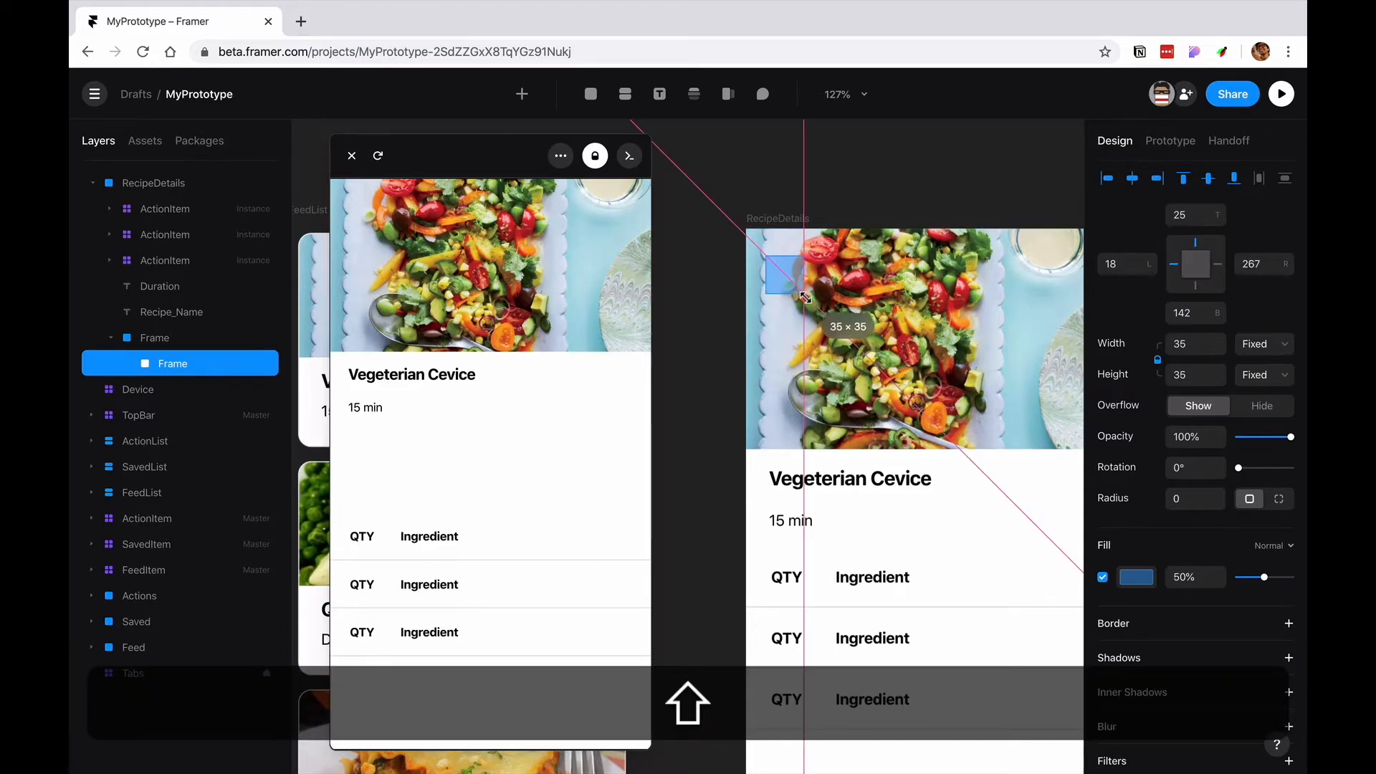
left_click_drag(802, 296, 808, 308)
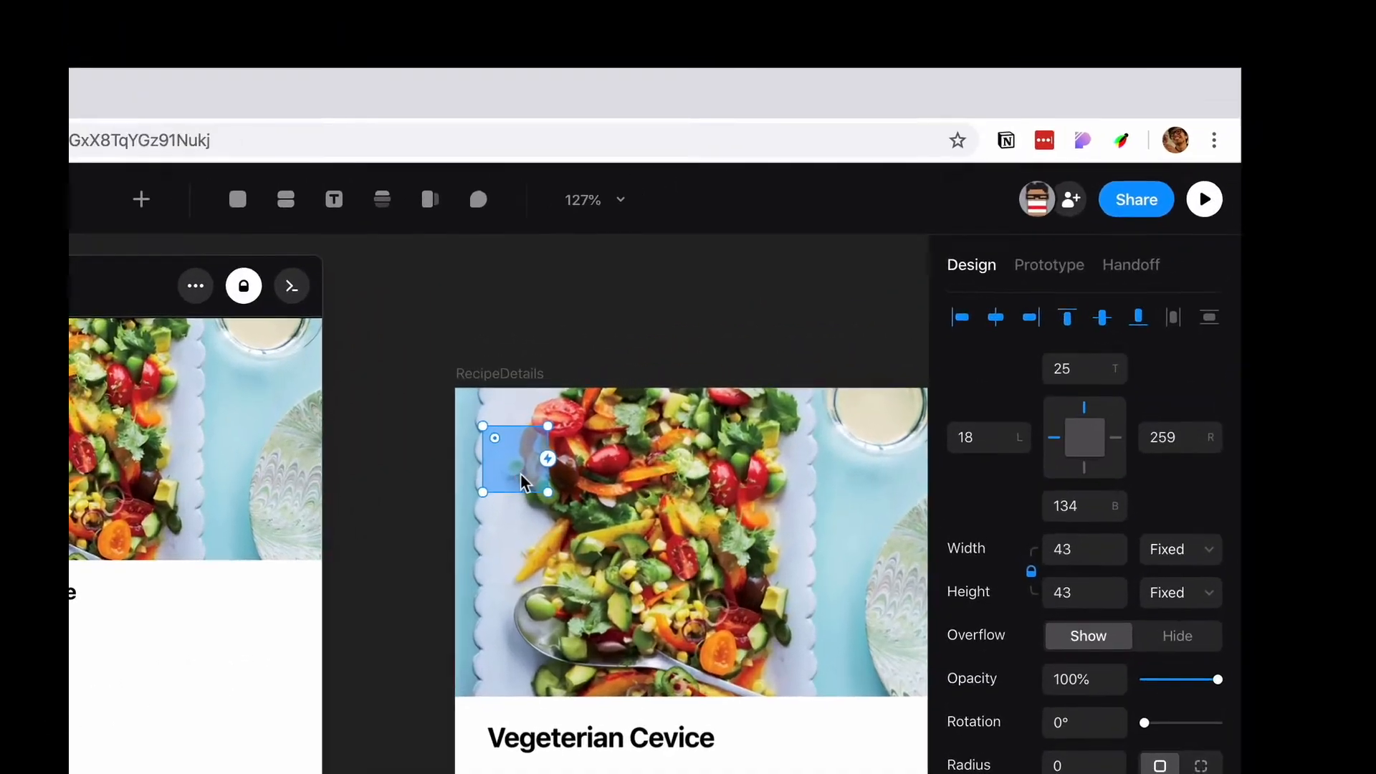
- Give the back button a Tap Navigate interaction targeting the previous screen
left_click(1049, 264)
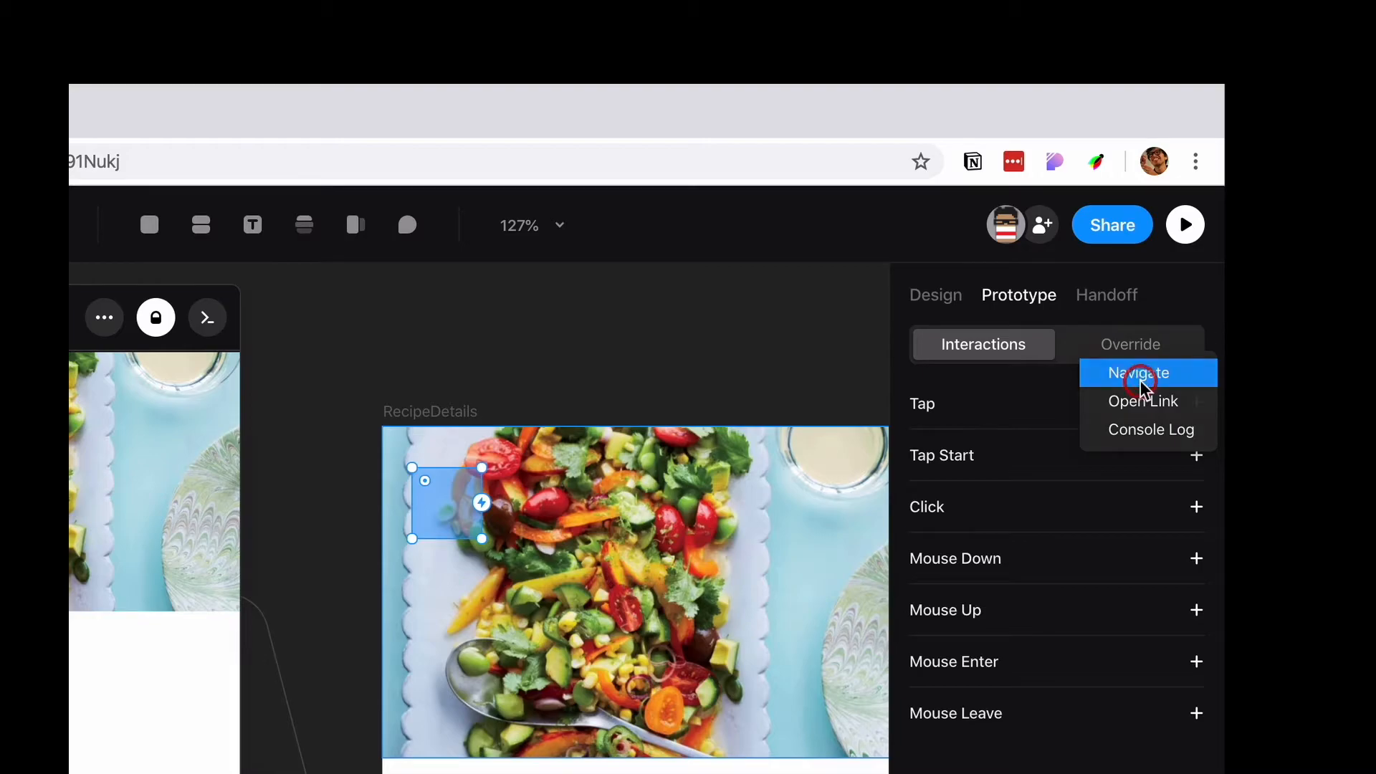
left_click(1139, 373)
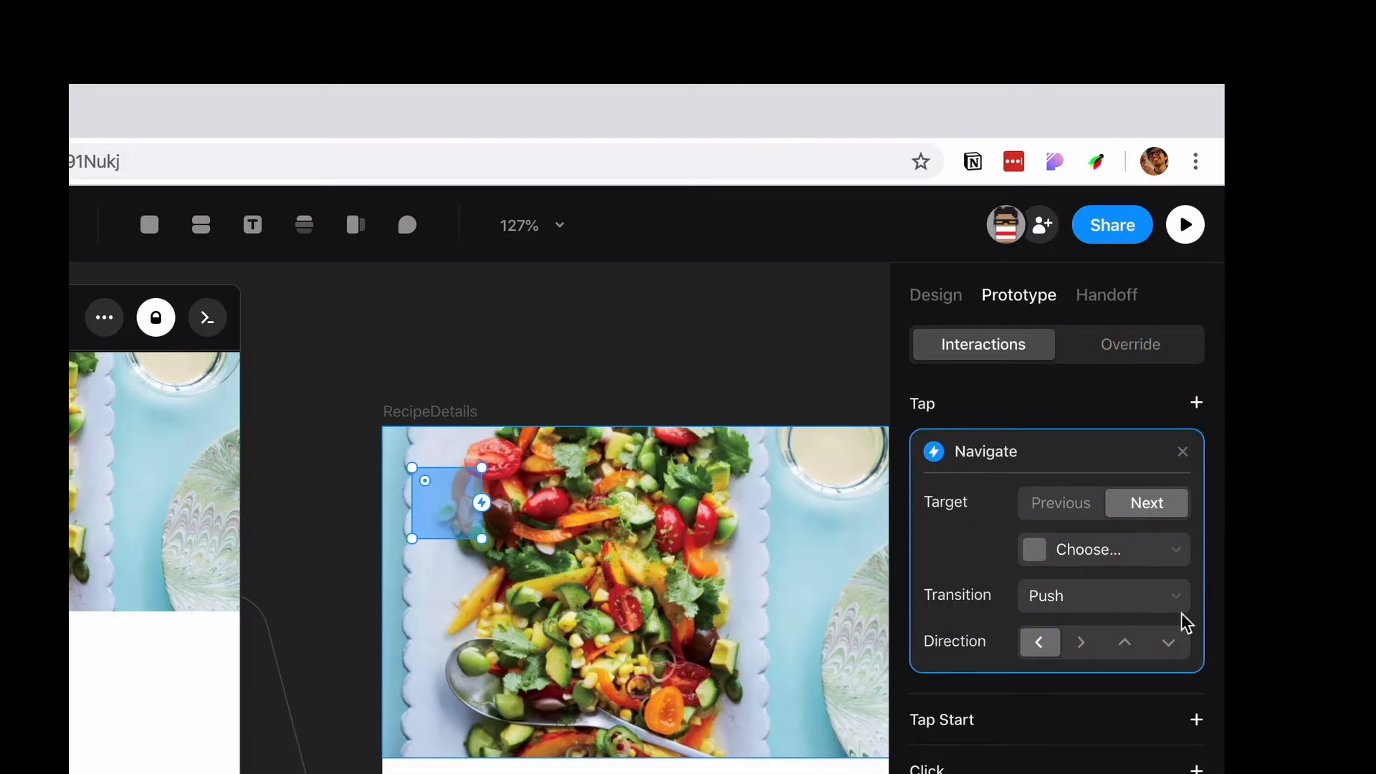
left_click(1060, 503)
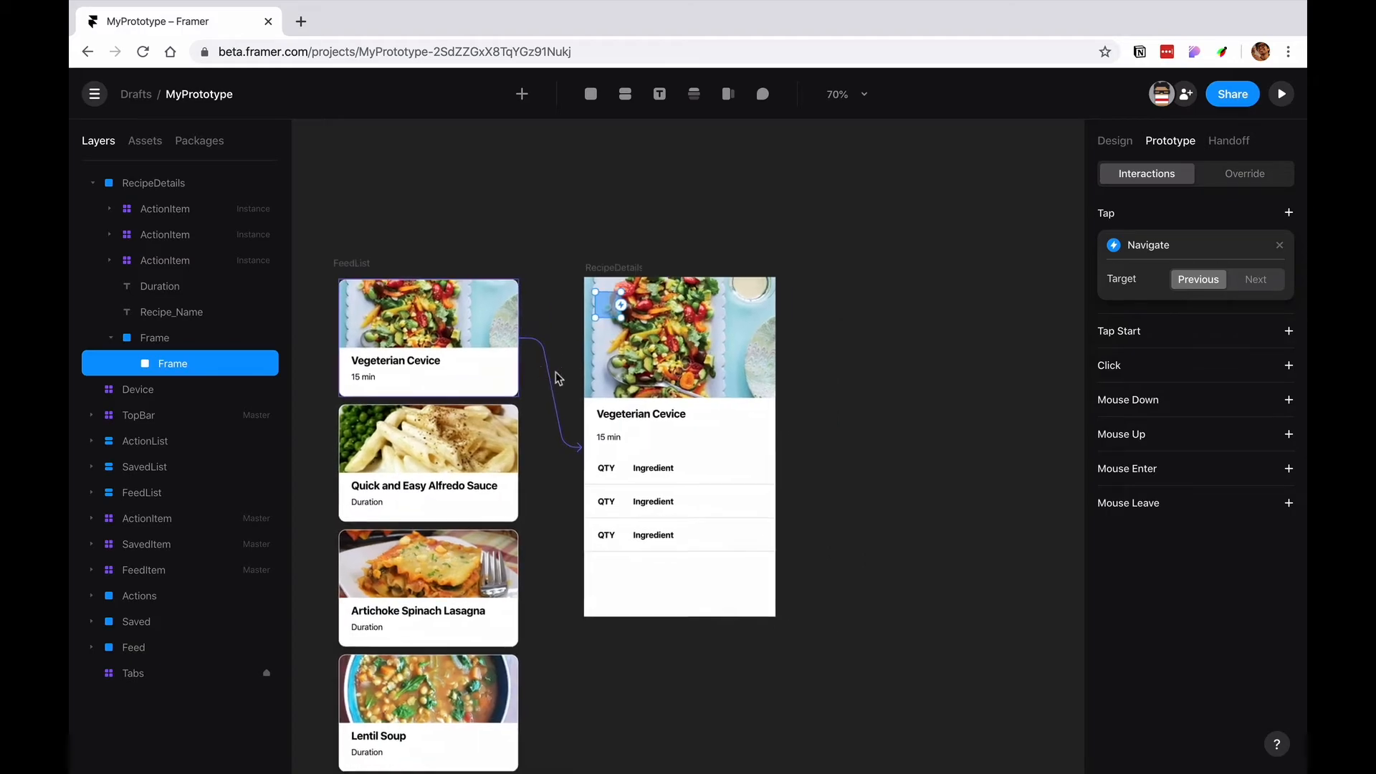
- Draw a screen-wide frame 109 high above RecipeDetails and fill it with a blue preset
left_click(600, 431)
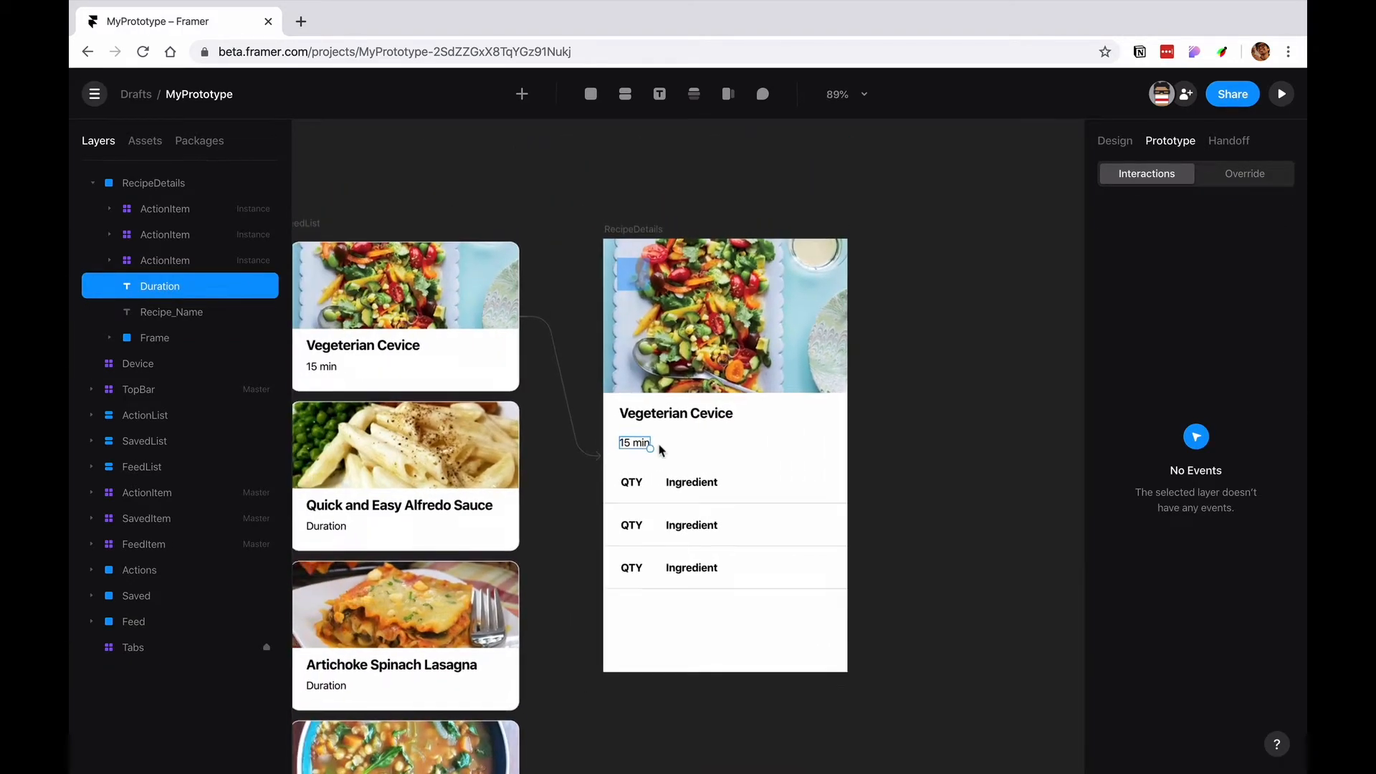
scroll("down", 3)
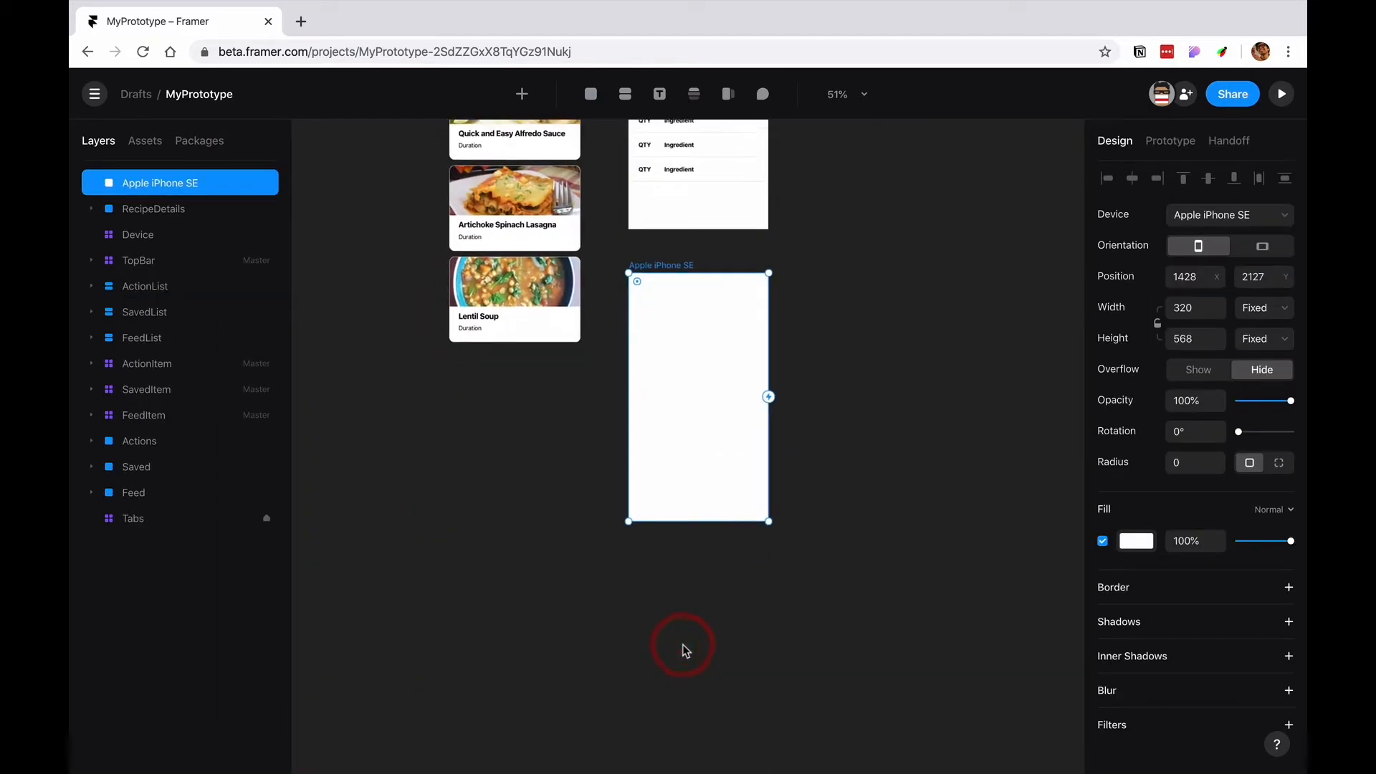
left_click_drag(698, 520, 708, 421)
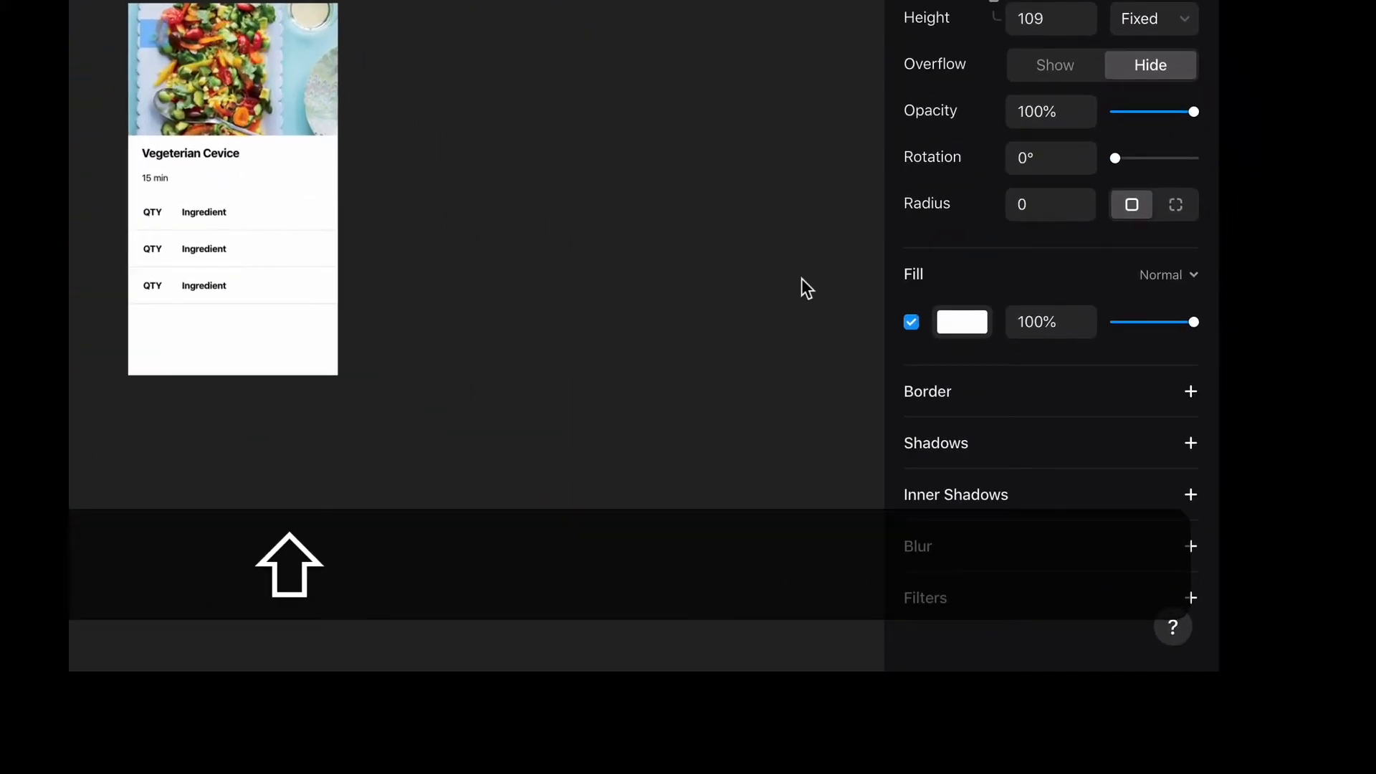
left_click(962, 322)
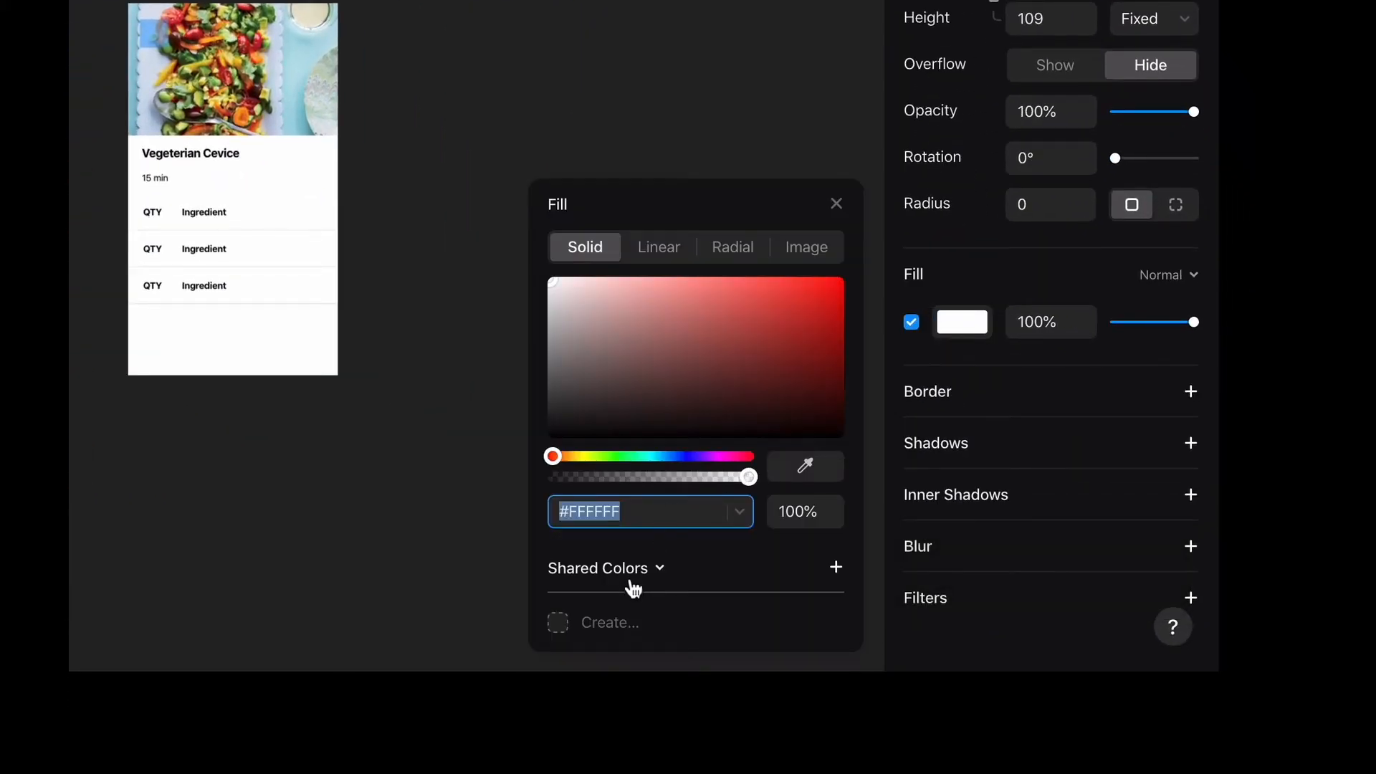
left_click(599, 568)
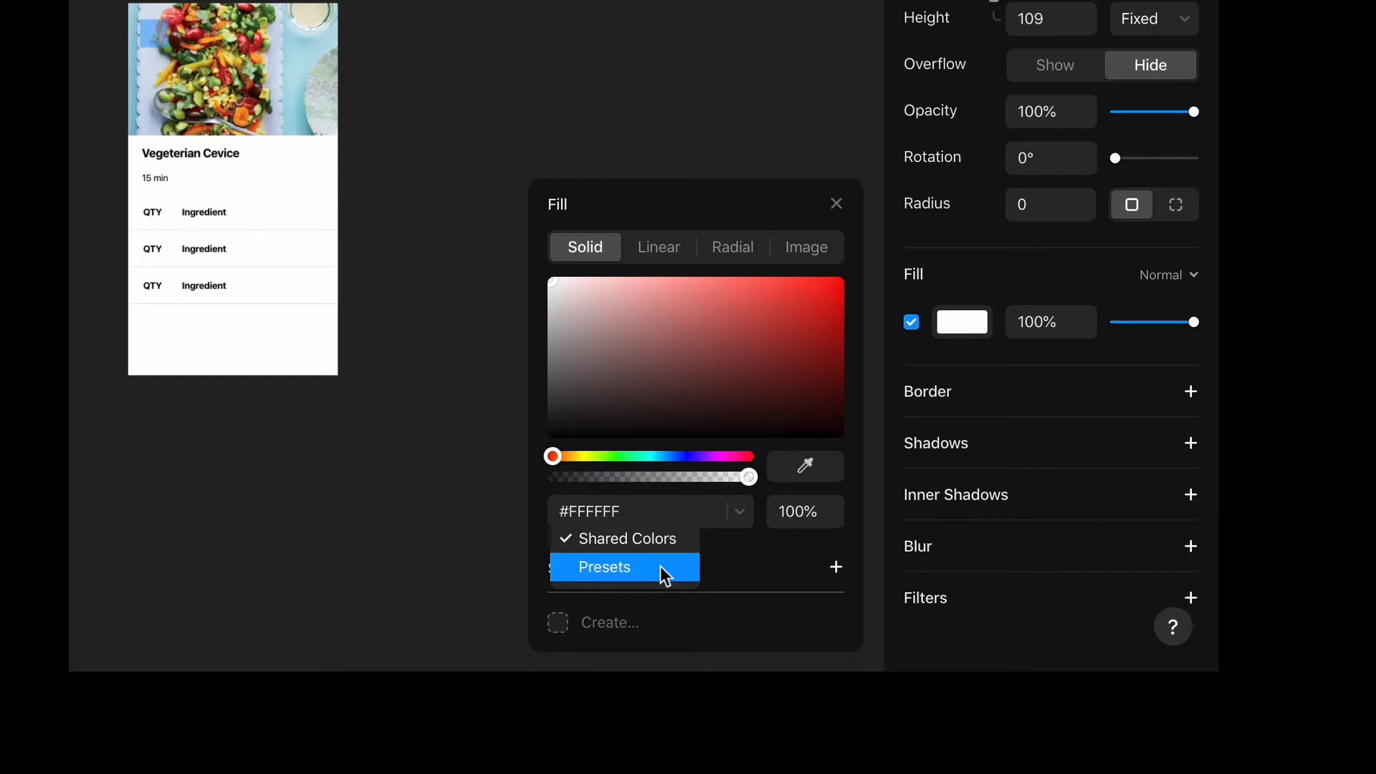
left_click(604, 567)
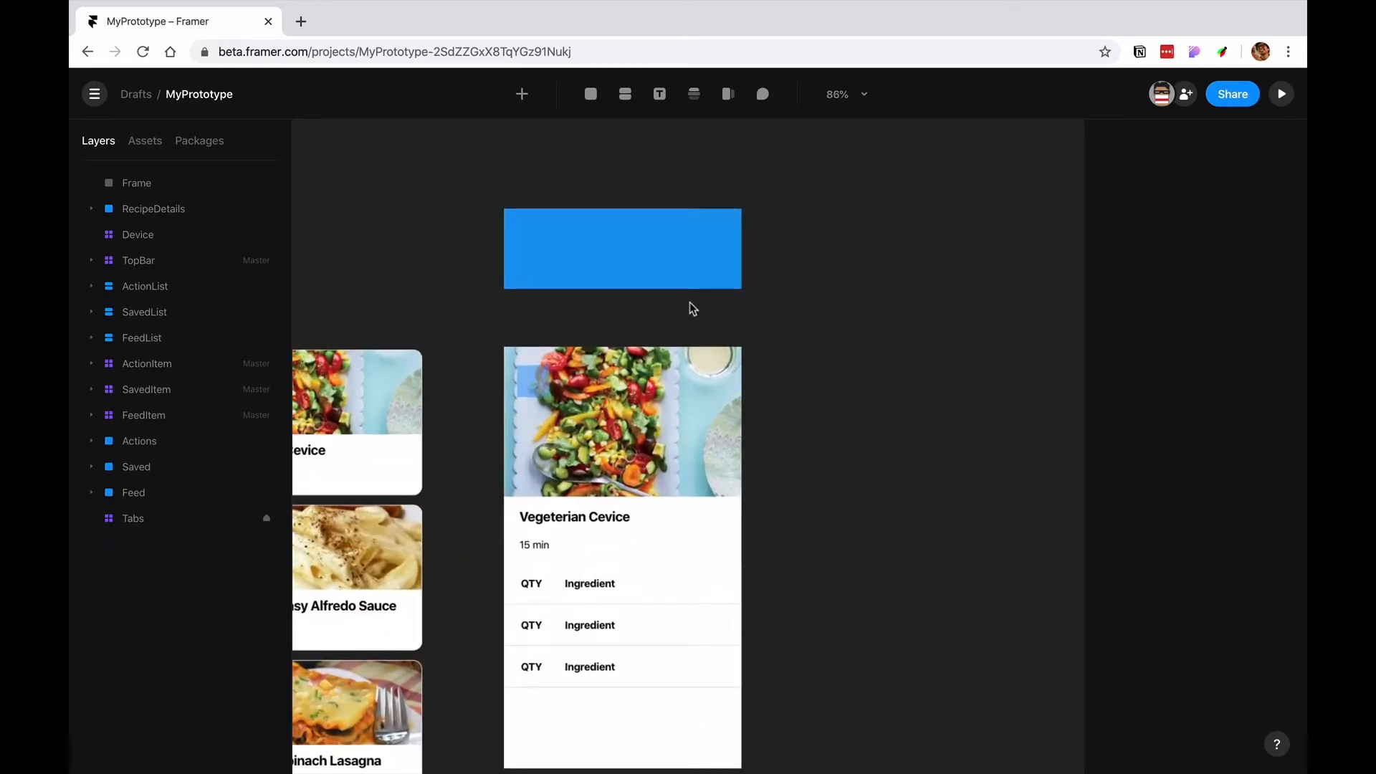
- Add a white, bold 'Recipe Saved' label to the blue banner
left_click(659, 94)
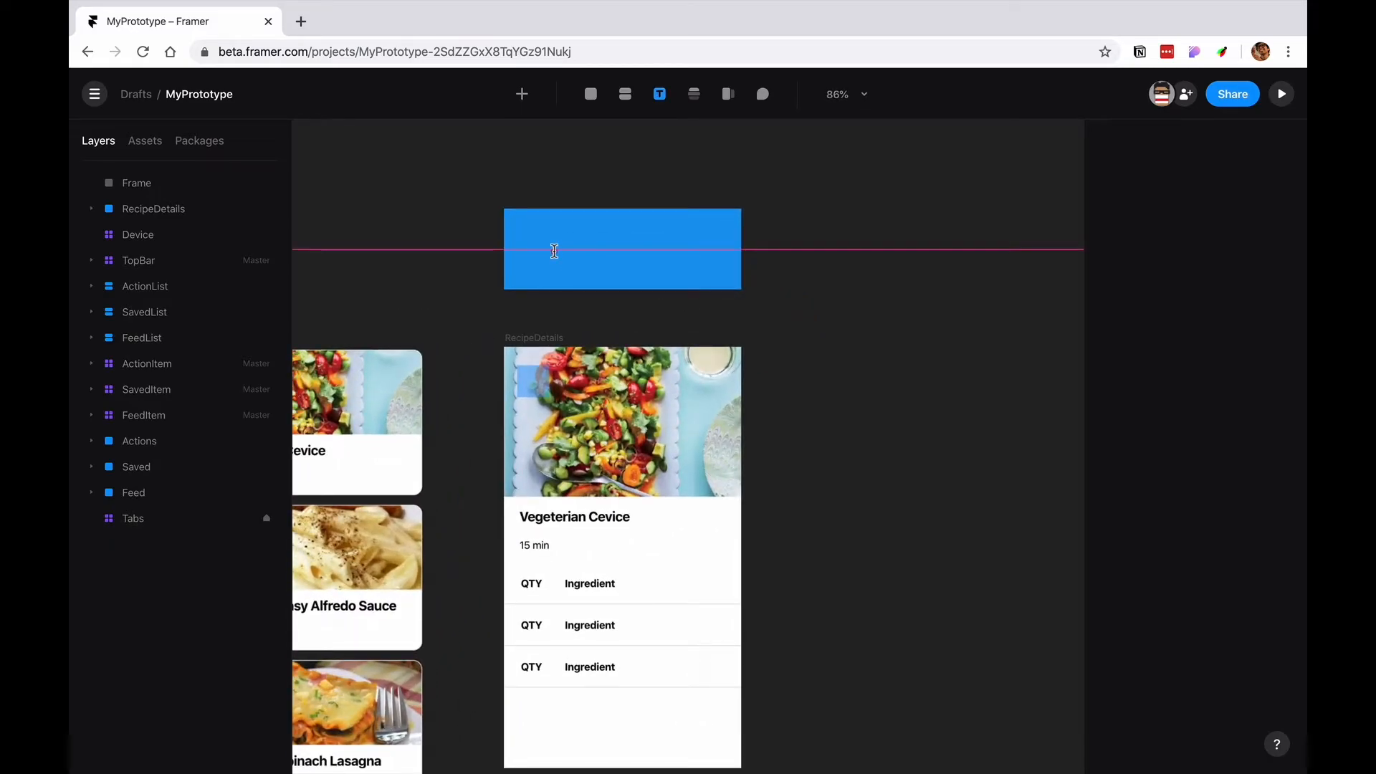
type("Recipe Saved")
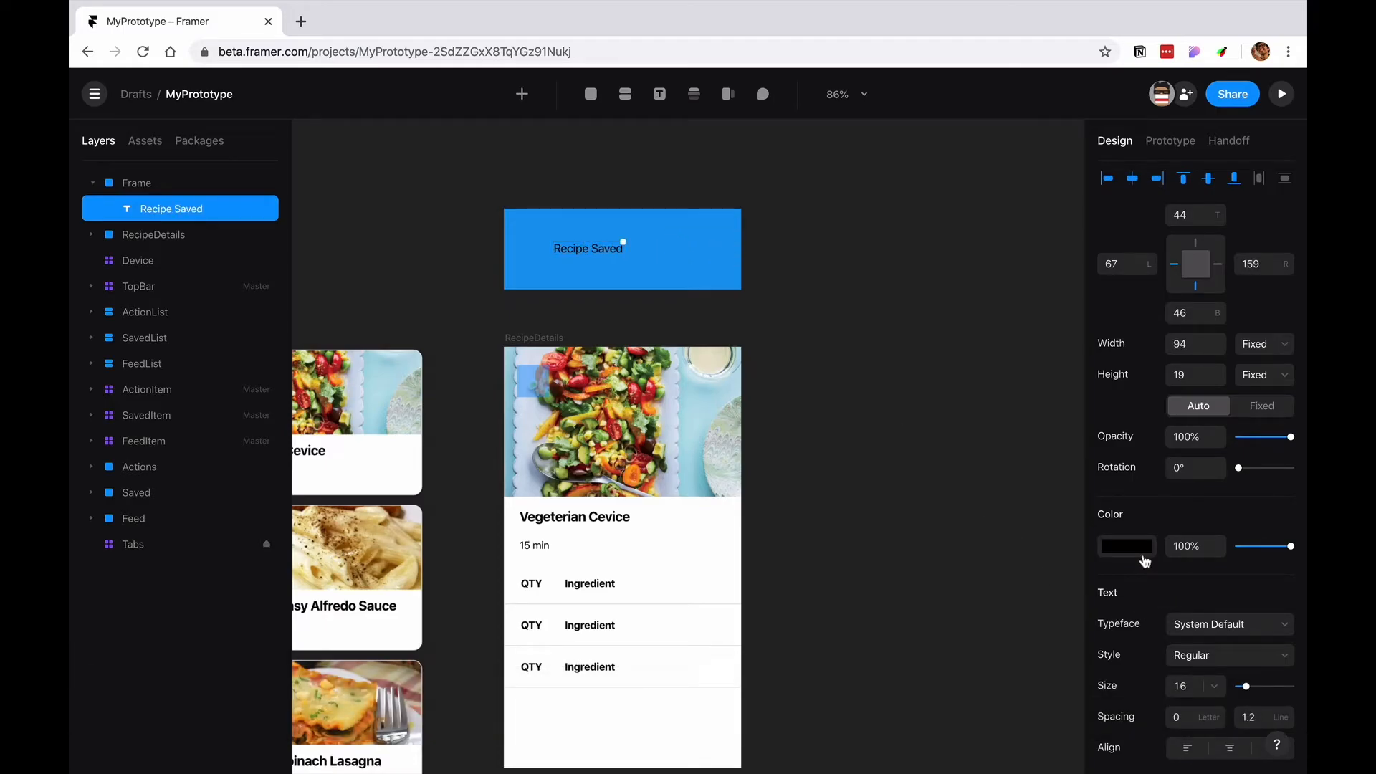
left_click(1127, 546)
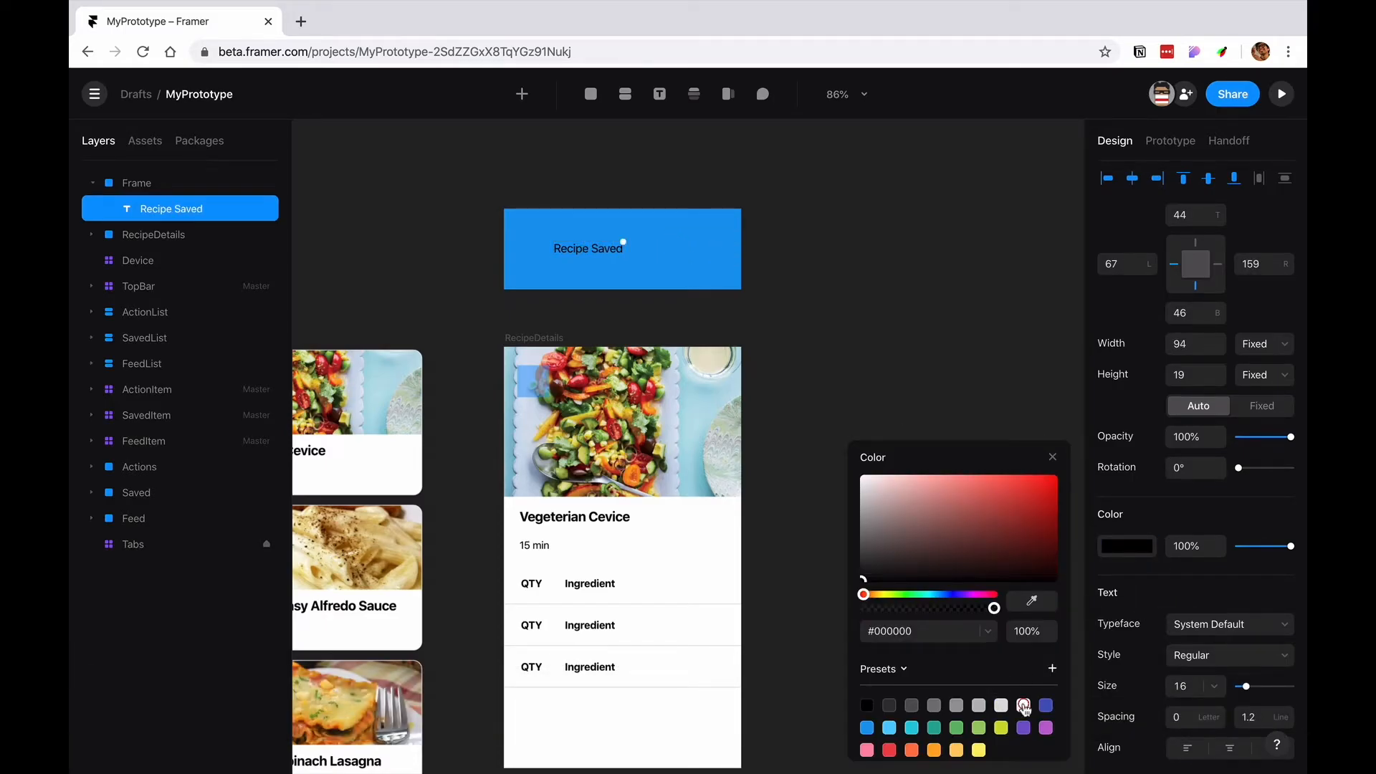
left_click(1021, 706)
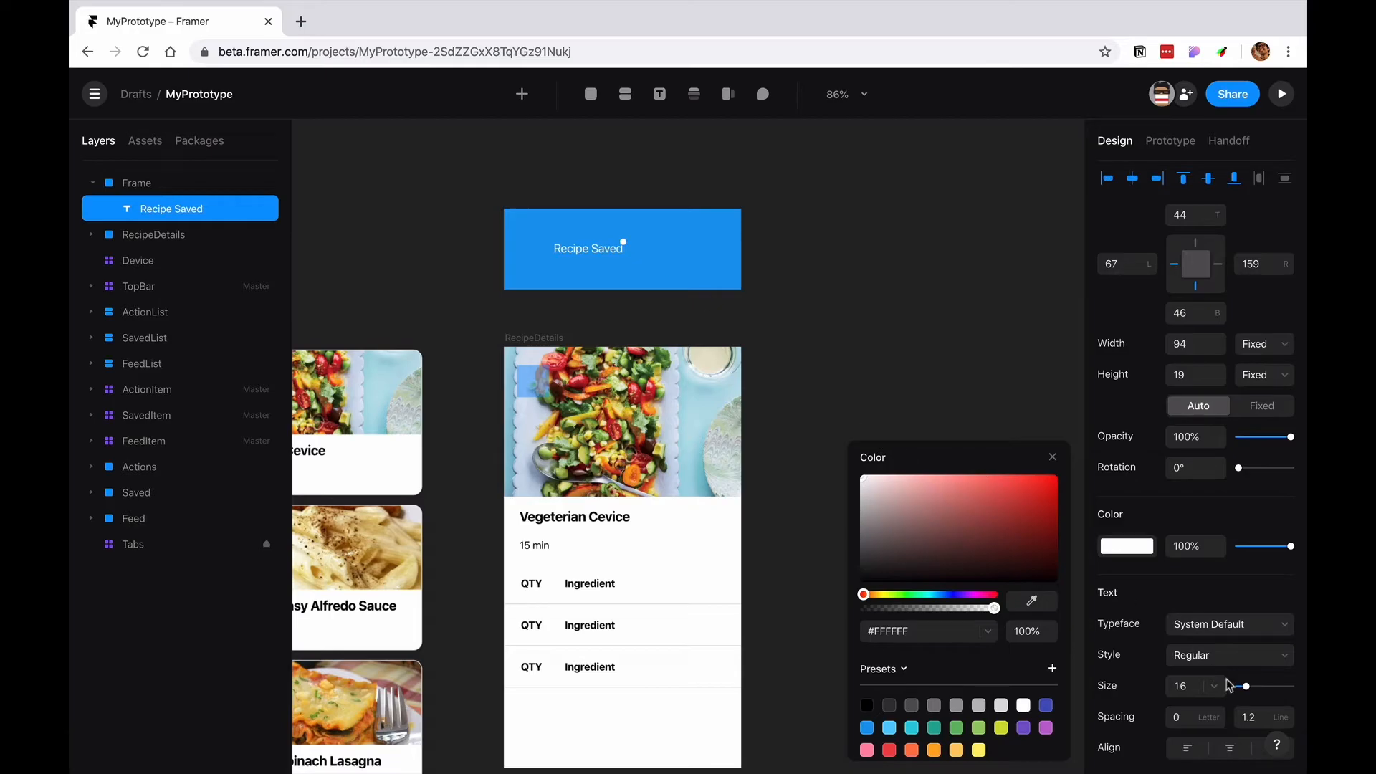
left_click(1228, 655)
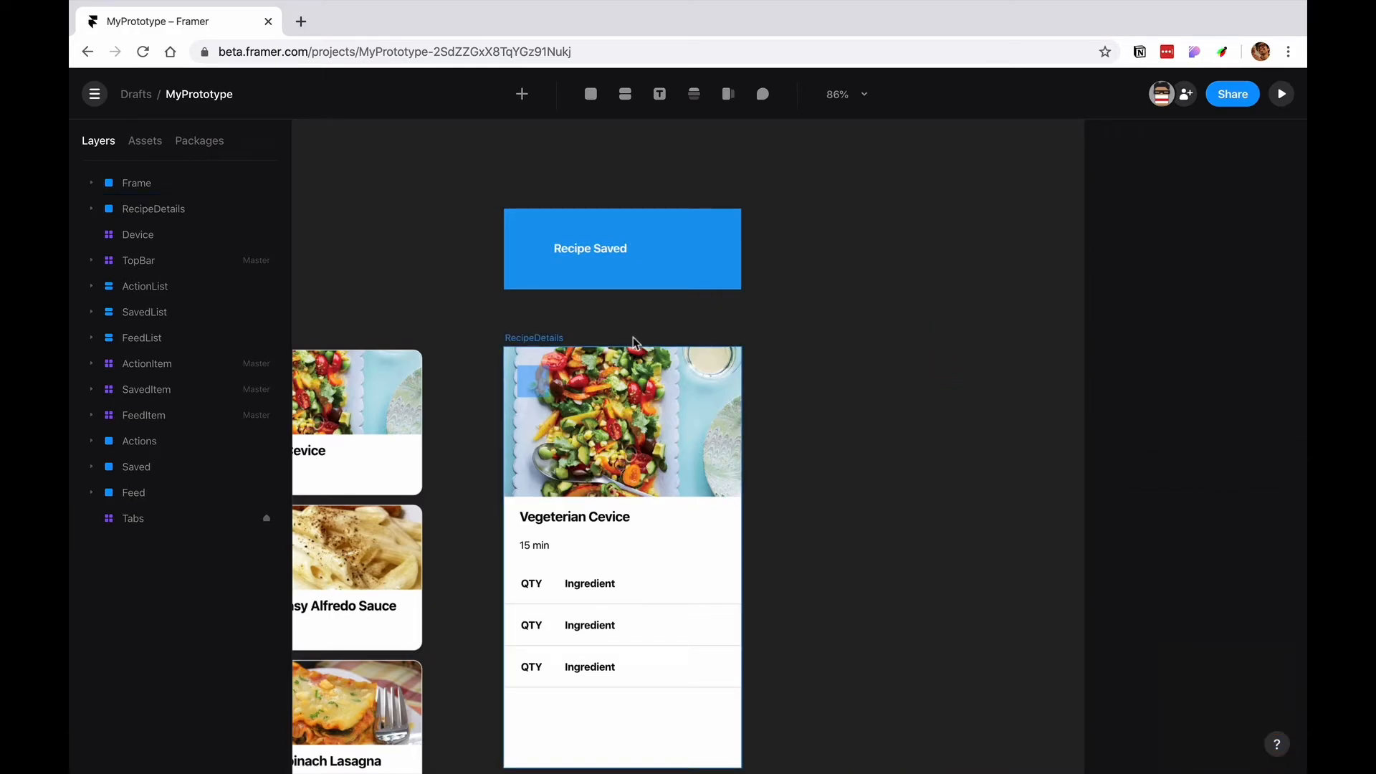
left_click(590, 94)
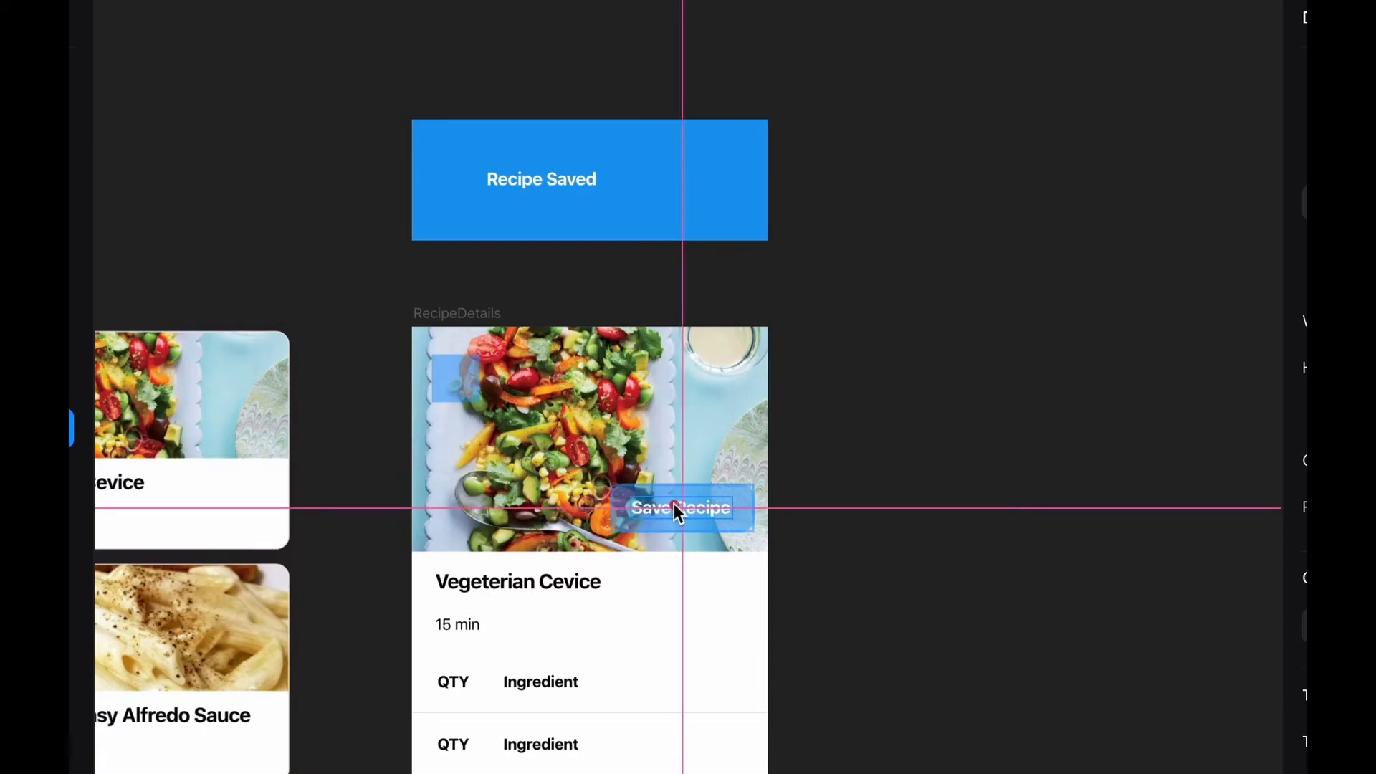
- Fill the Save Recipe button with solid orange #FFAA22 at 100% opacity
left_click(680, 508)
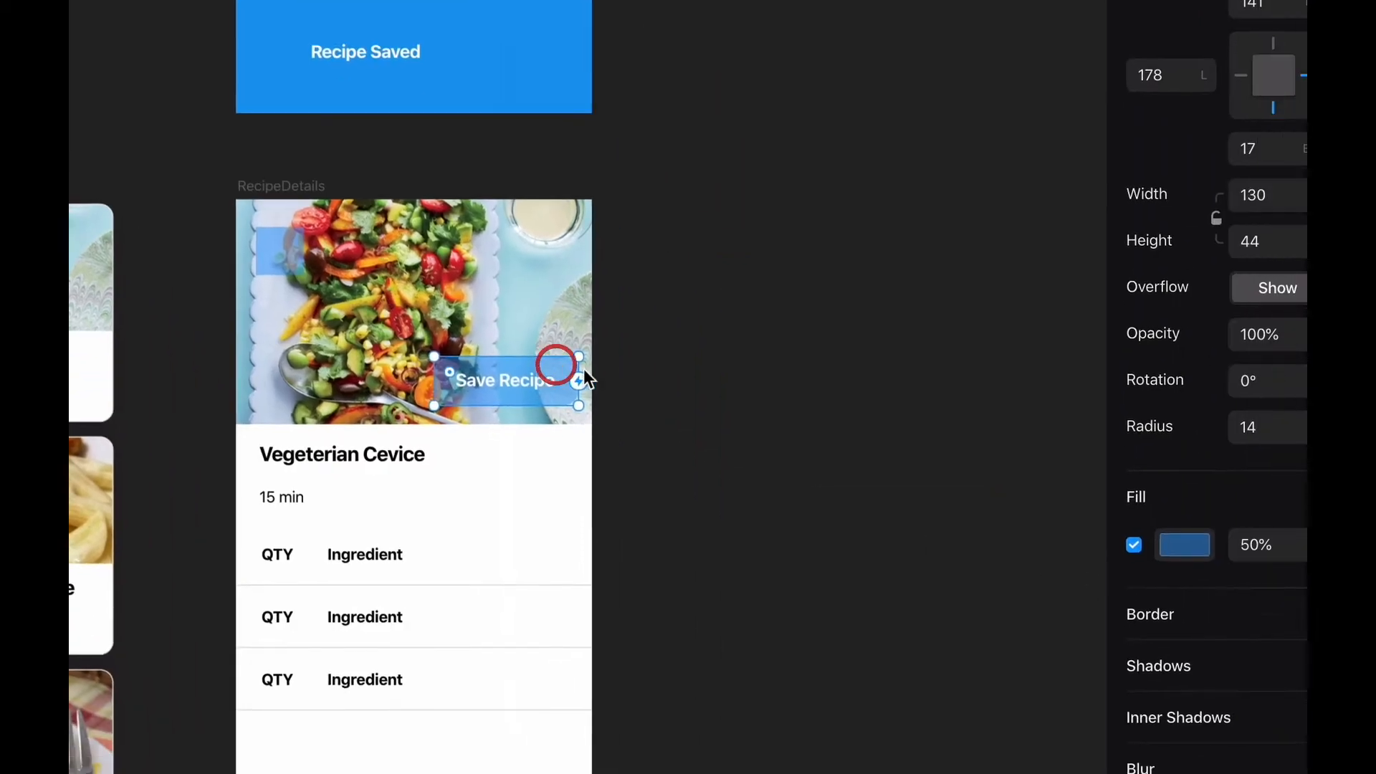
left_click(1184, 545)
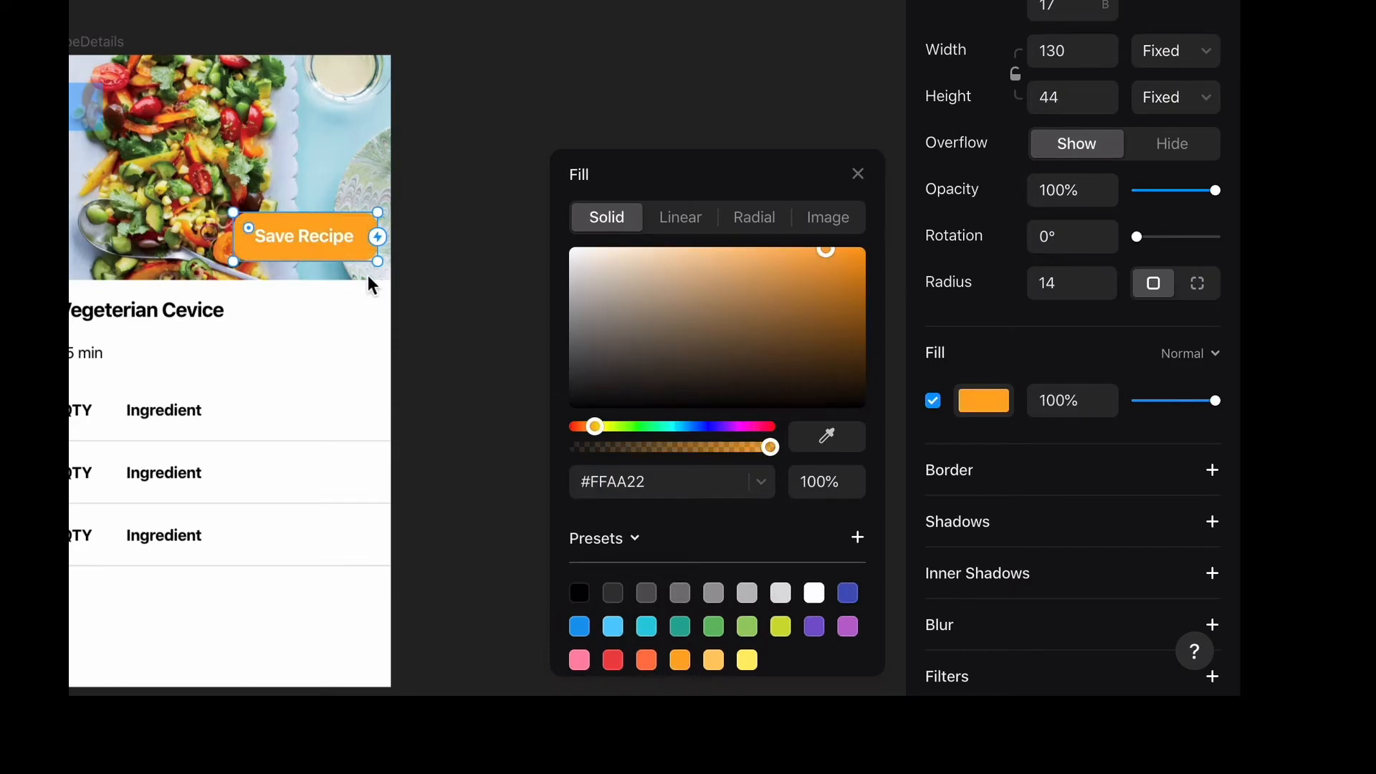
left_click(858, 173)
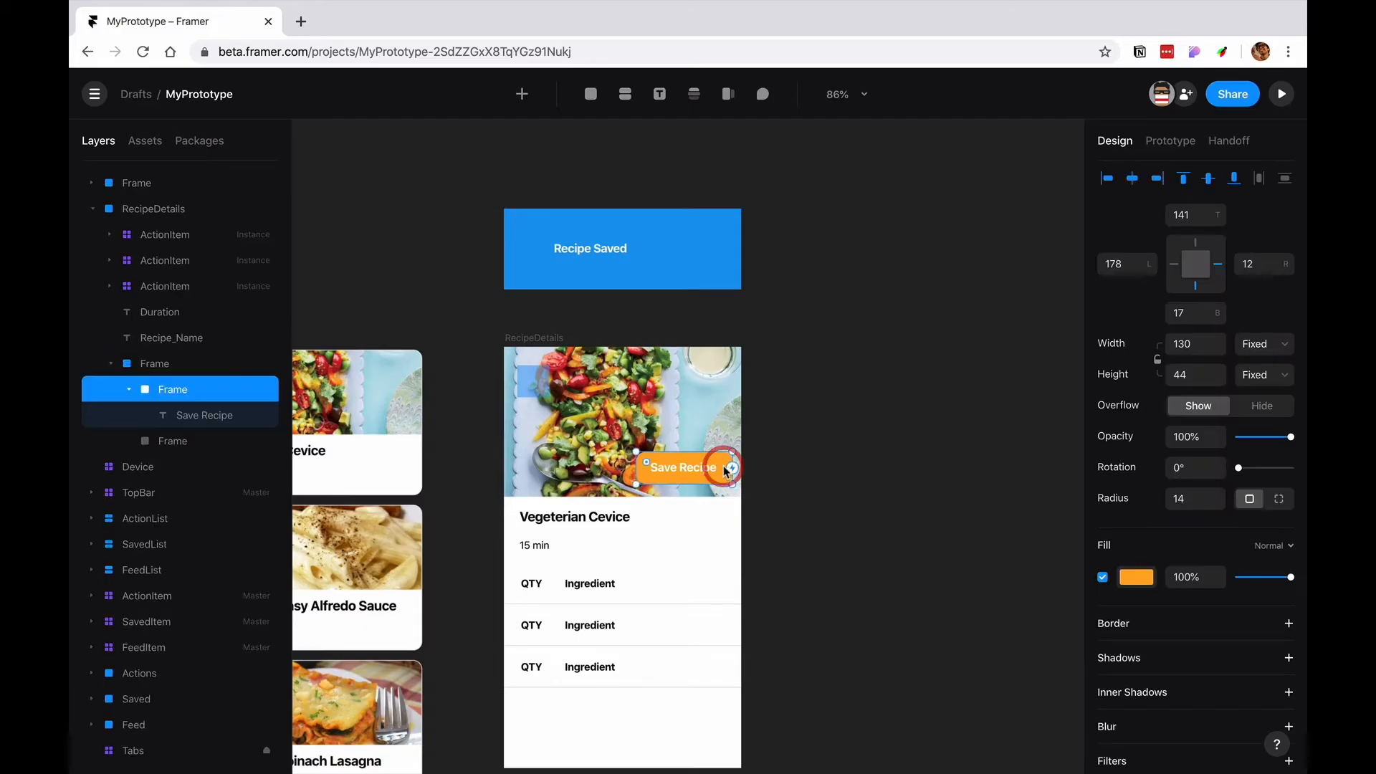
- Link the Save Recipe button's tap to navigate to the Recipe Saved frame
left_click(1171, 140)
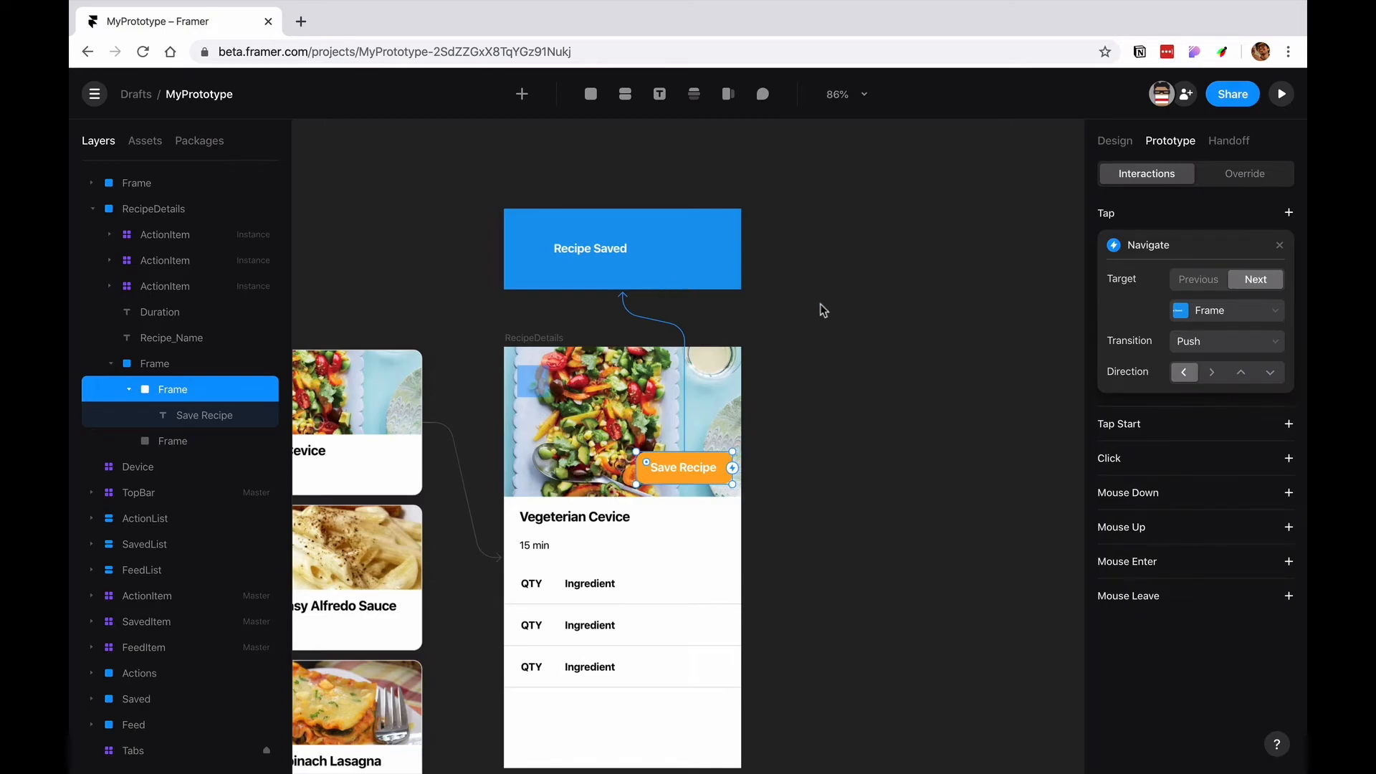
left_click(600, 250)
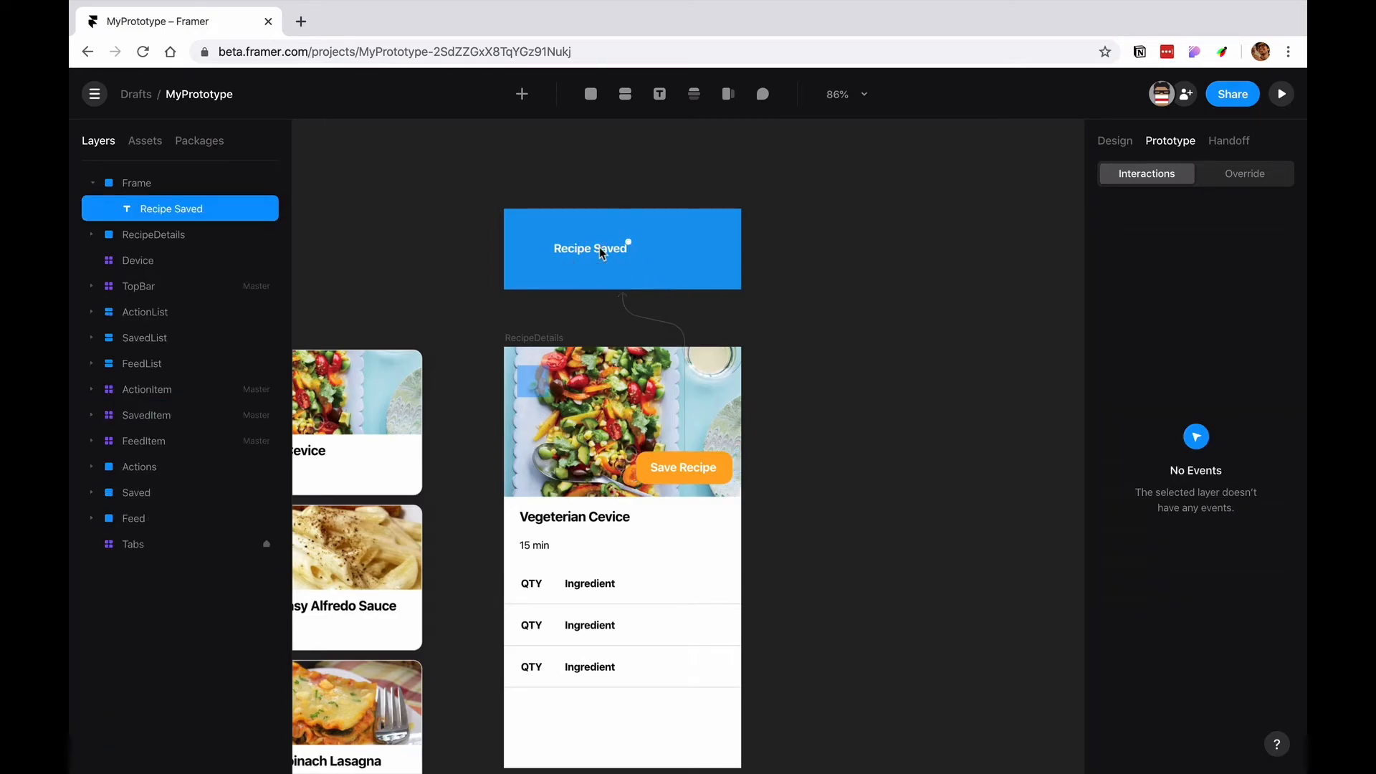
left_click(683, 468)
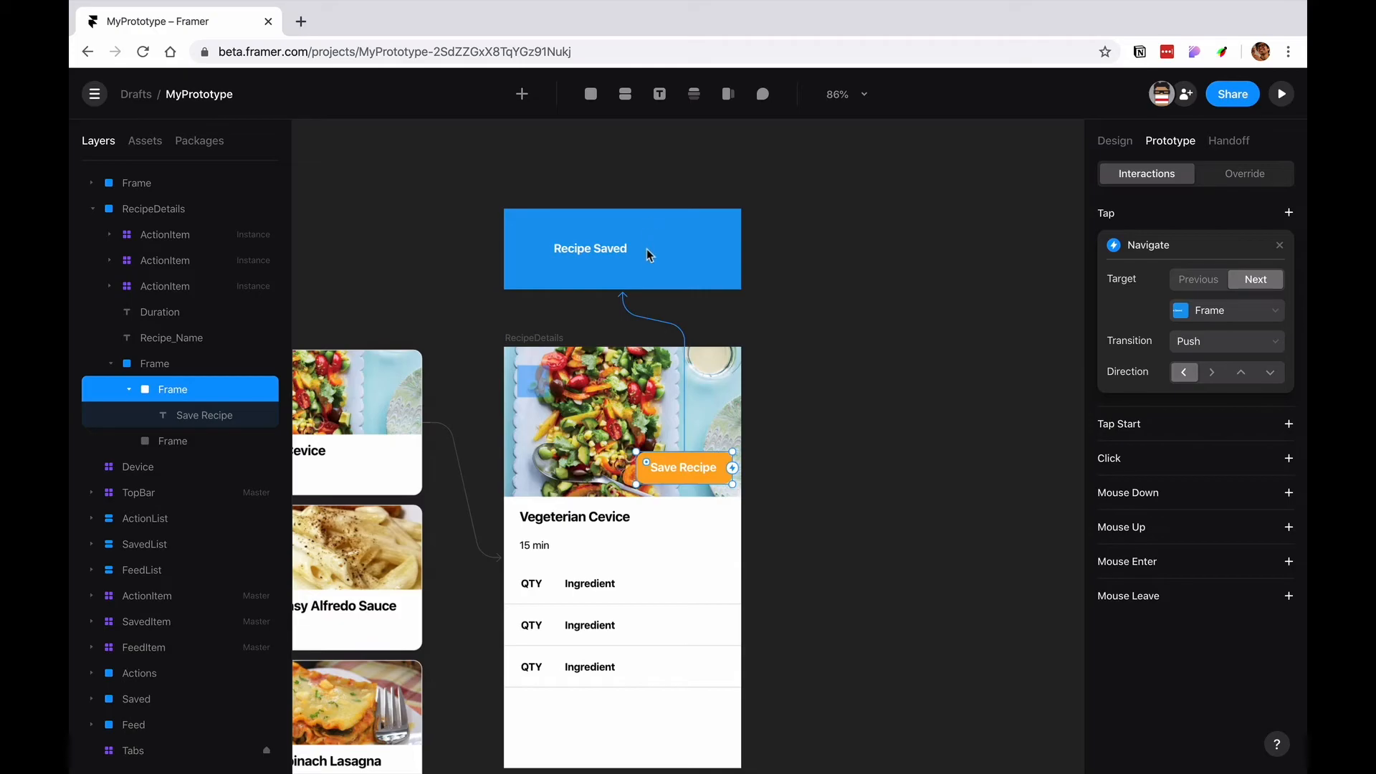
mouse_move(1087, 407)
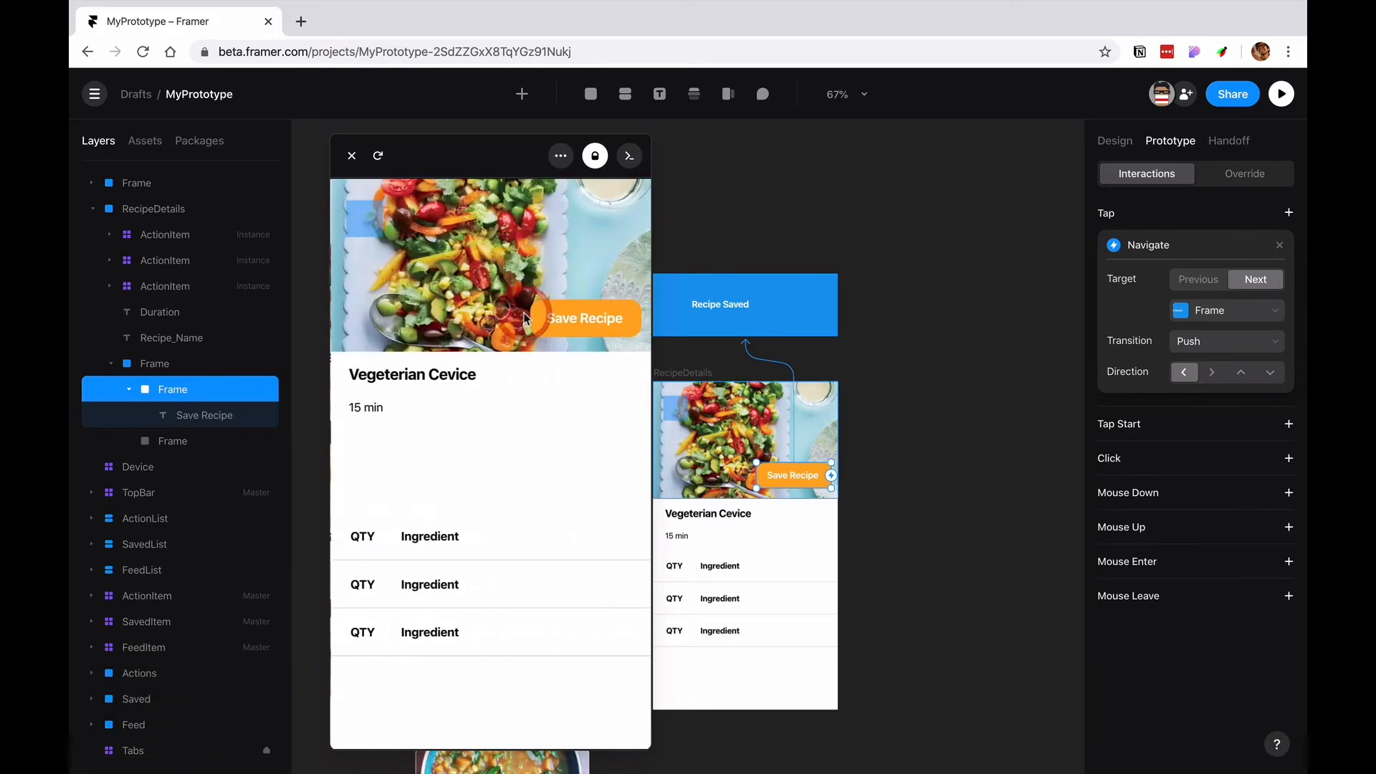
- Tap Save Recipe in the preview to confirm the Recipe Saved frame appears
left_click(585, 318)
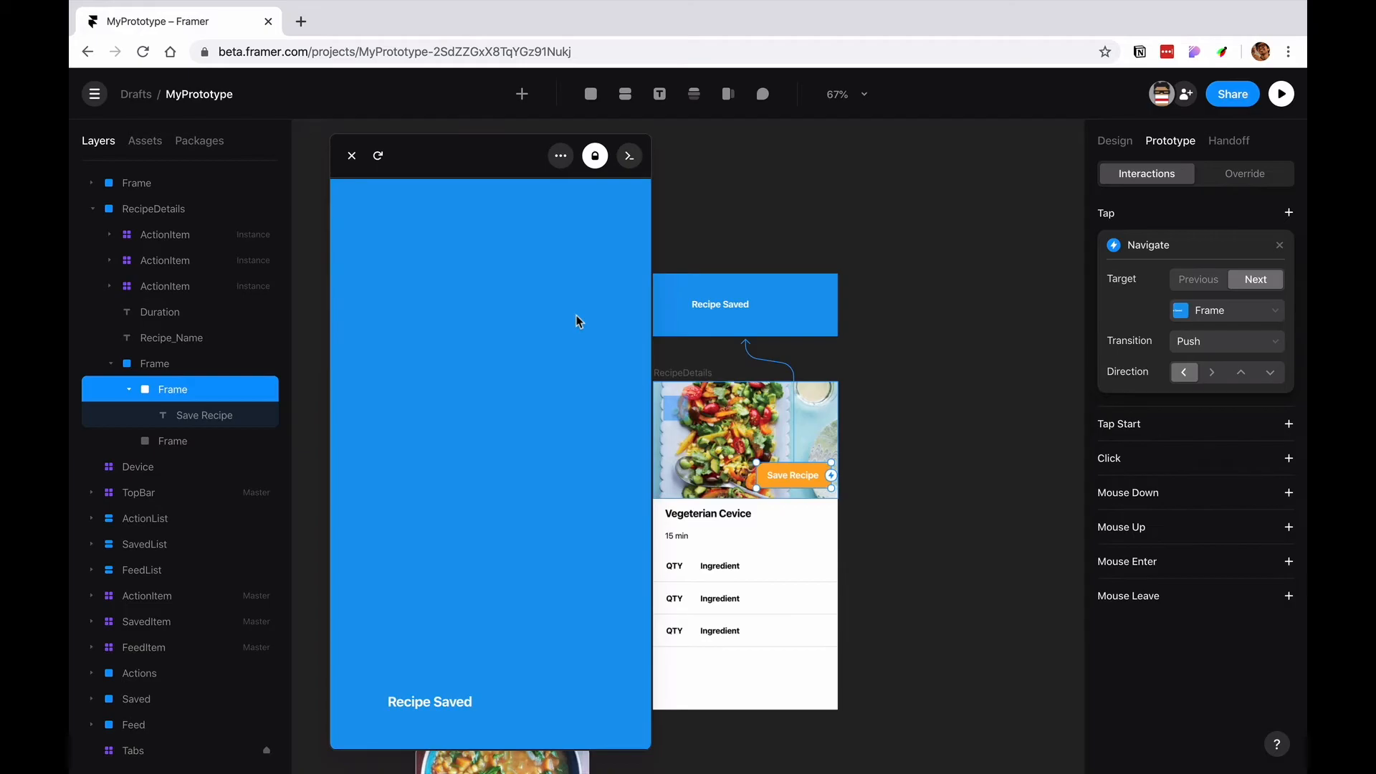
mouse_move(443, 216)
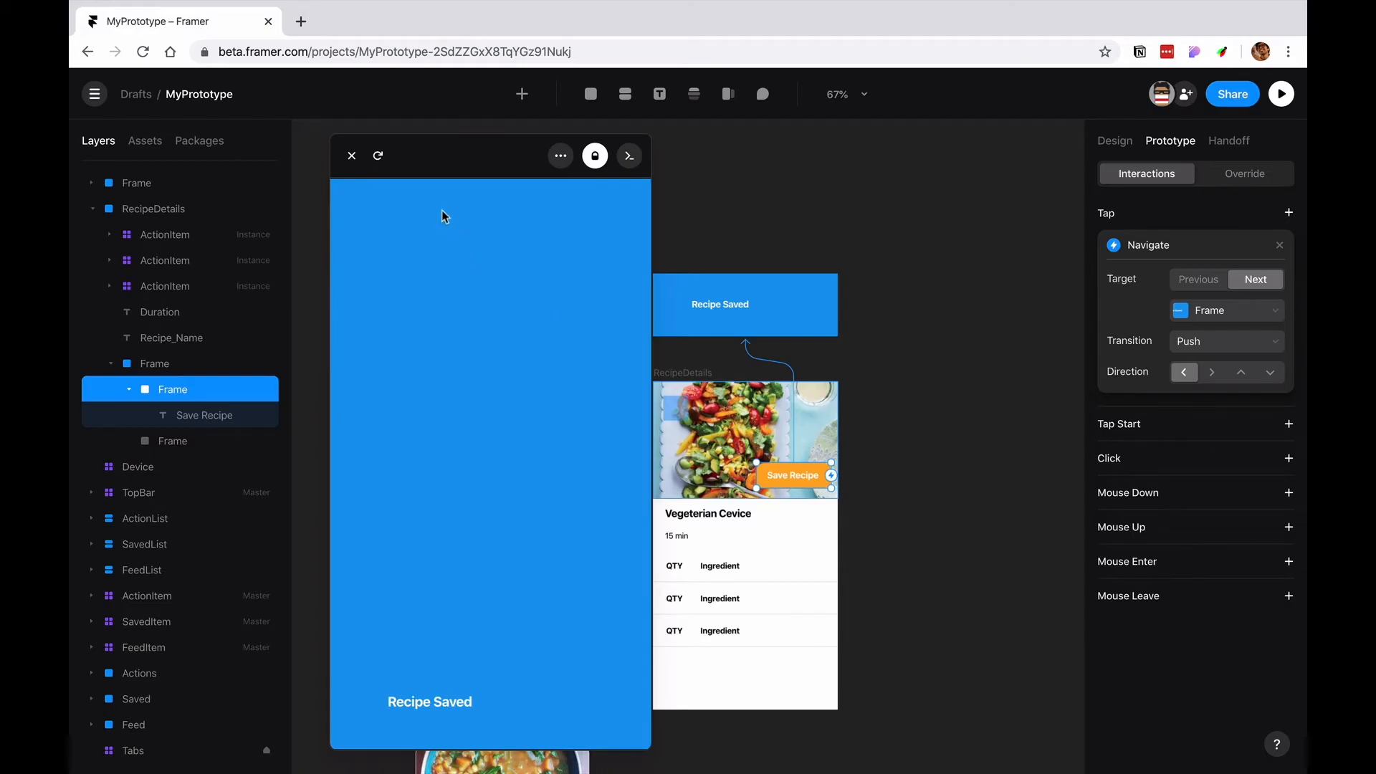
left_click(377, 156)
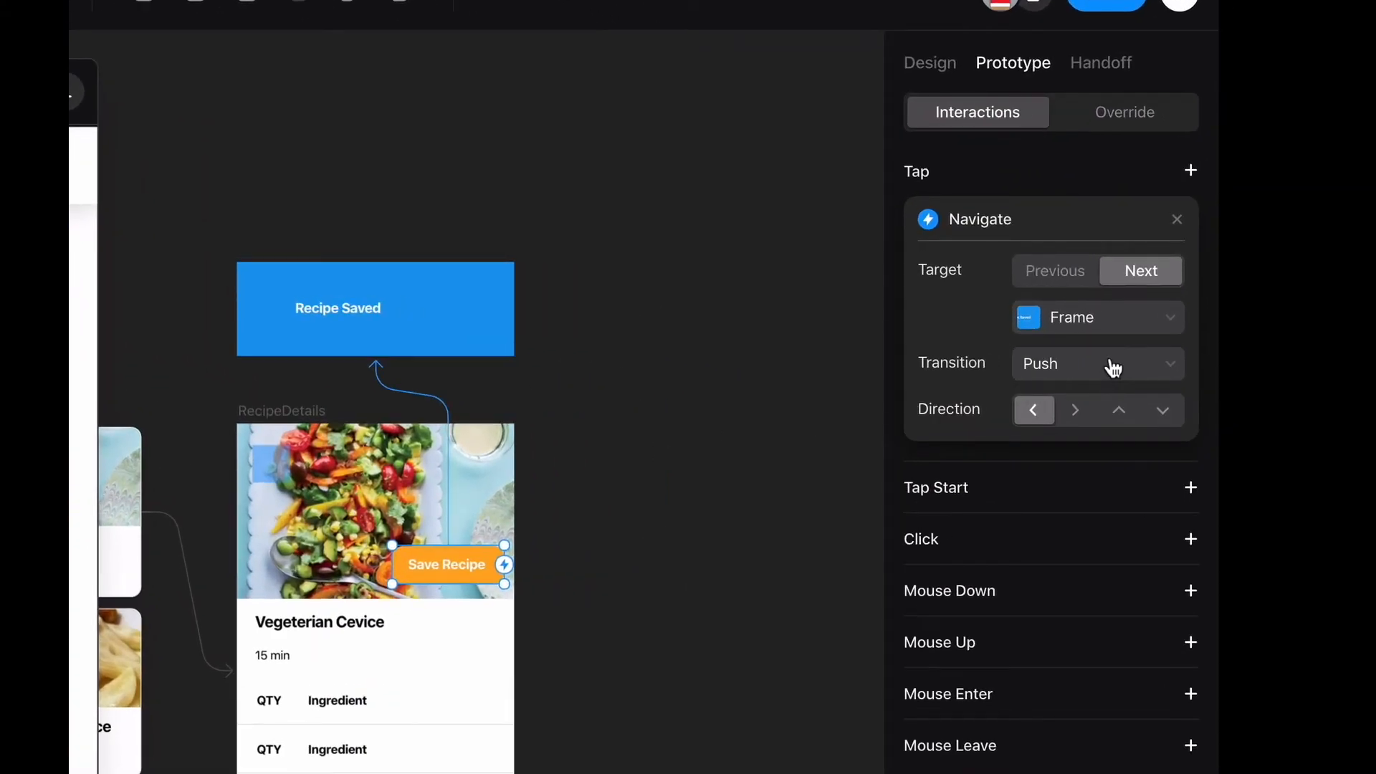
- Make Save Recipe open a top-down Overlay with a 61% backdrop, and test it in preview
left_click(1098, 363)
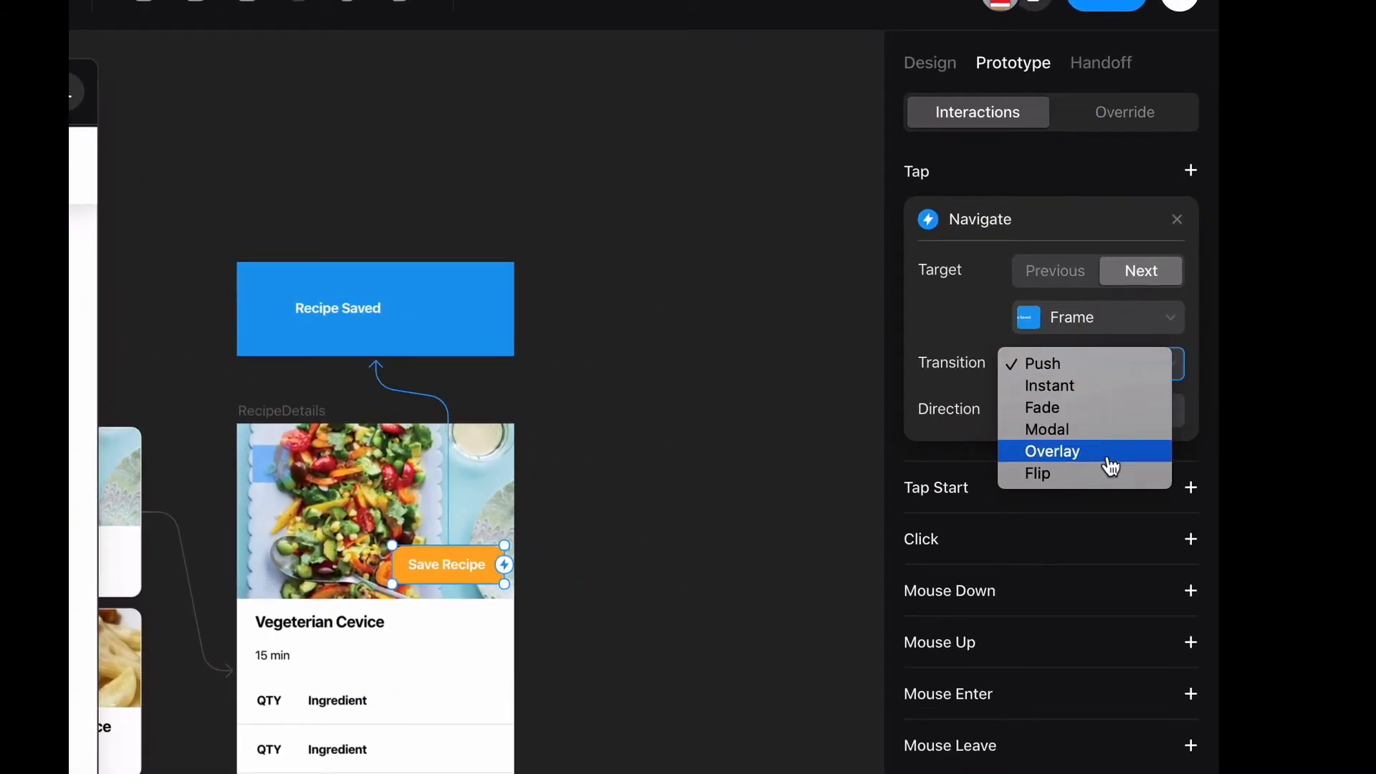
left_click(1052, 451)
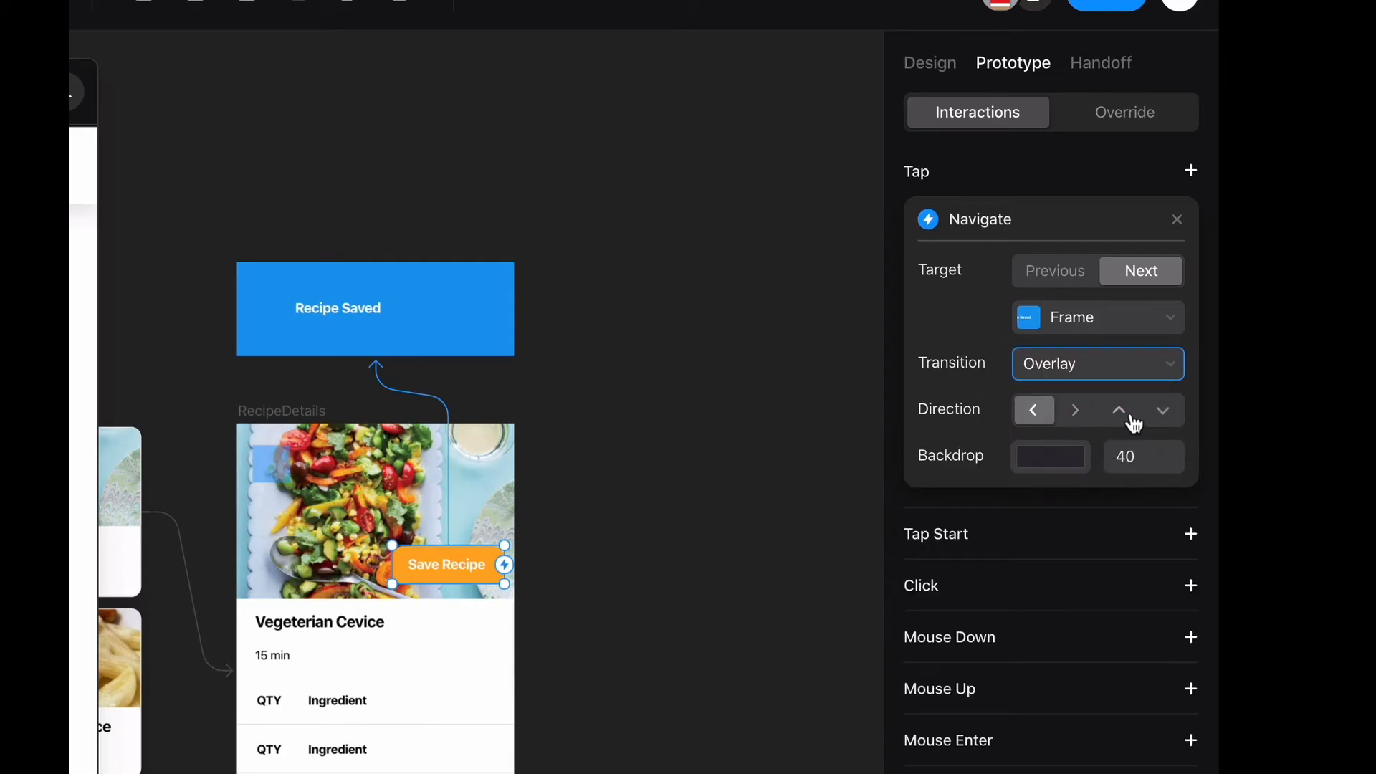
left_click(1162, 409)
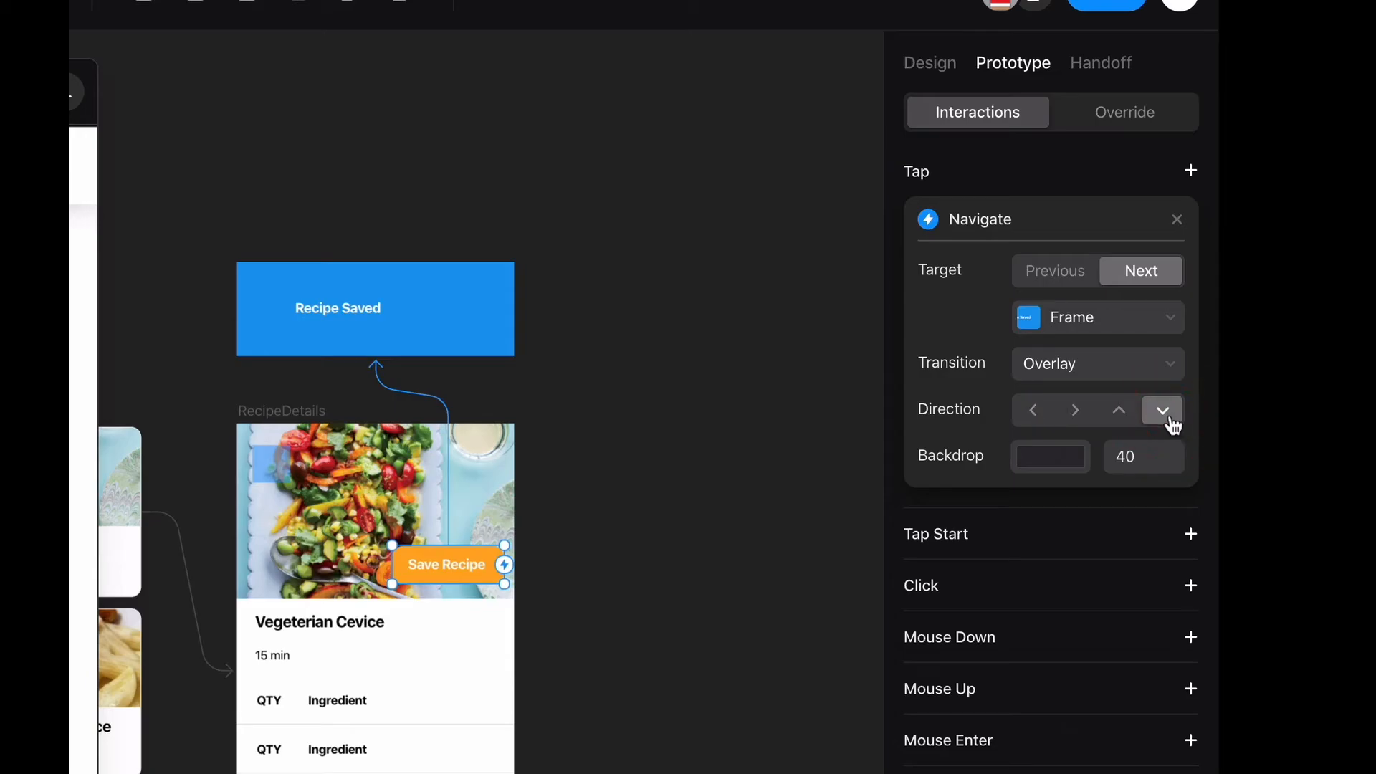
left_click(1050, 456)
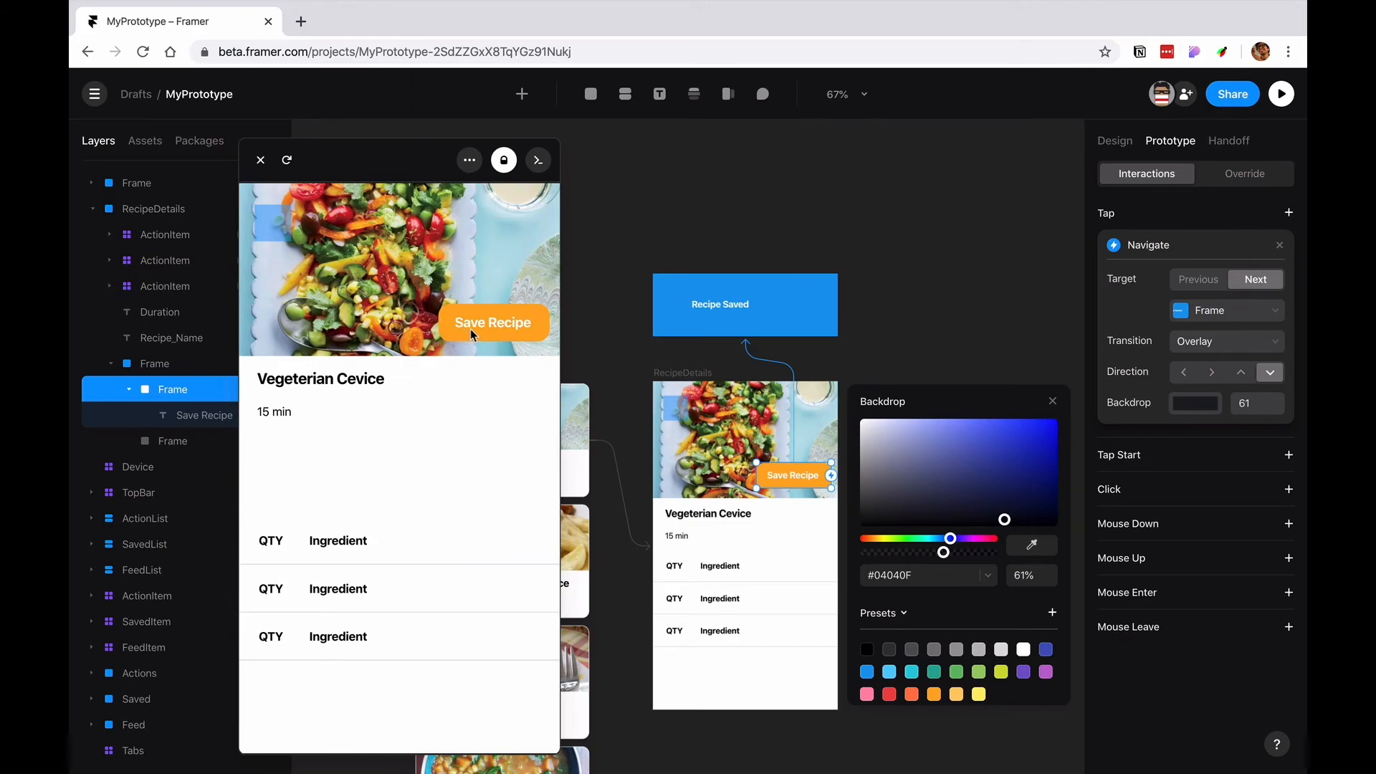
left_click(492, 323)
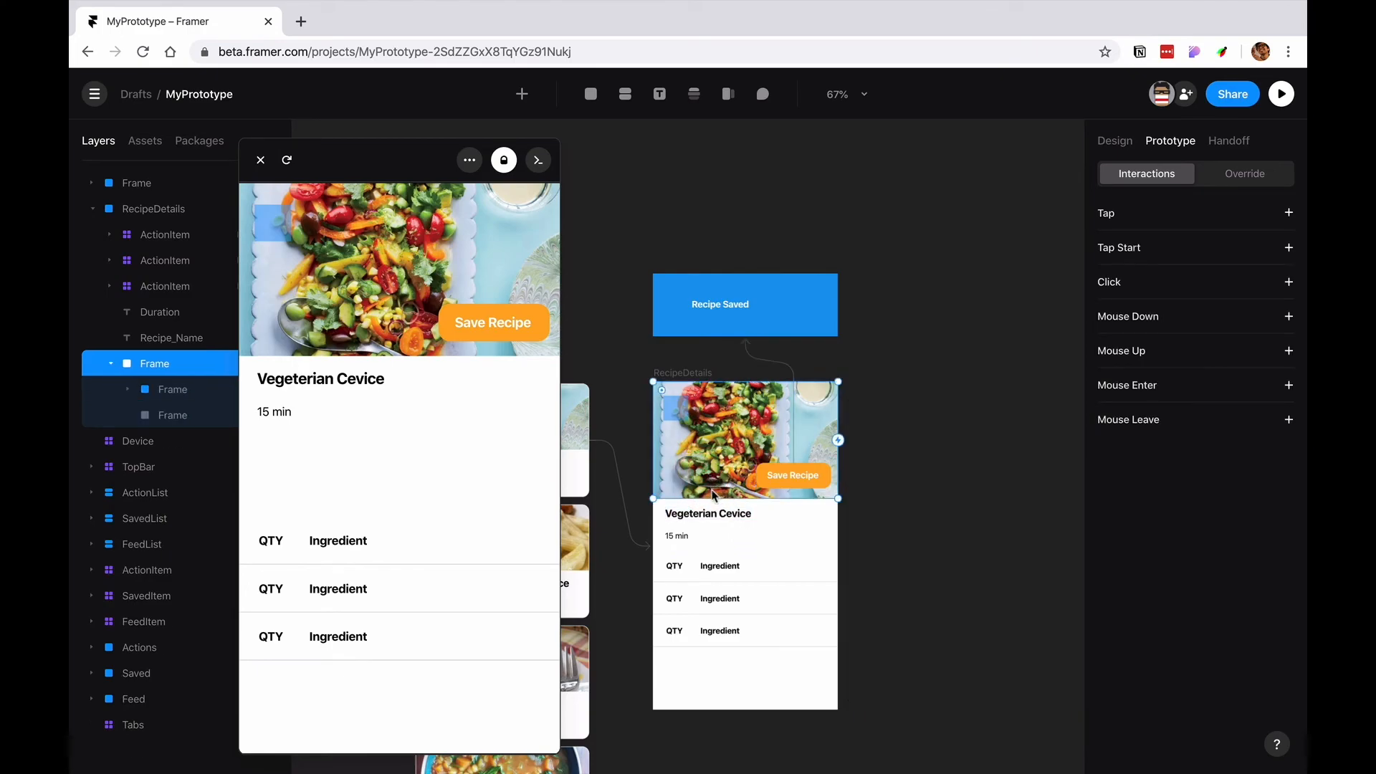
left_click(674, 529)
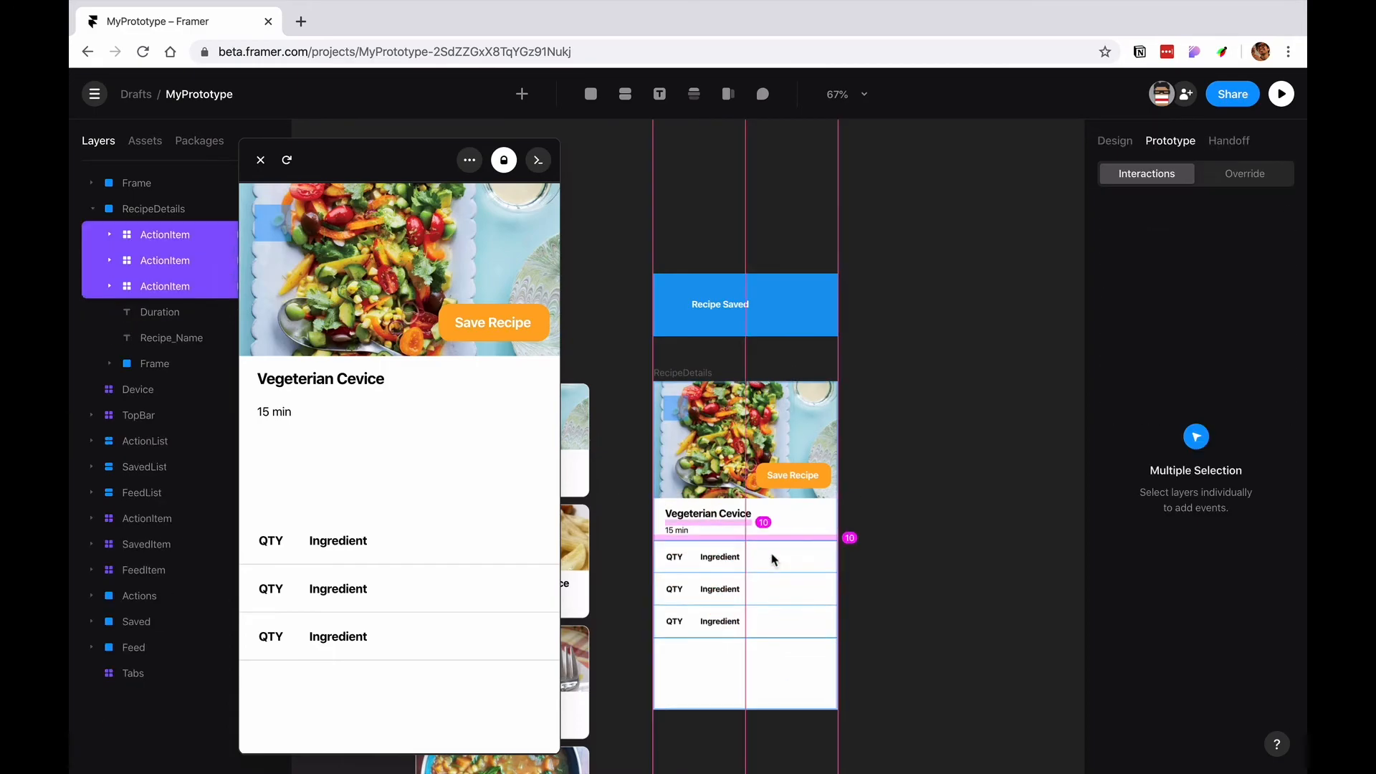
- Move the three ActionItem rows up beneath '15 min' and close the preview window
left_click(1115, 141)
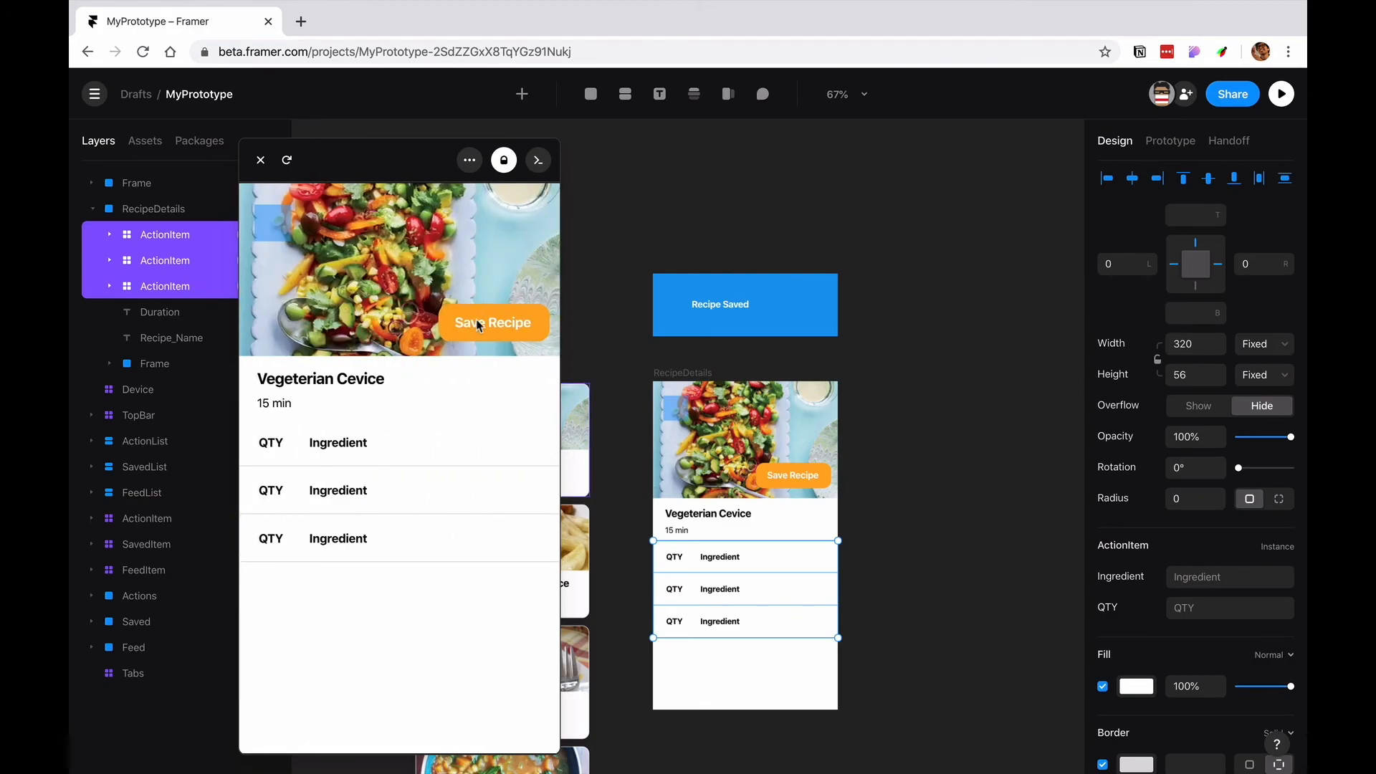
left_click(493, 323)
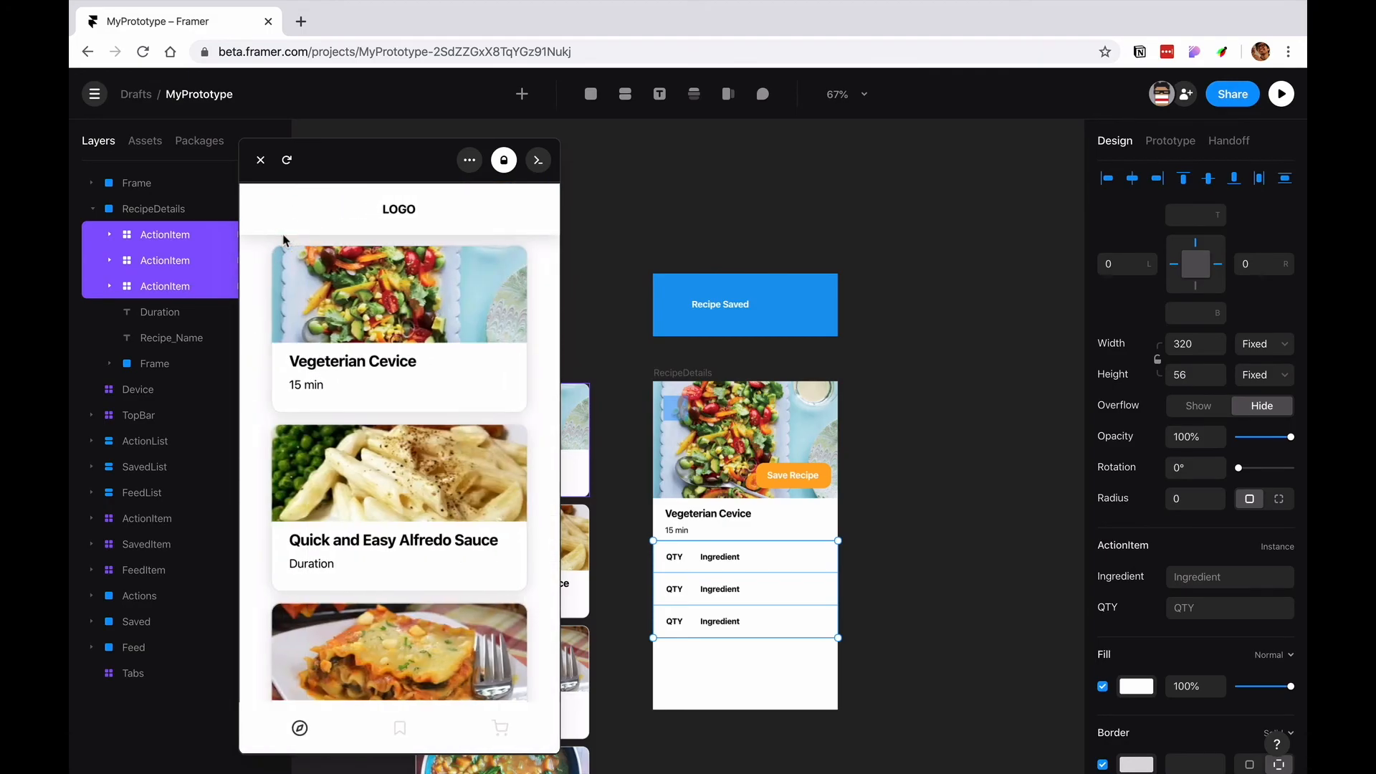
left_click(260, 160)
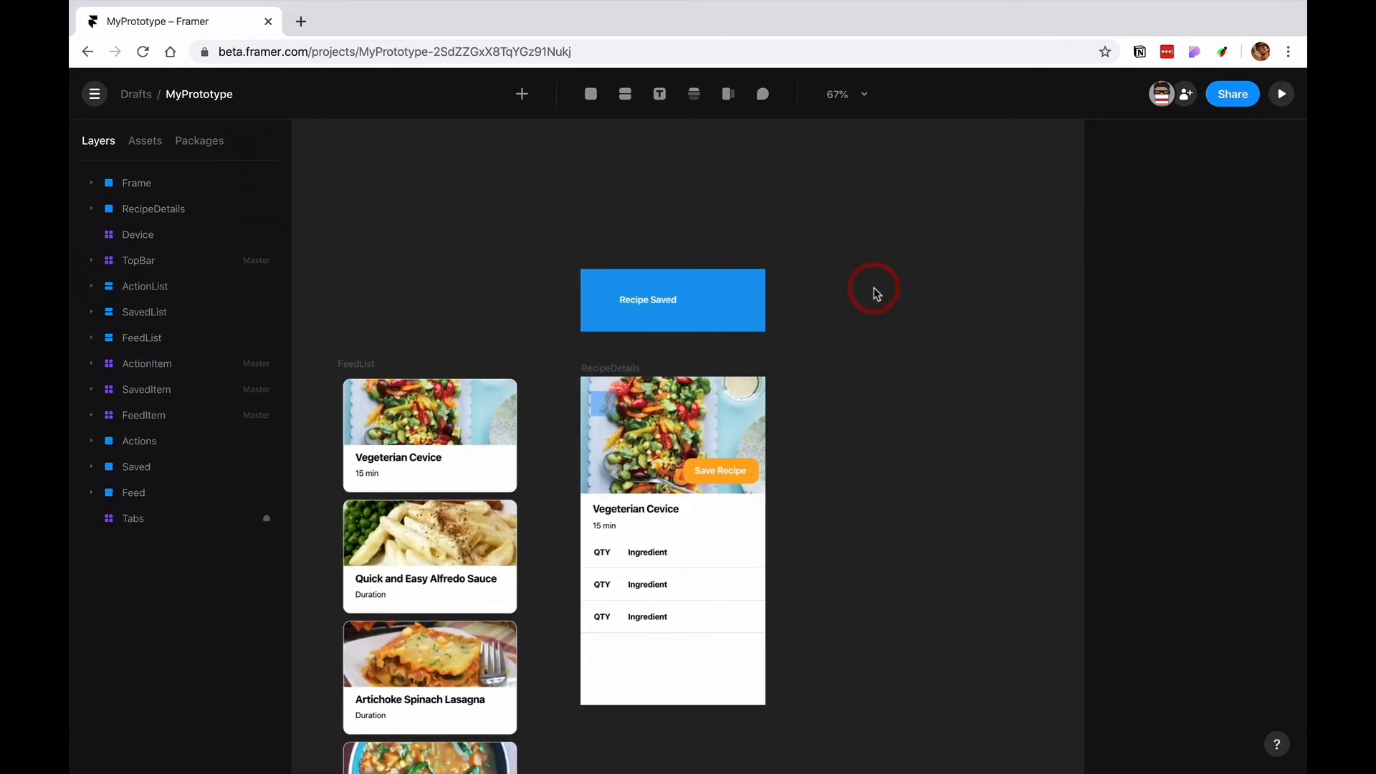
scroll("down", 3)
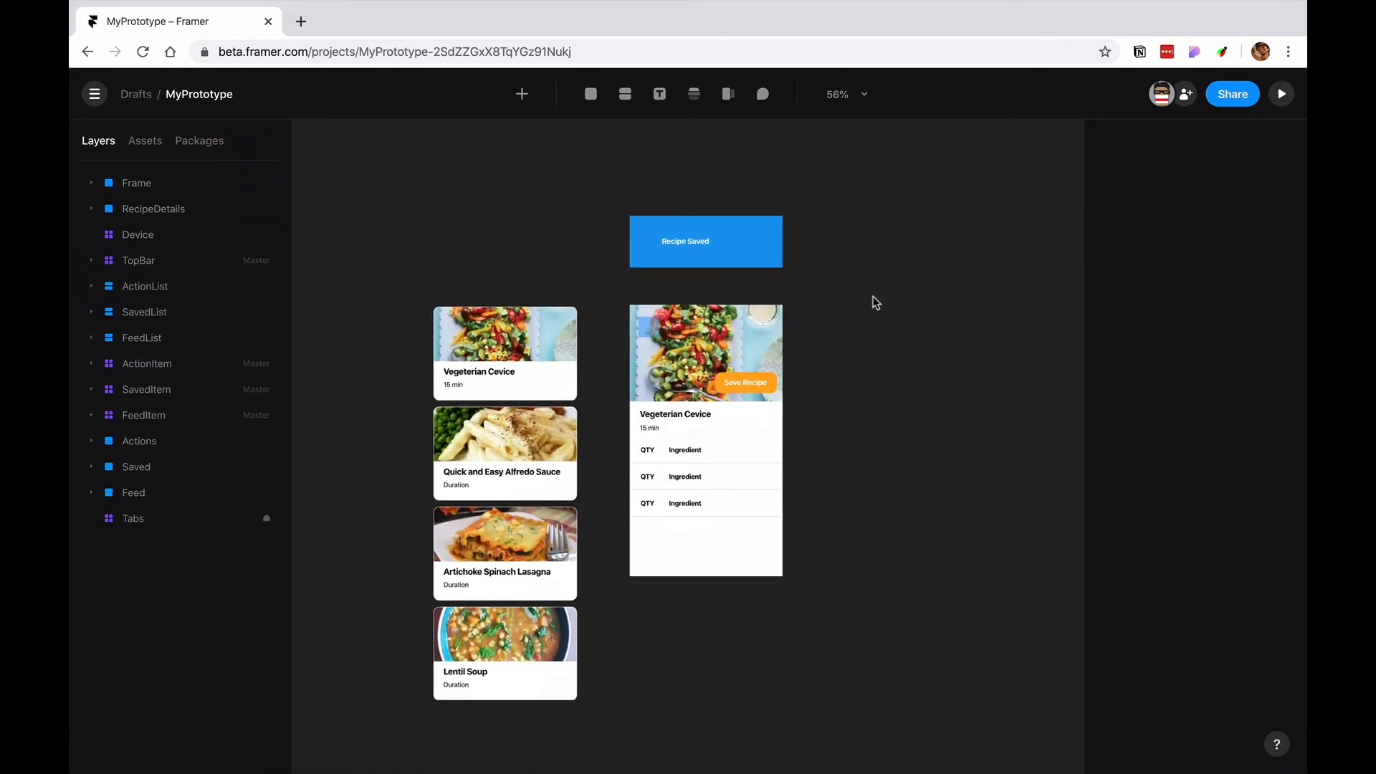